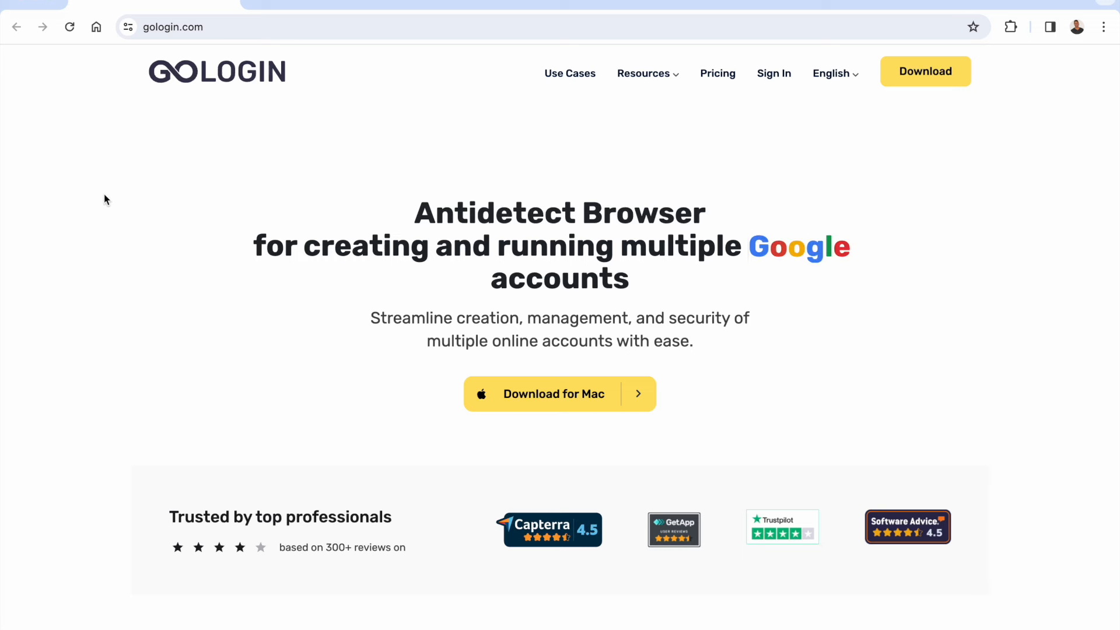
Step: Scroll the gologin.com homepage past the features and Digital Fingerprint sections to 'Surfing Anonymously with Anti Detect Browser'
scroll("down", 3)
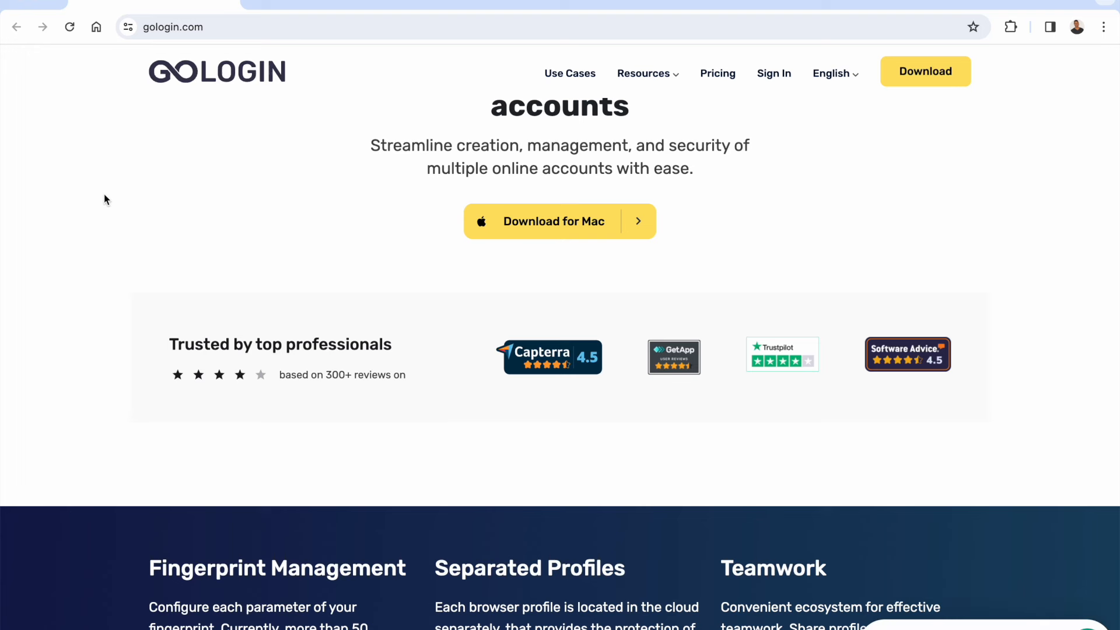
scroll("down", 3)
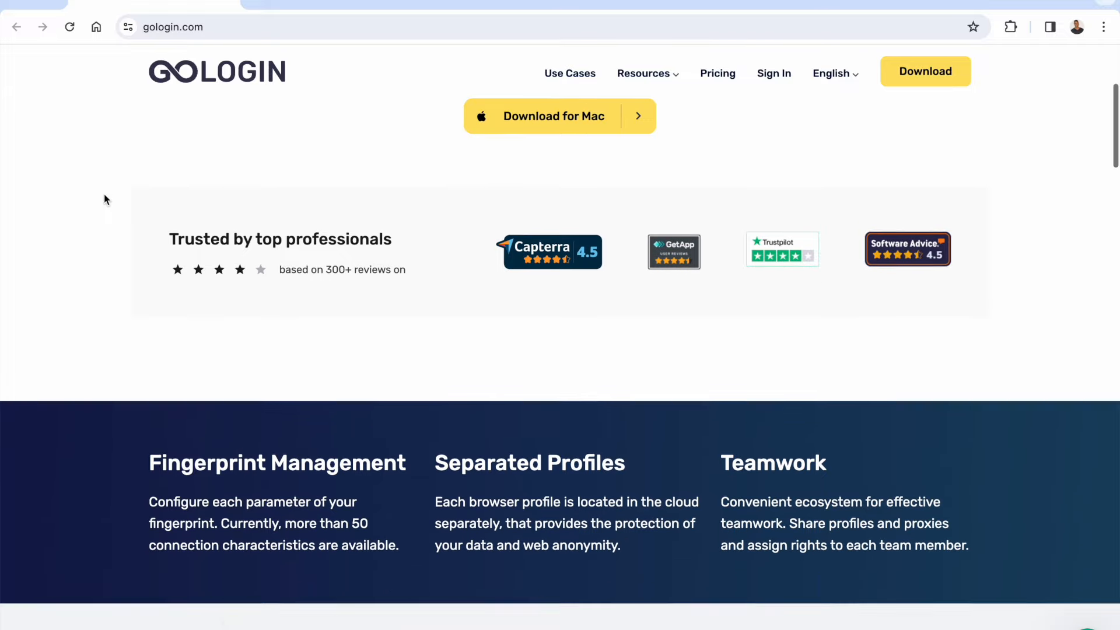
scroll("down", 3)
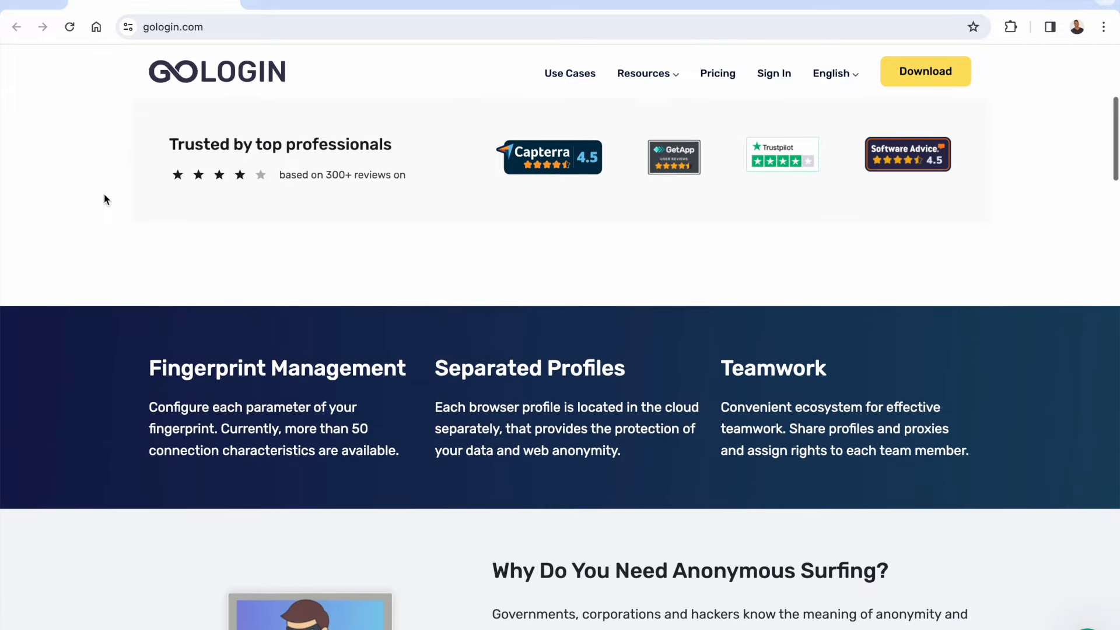
scroll("down", 3)
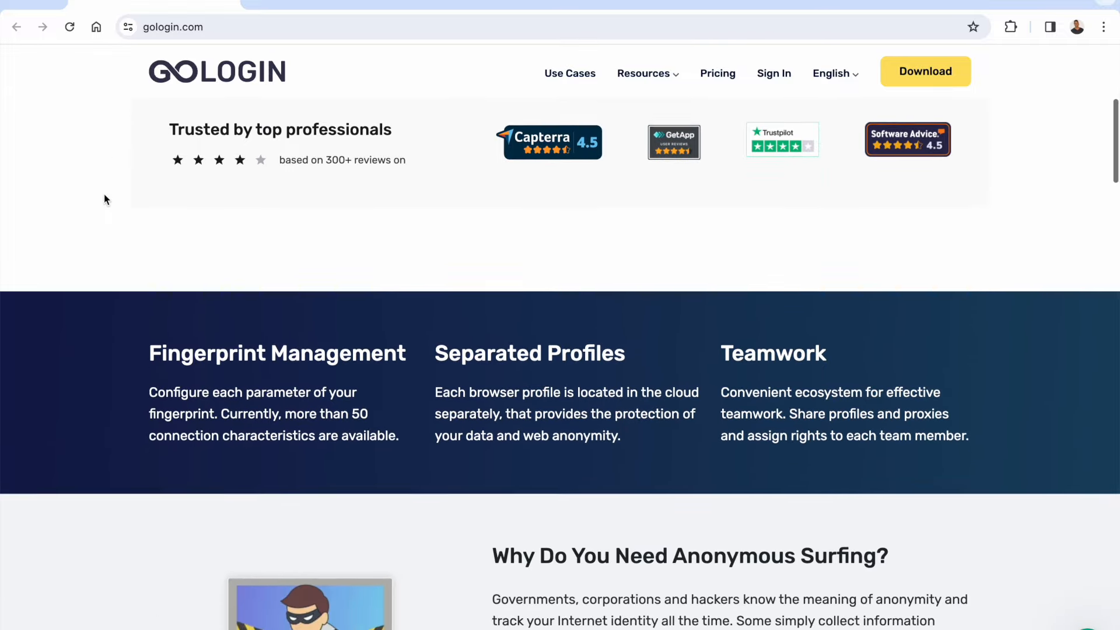
scroll("down", 3)
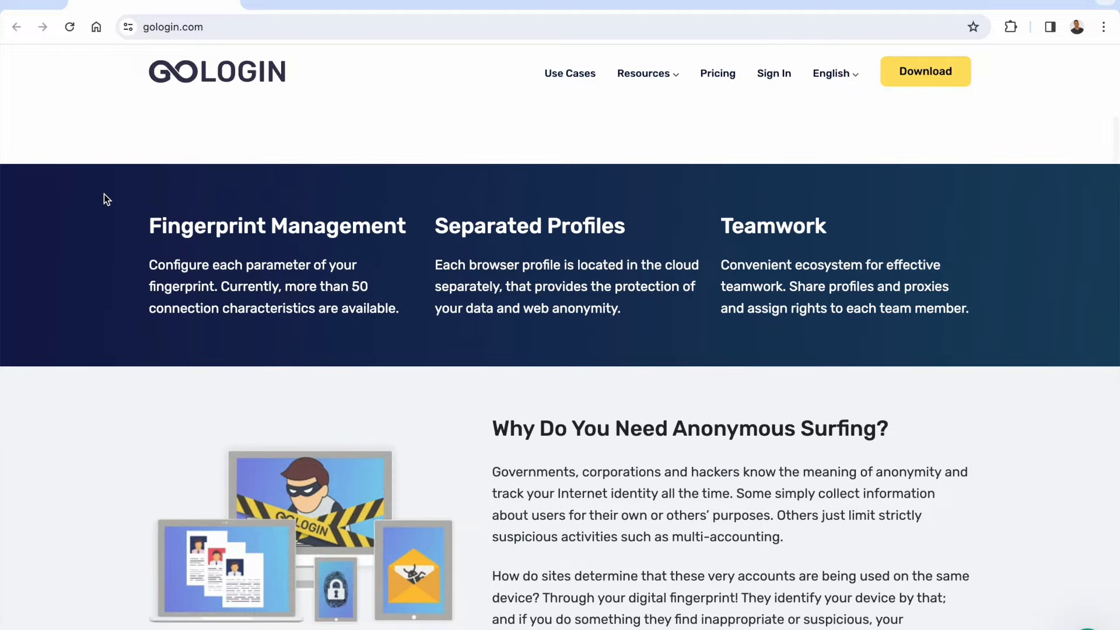
scroll("down", 3)
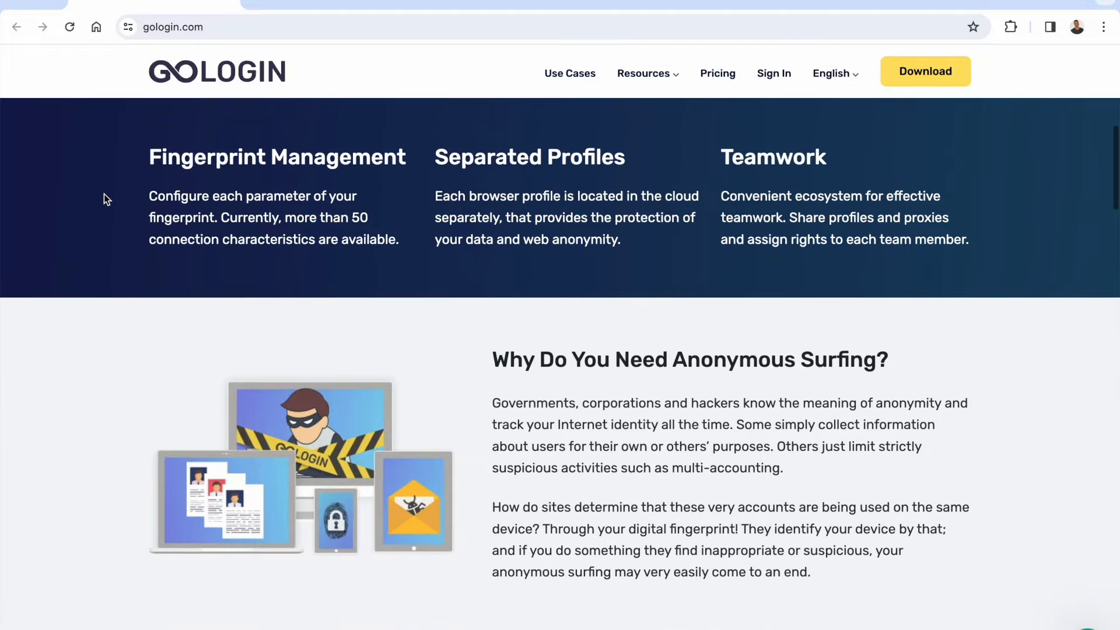
scroll("down", 3)
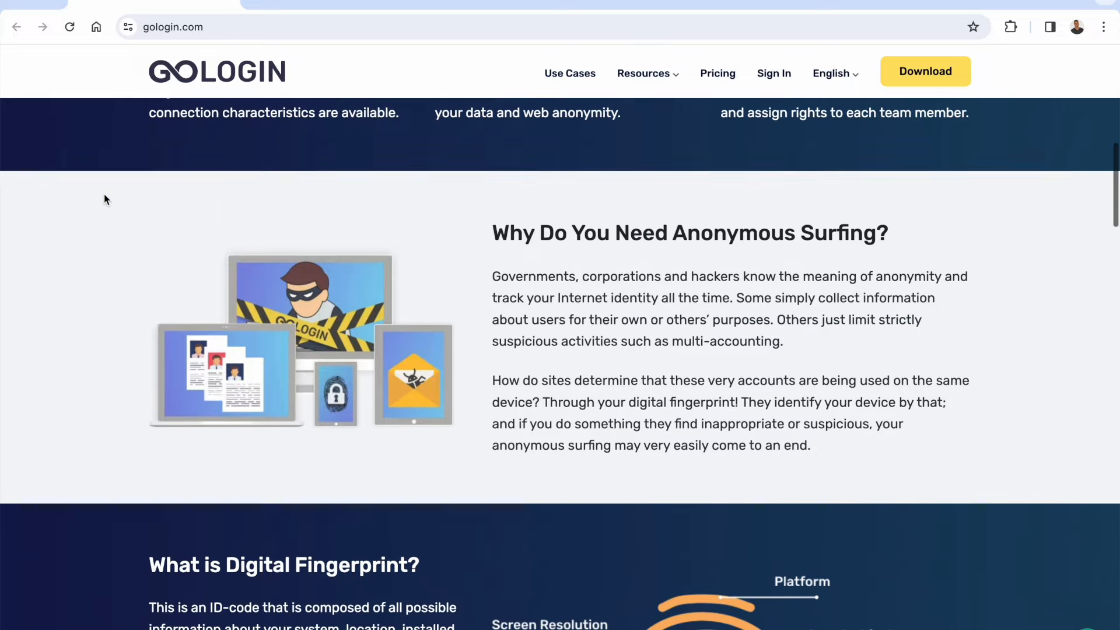
scroll("down", 3)
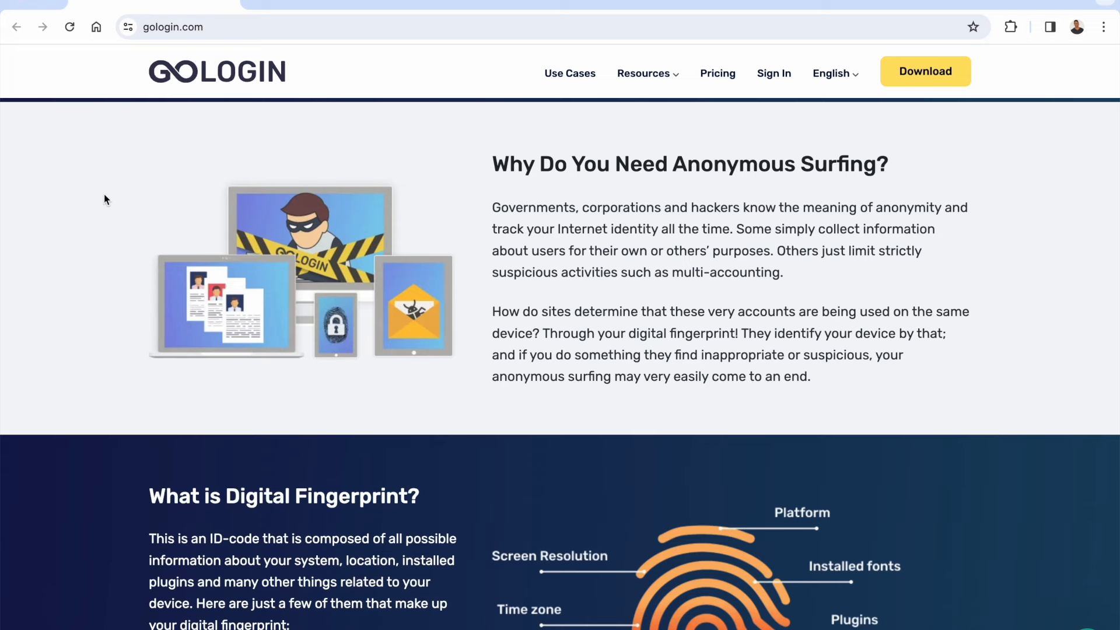
scroll("down", 3)
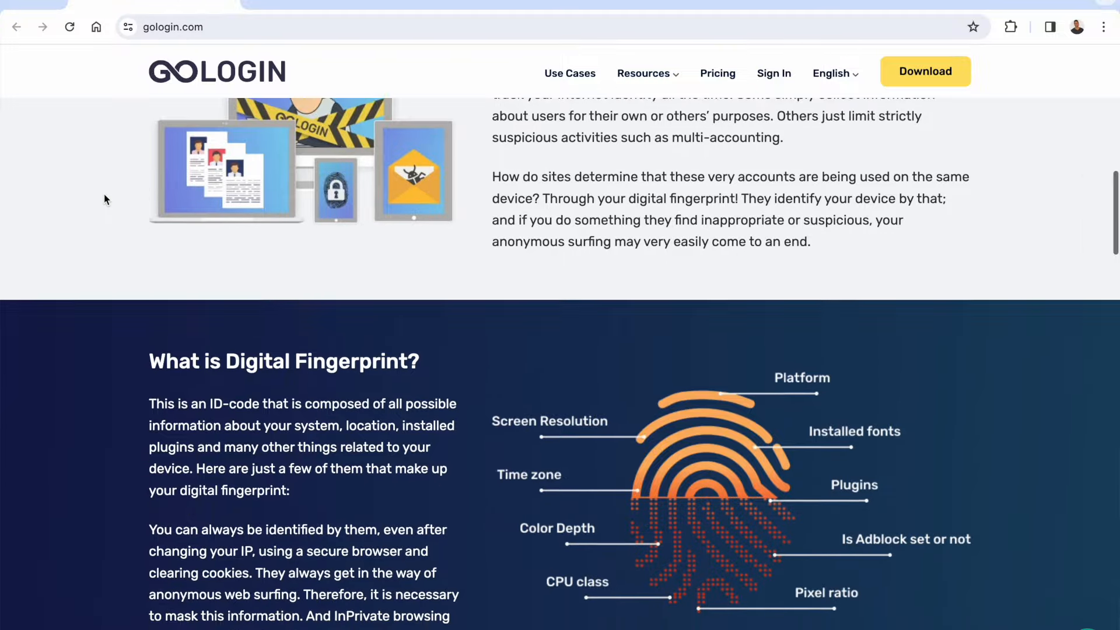
scroll("down", 3)
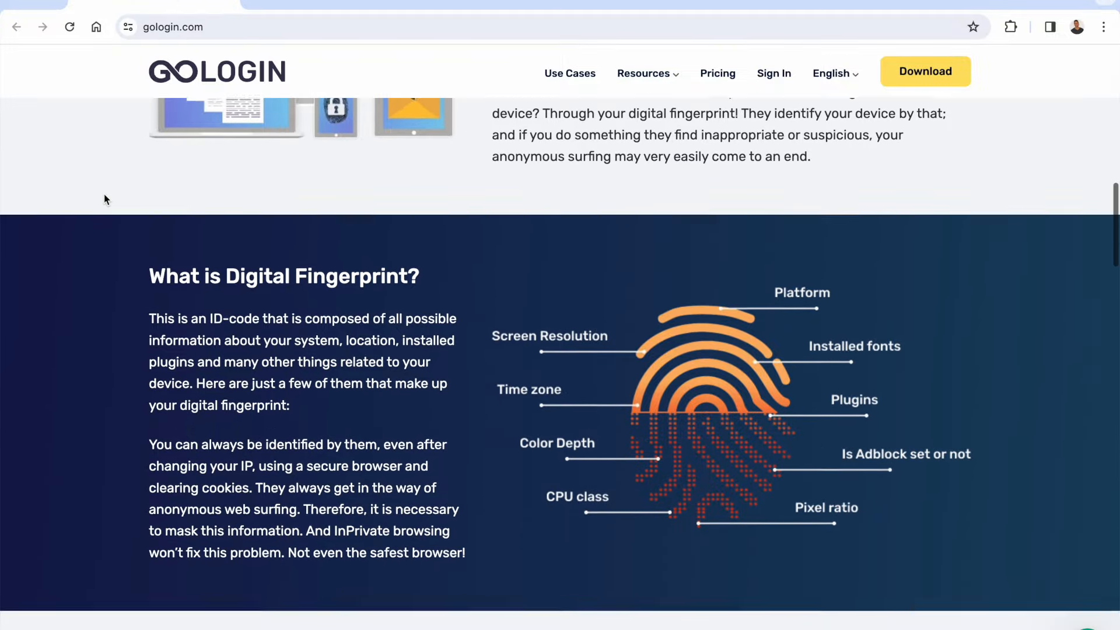
scroll("down", 3)
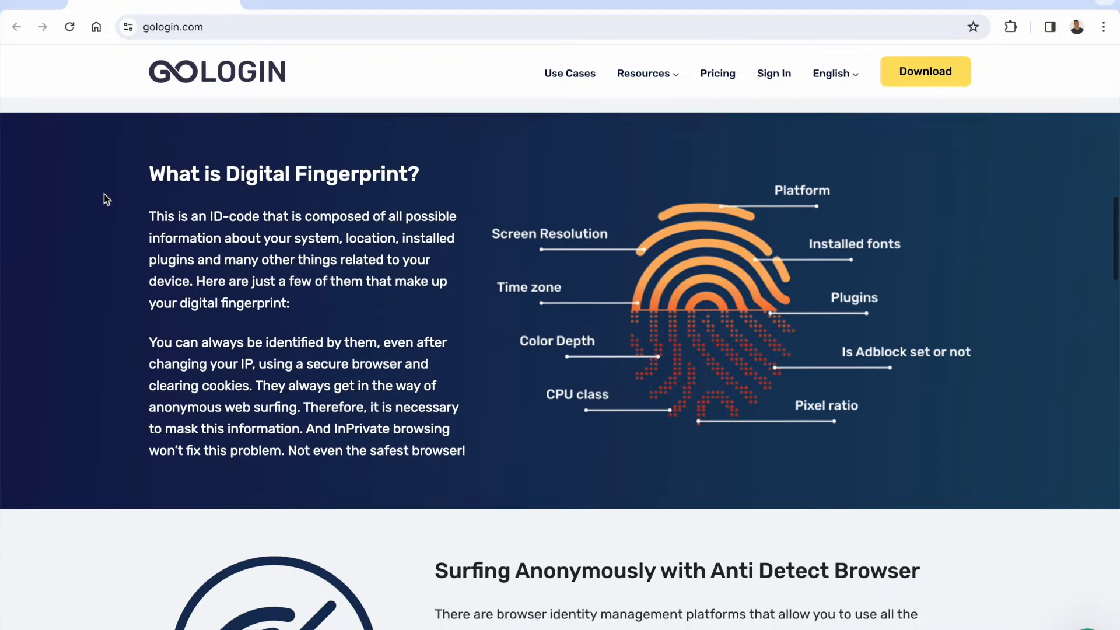
scroll("down", 3)
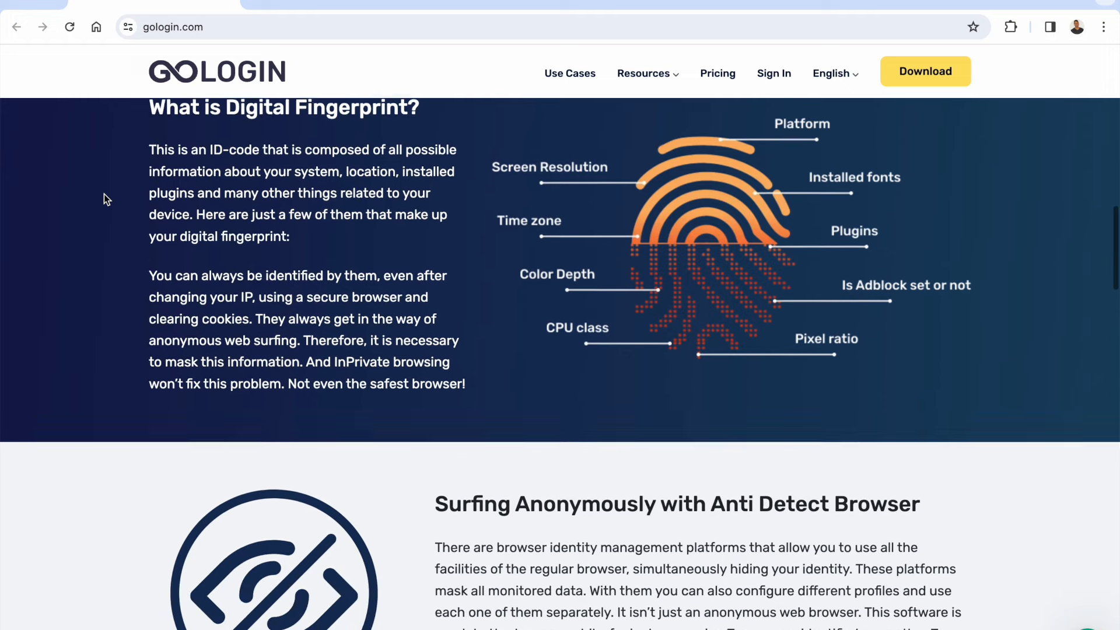
scroll("down", 3)
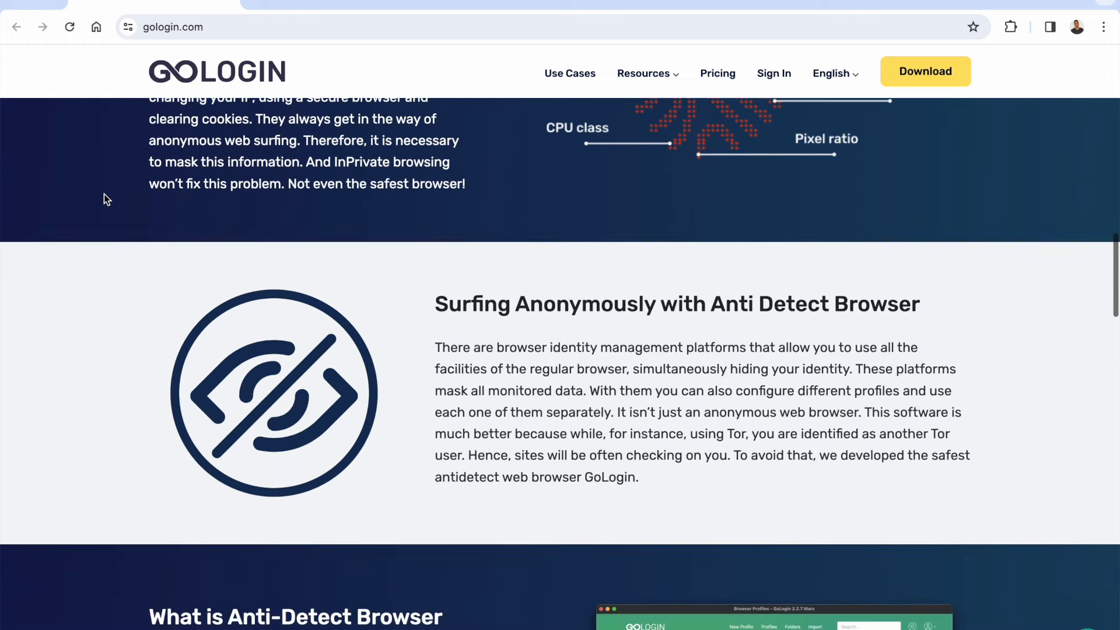
scroll("down", 3)
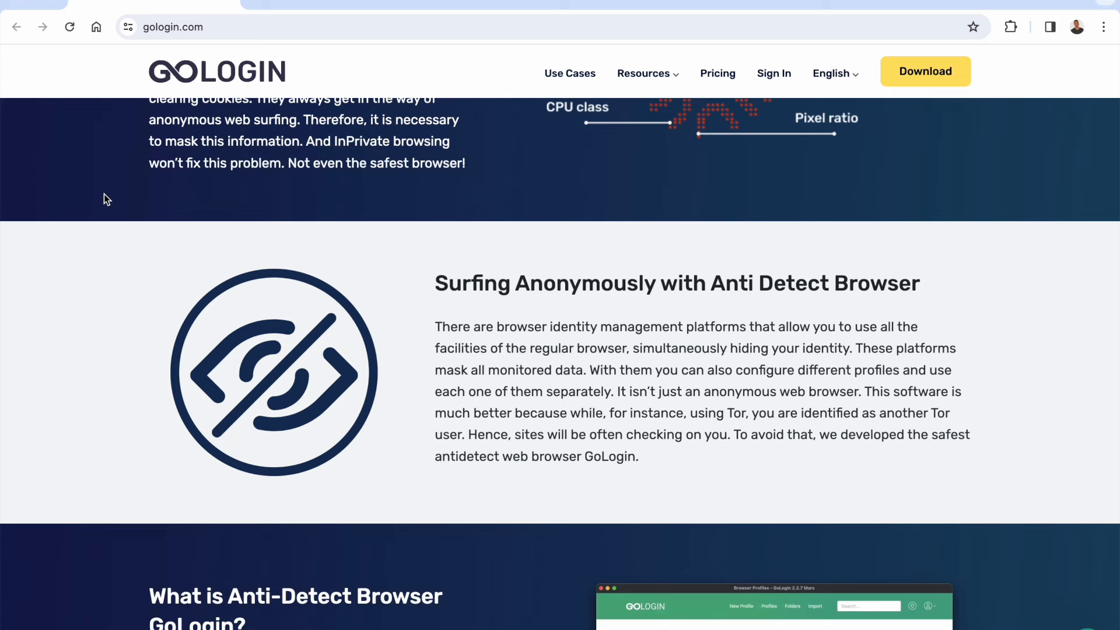
Step: Scroll to 'How can Gologin help me?' and switch to the Online Earning use cases
scroll("down", 3)
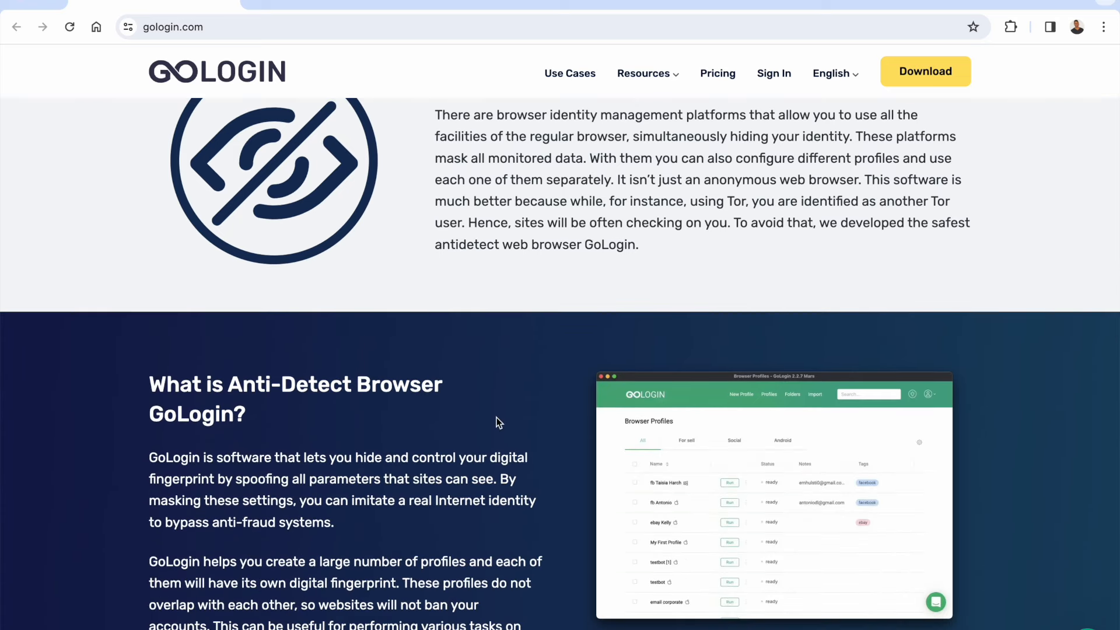
scroll("down", 3)
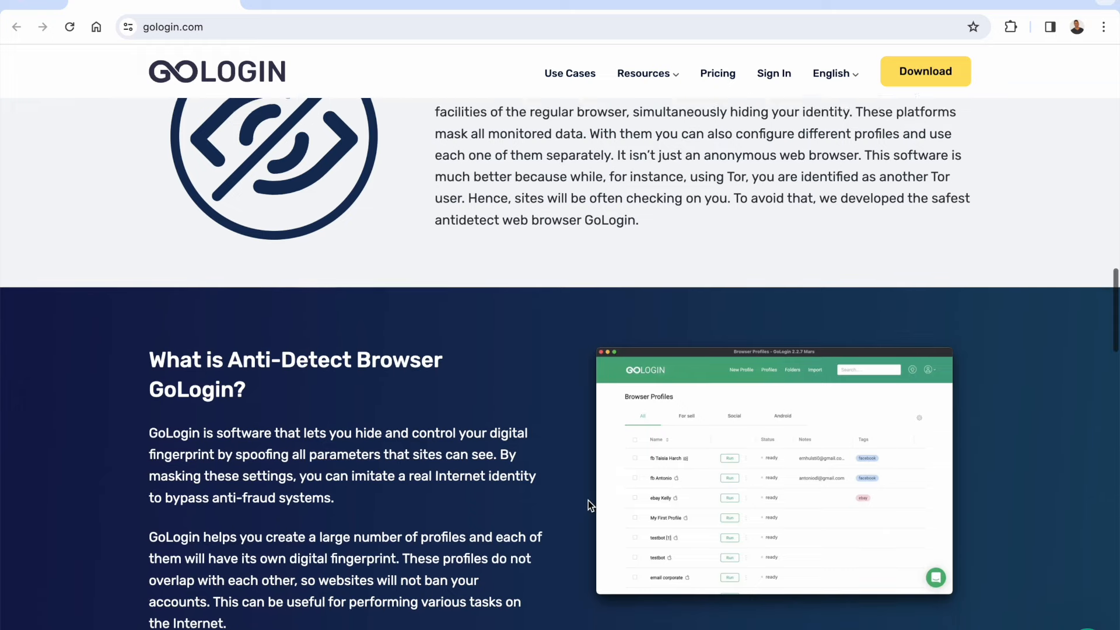
scroll("down", 3)
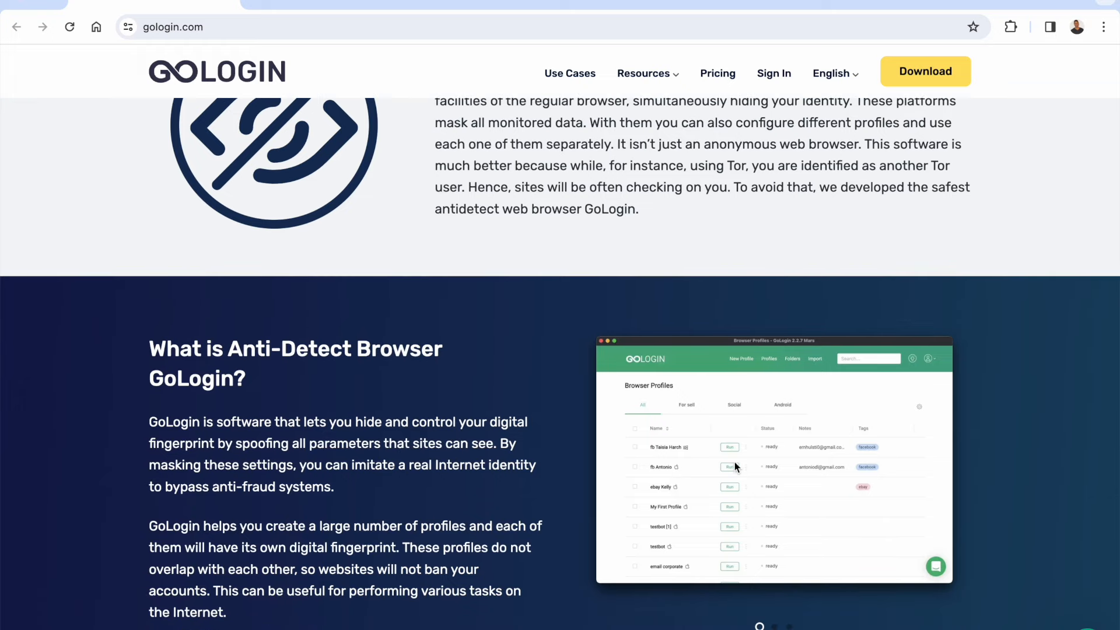
mouse_move(600, 482)
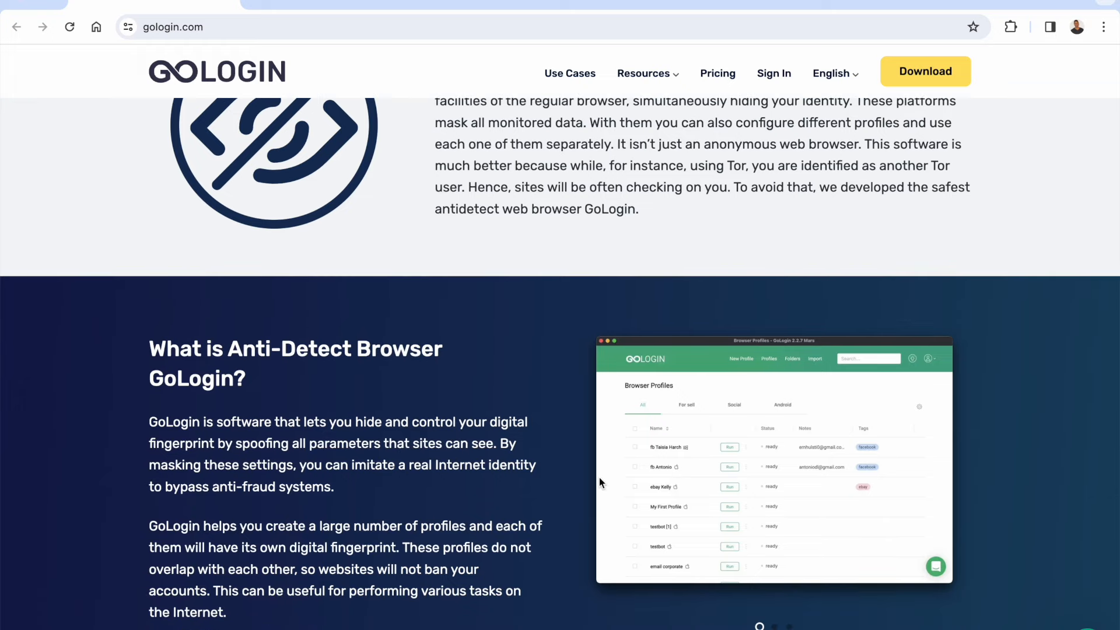
mouse_move(534, 486)
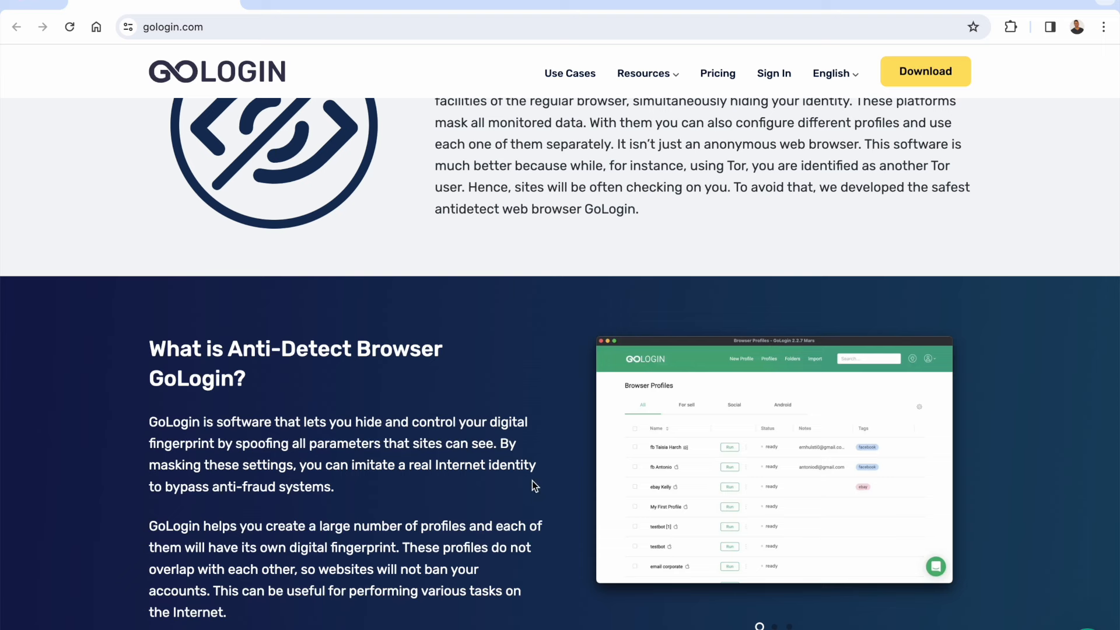
mouse_move(551, 553)
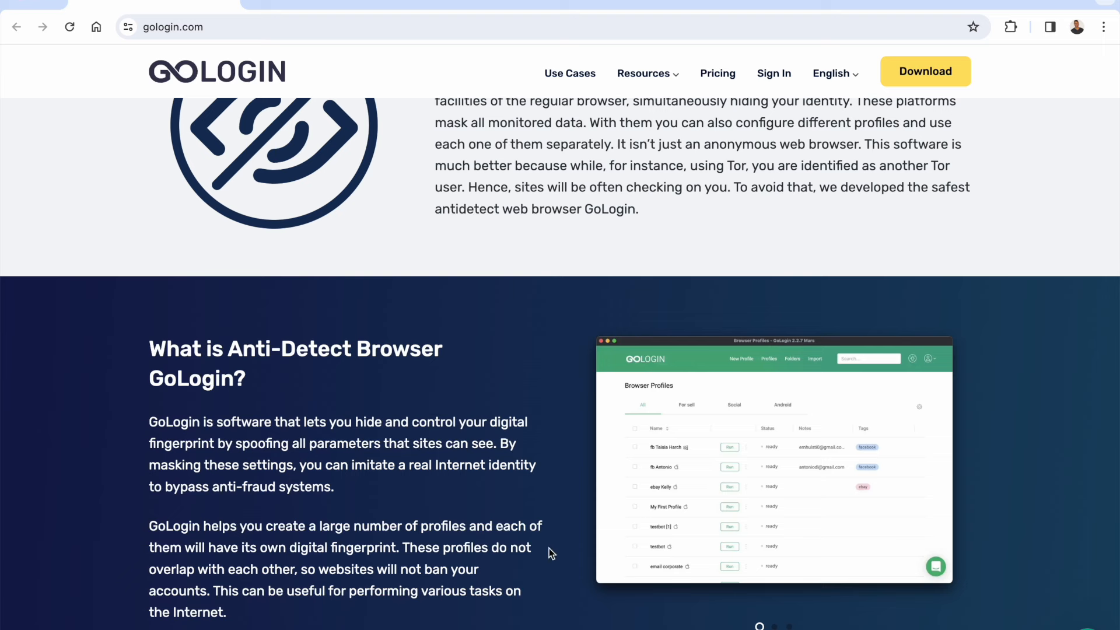
mouse_move(506, 522)
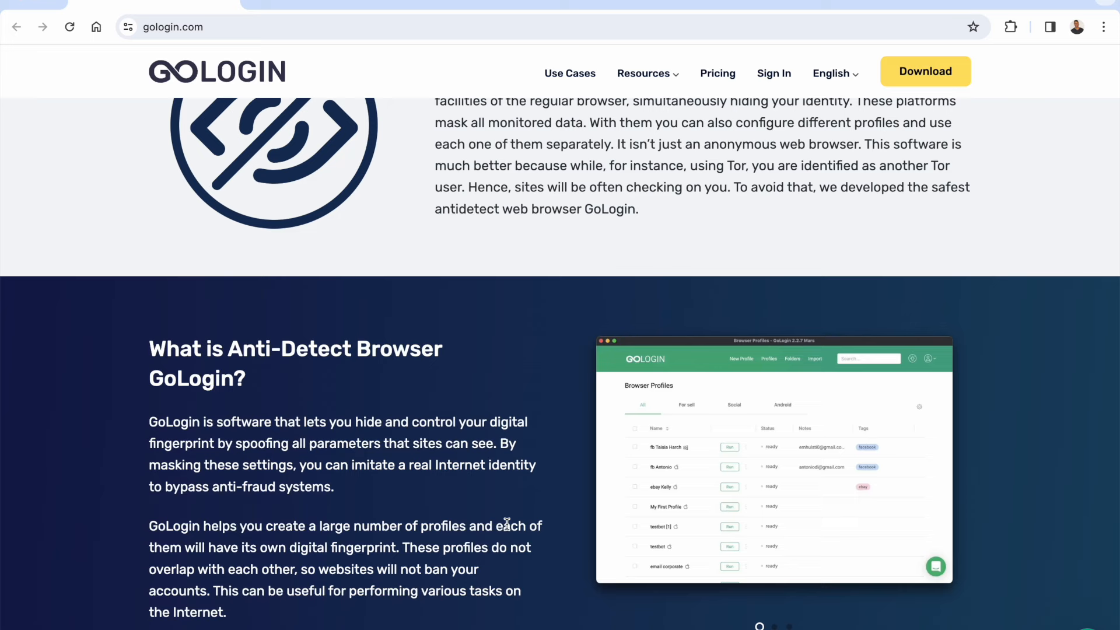
scroll("down", 3)
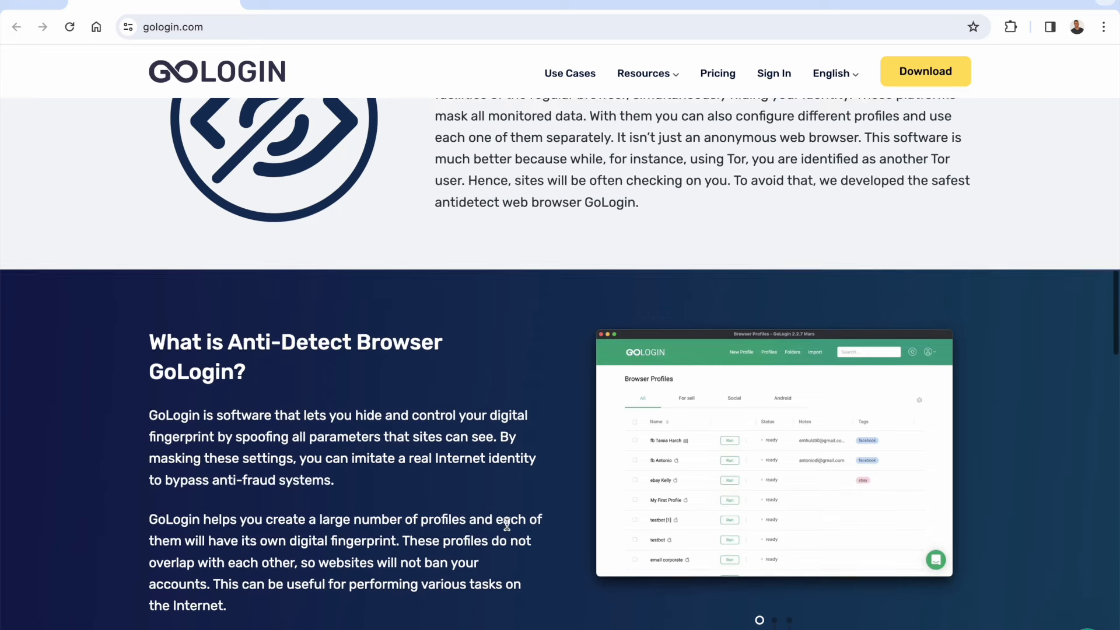
scroll("down", 3)
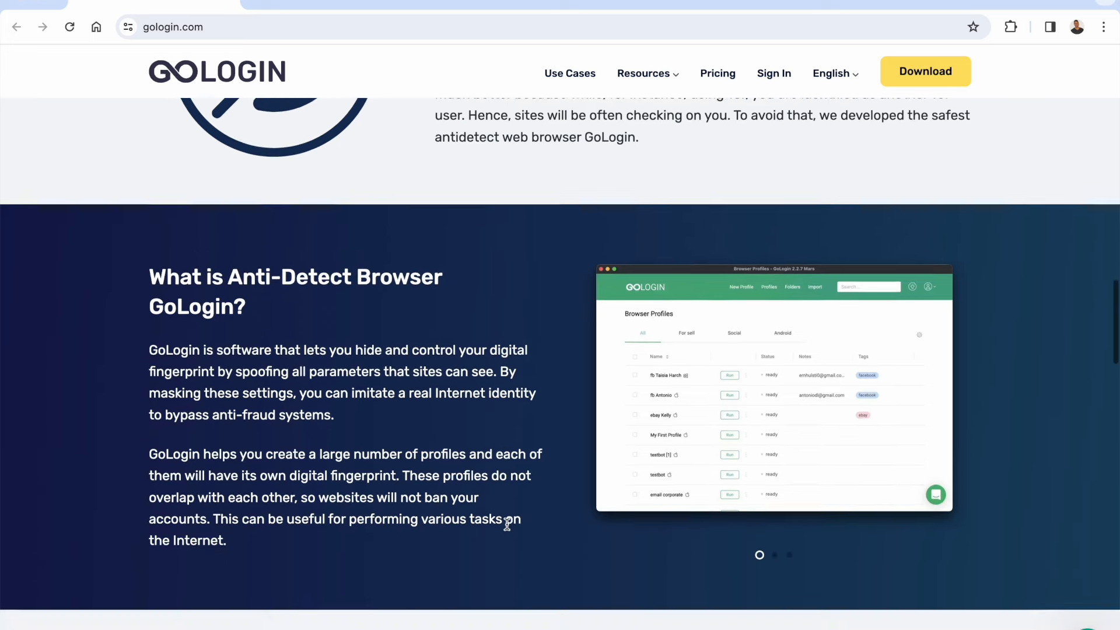
scroll("down", 3)
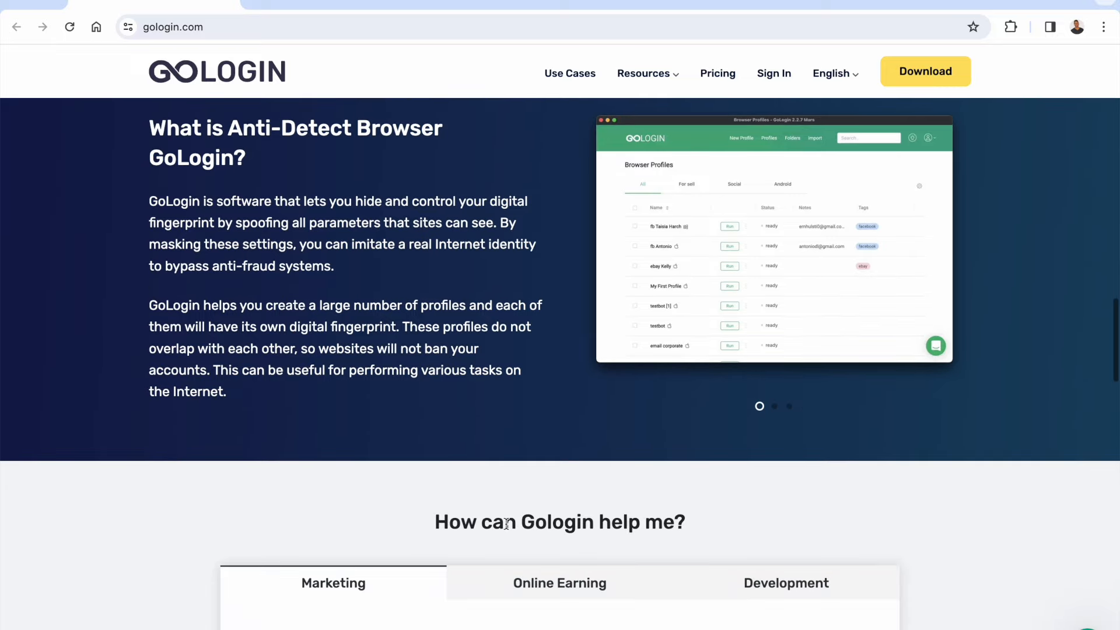
scroll("down", 3)
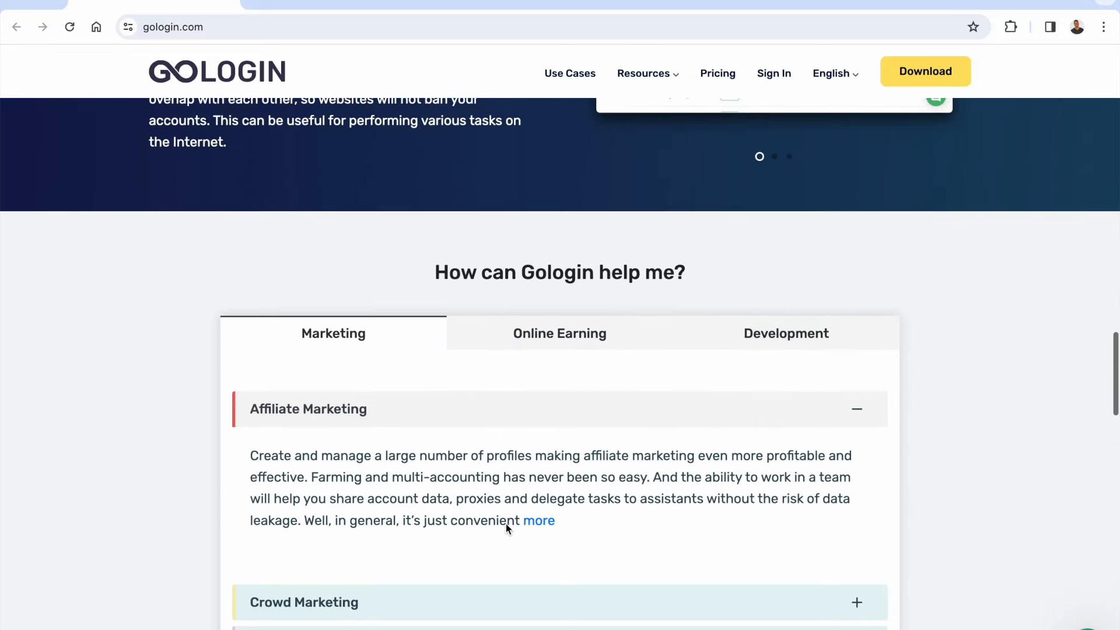
scroll("down", 3)
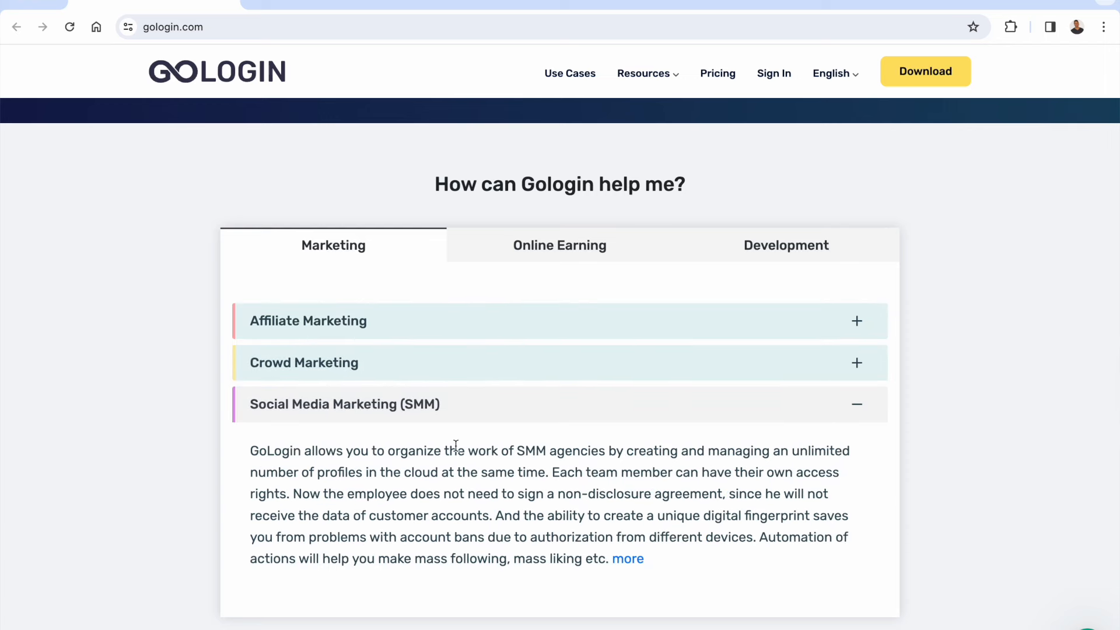
left_click(560, 245)
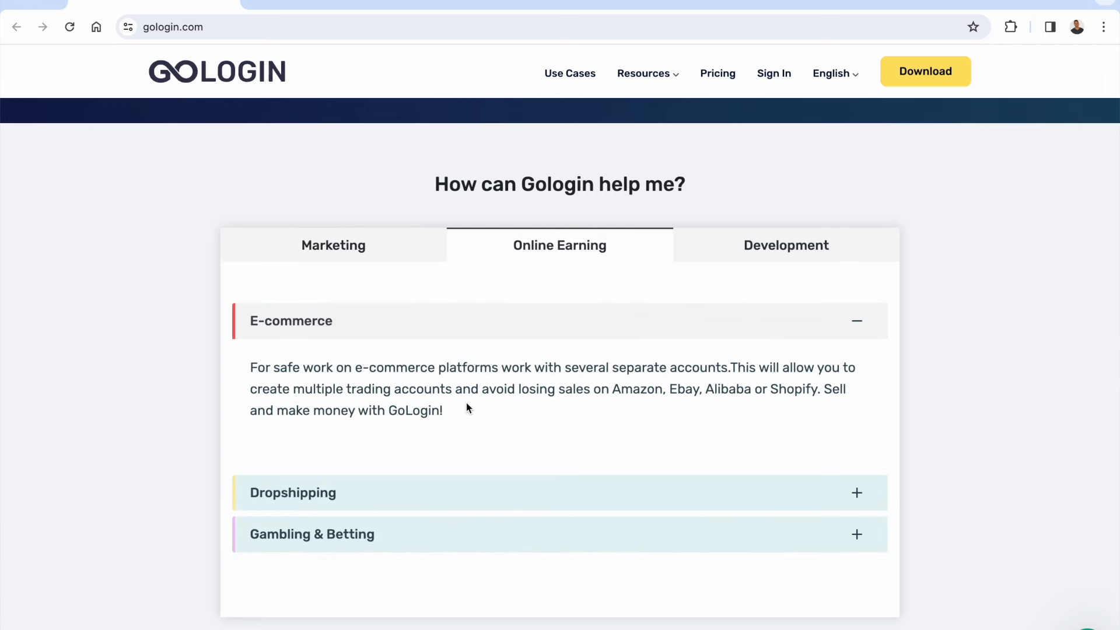
mouse_move(751, 226)
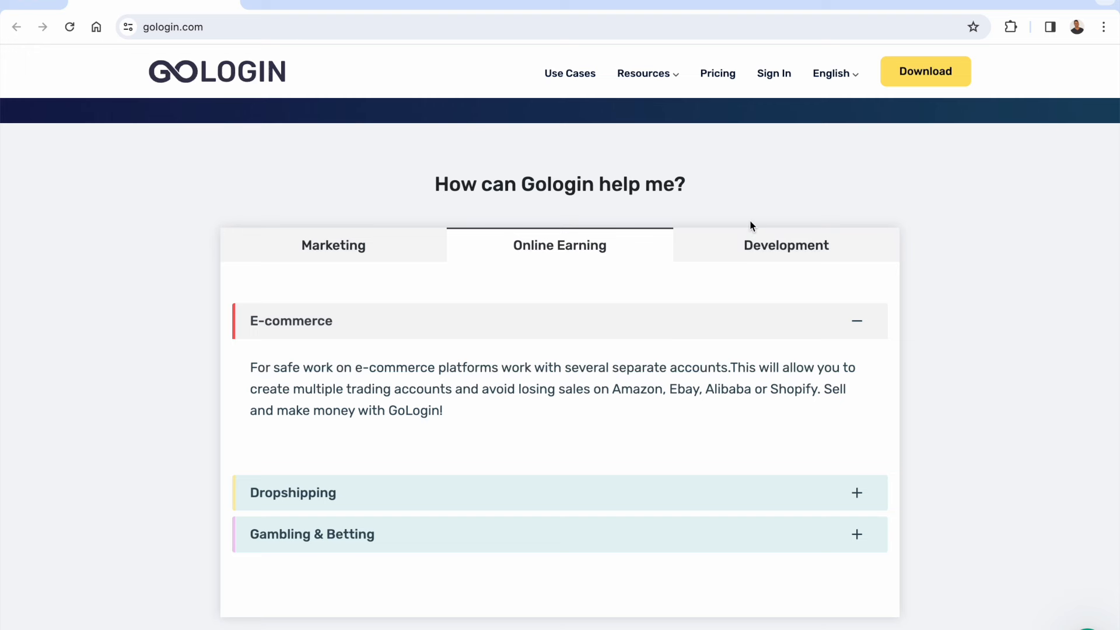
mouse_move(748, 268)
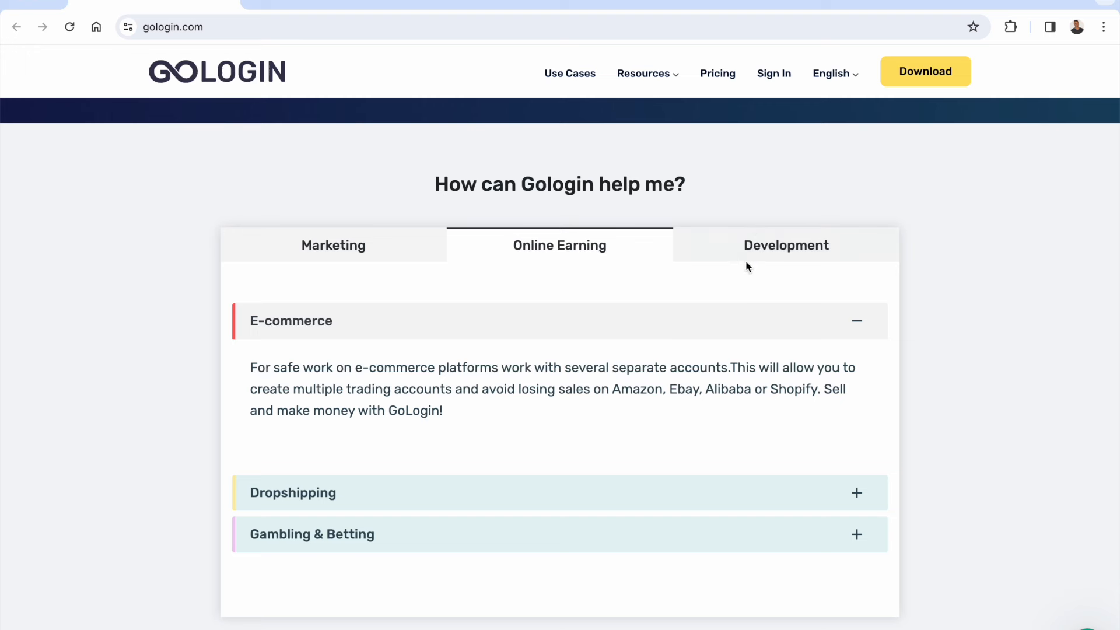
mouse_move(712, 346)
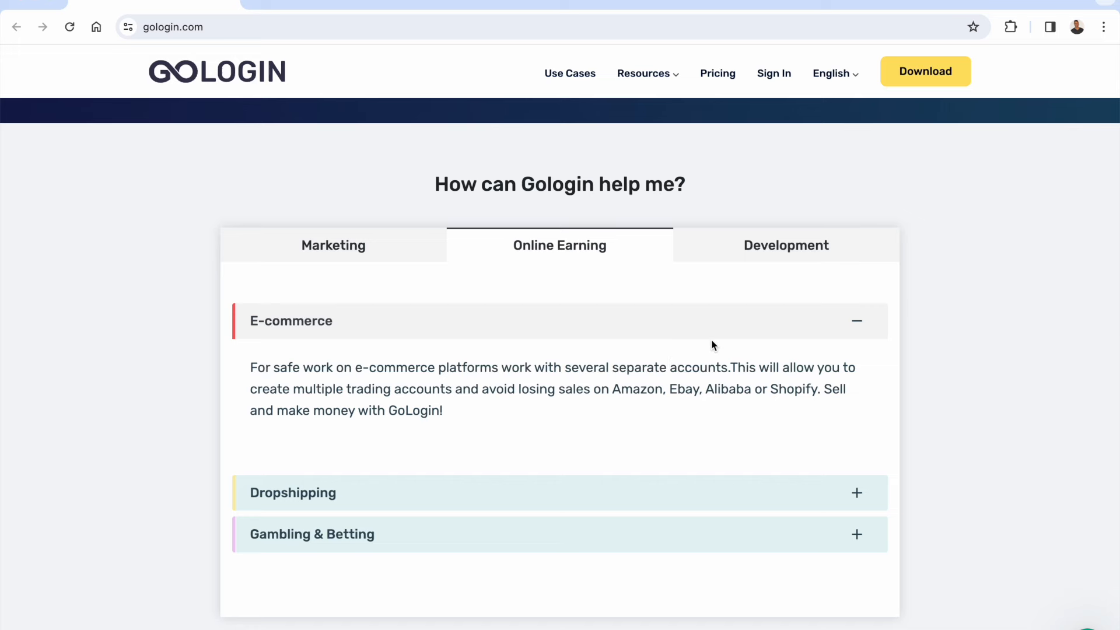
scroll("up", 3)
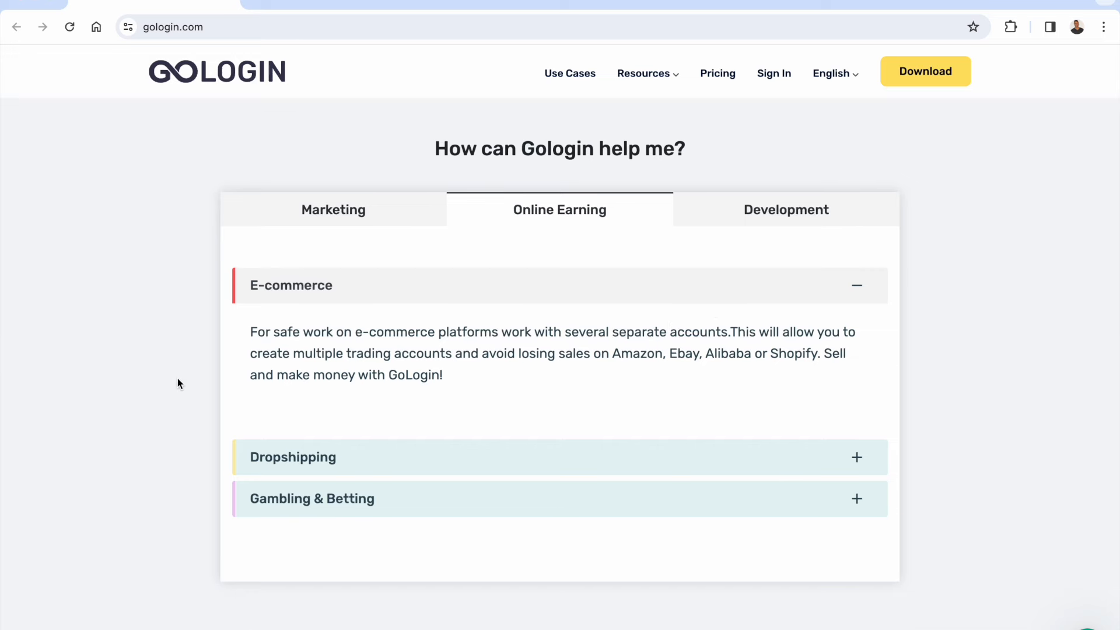
scroll("down", 3)
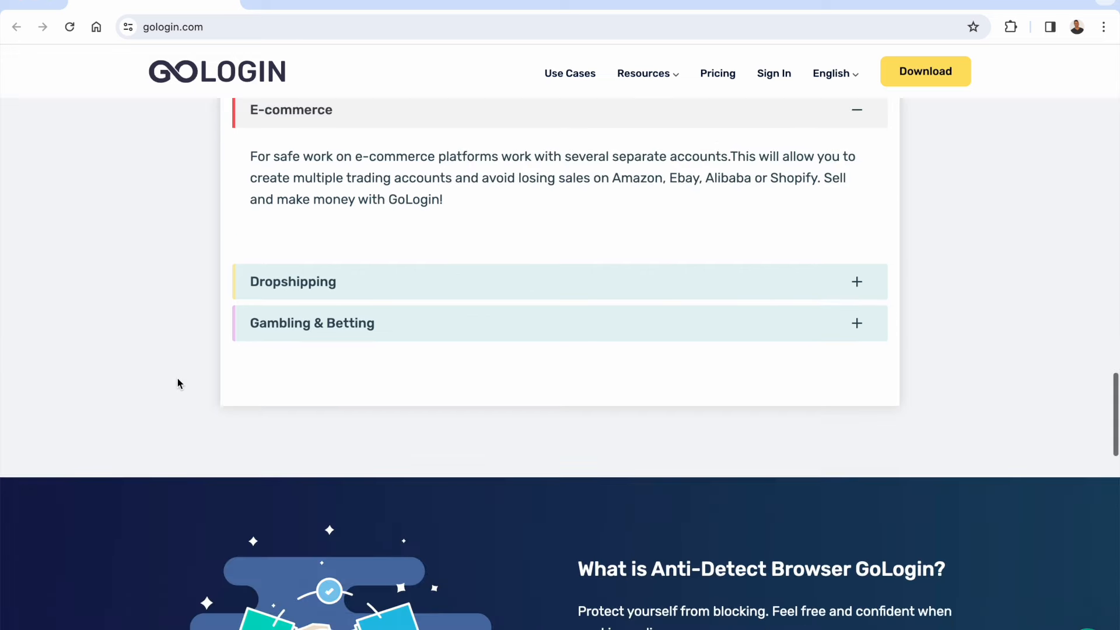
scroll("down", 3)
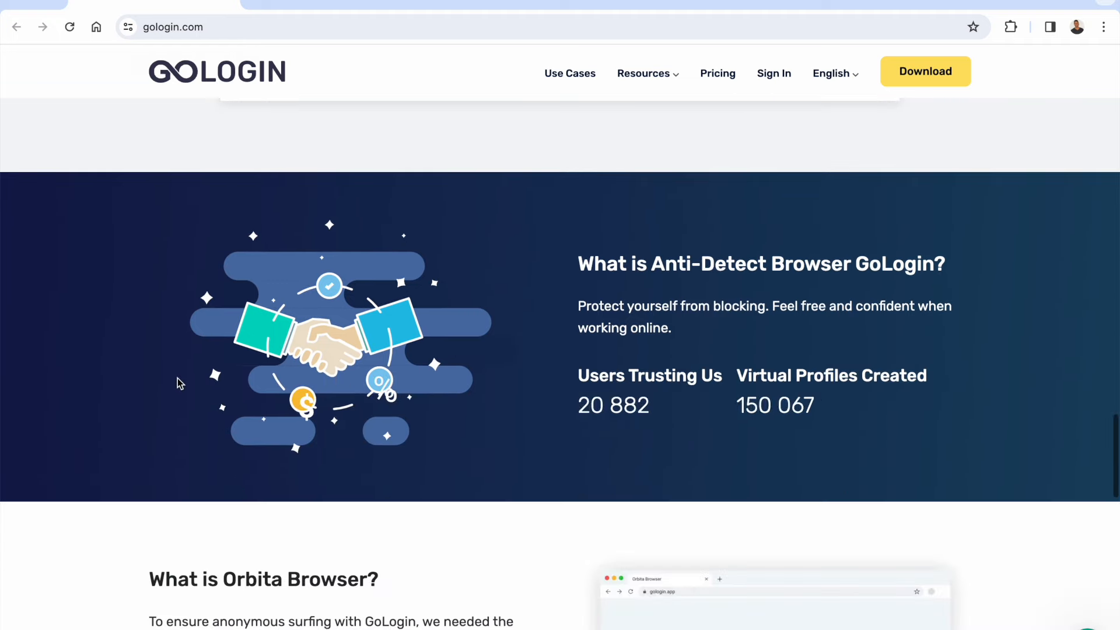
scroll("down", 3)
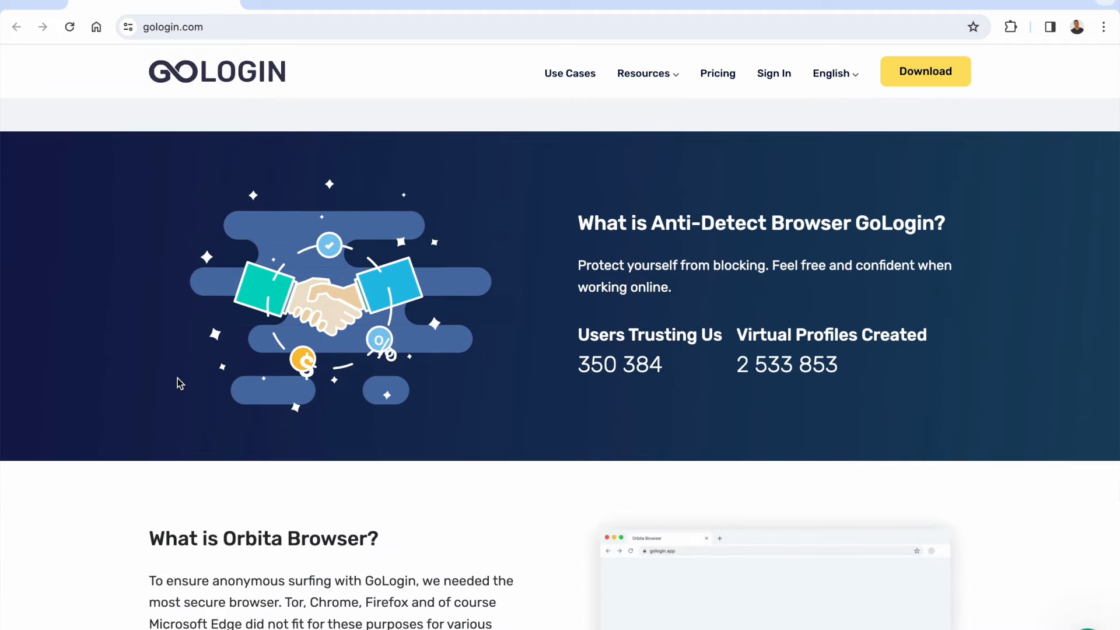
mouse_move(592, 382)
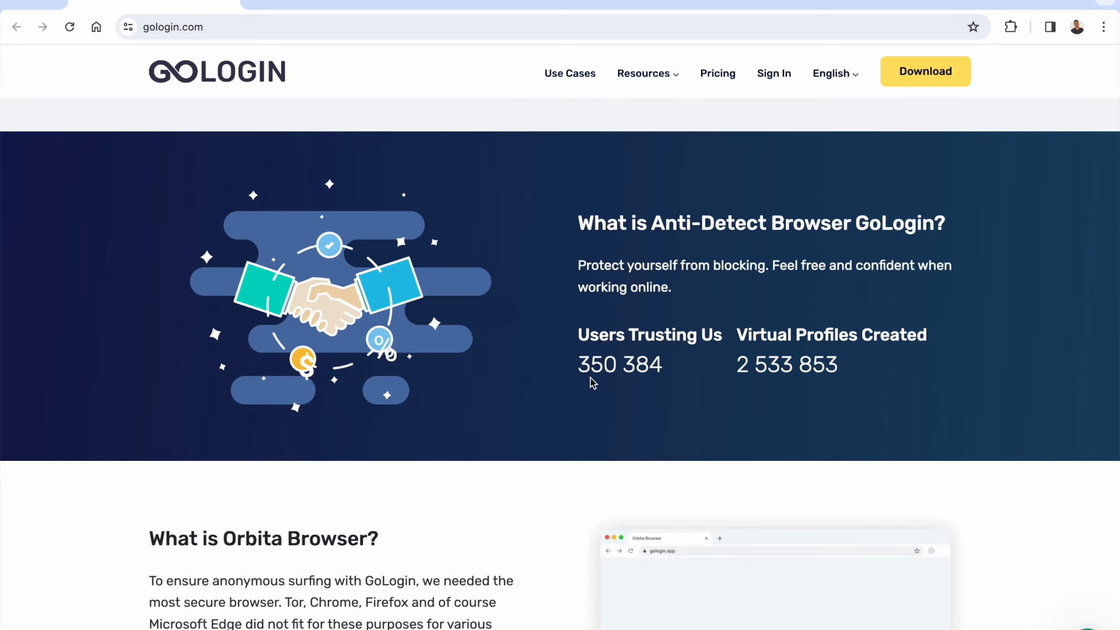
scroll("down", 3)
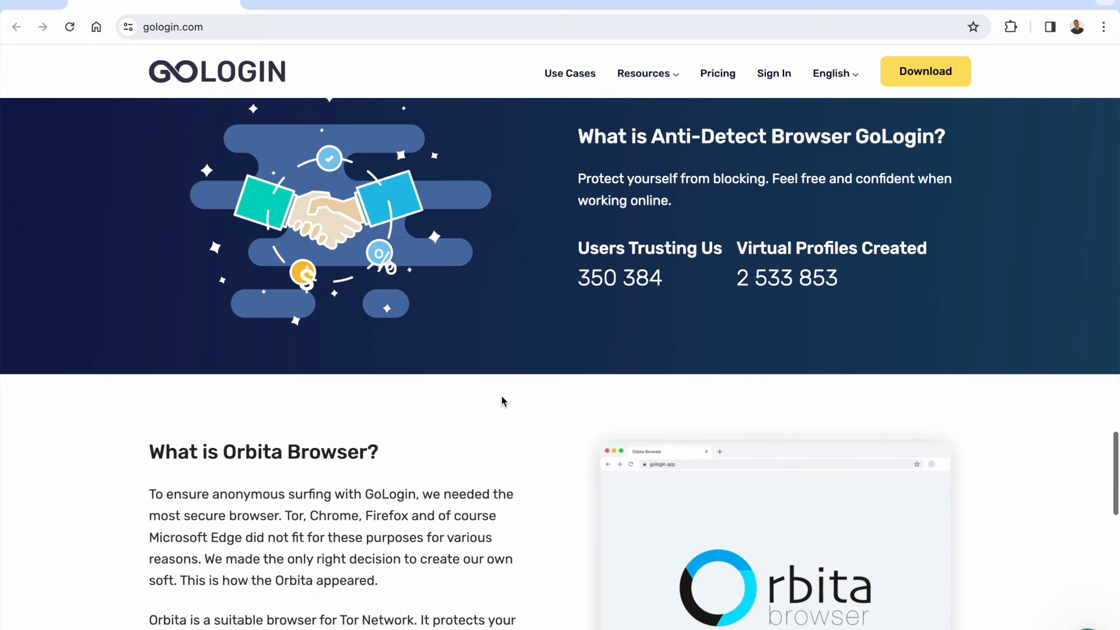
scroll("down", 3)
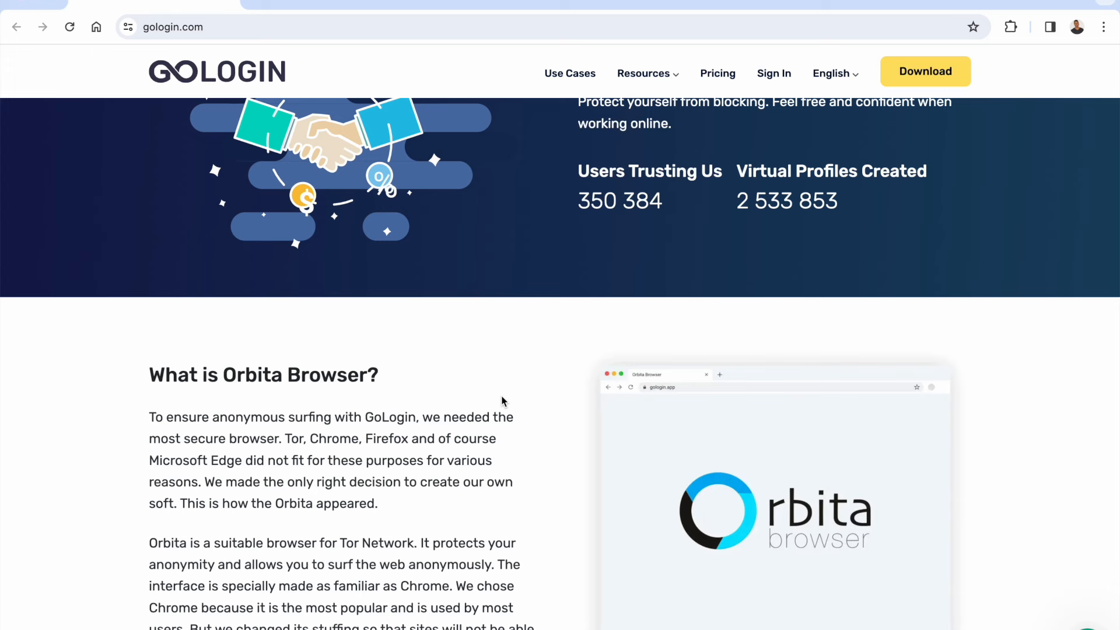
mouse_move(442, 409)
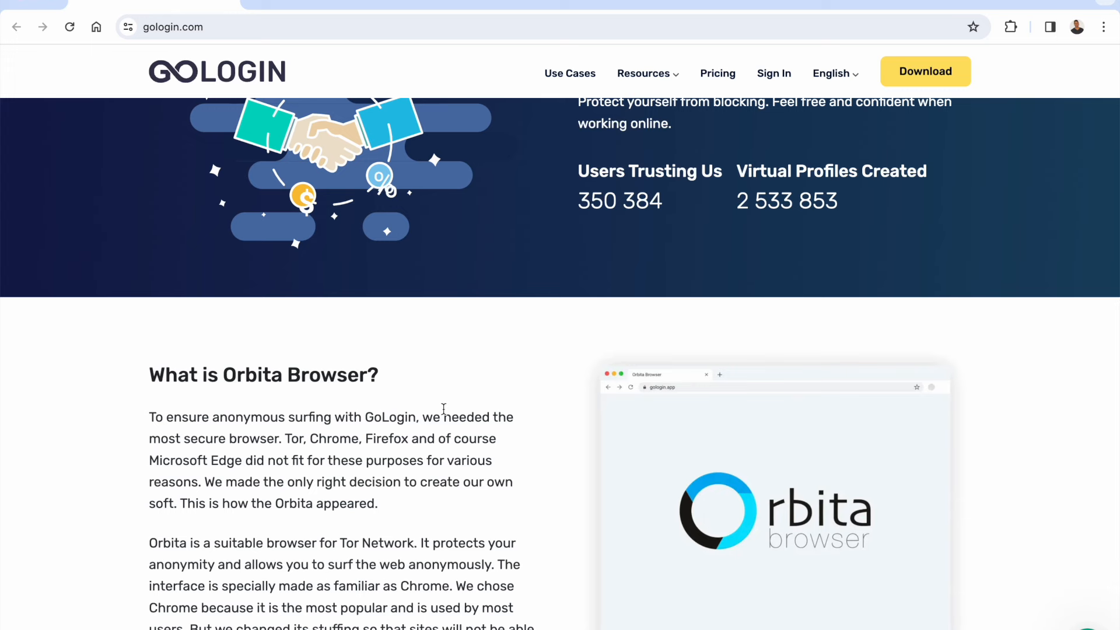
scroll("down", 3)
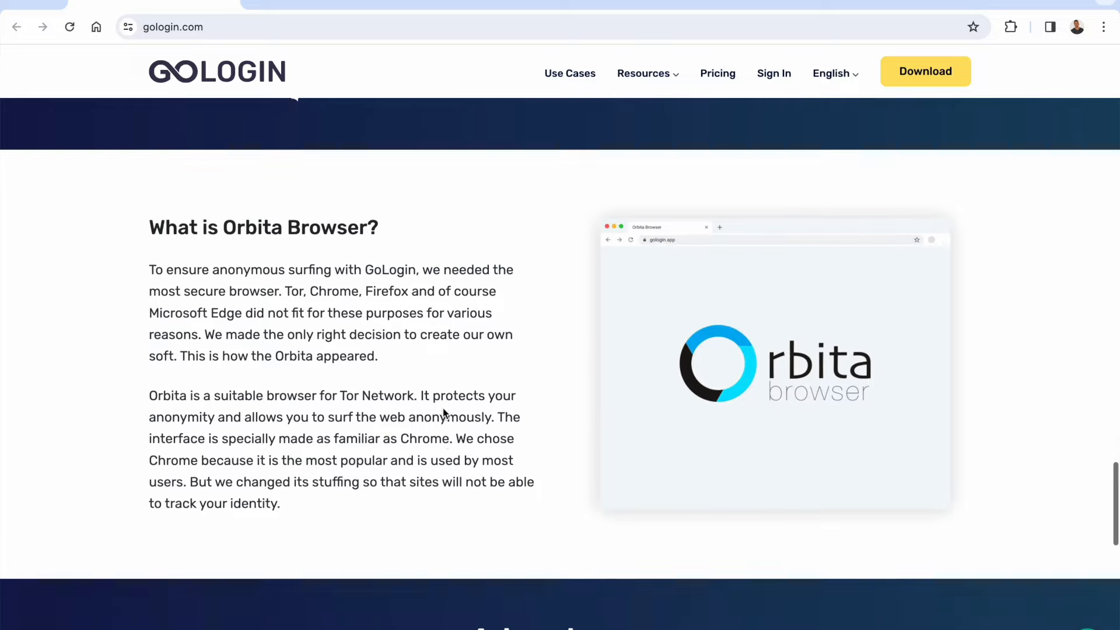
scroll("down", 3)
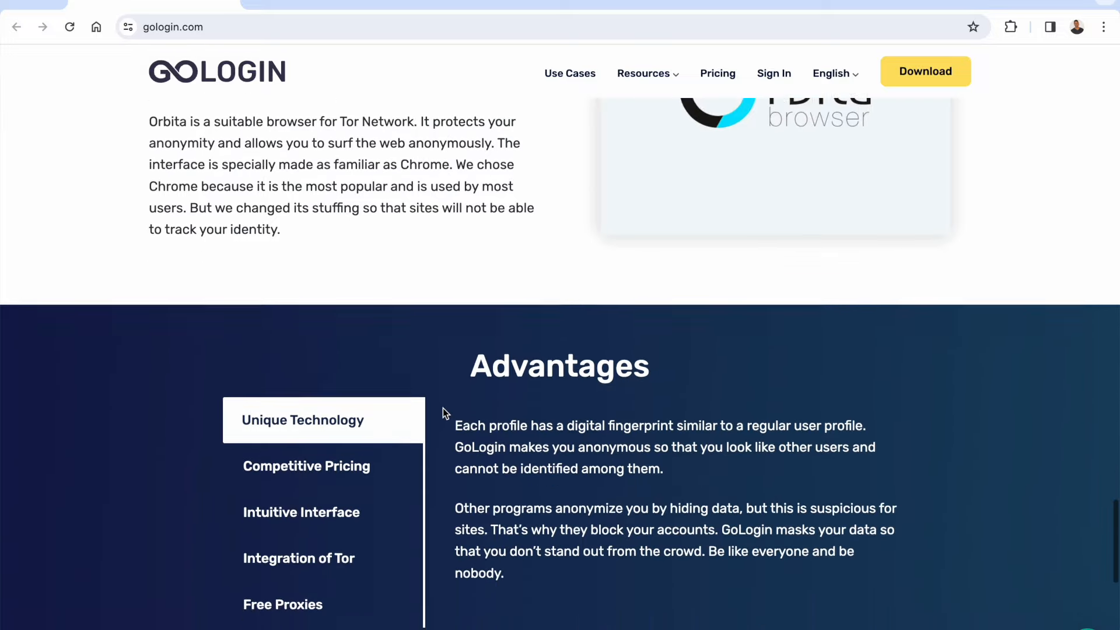
scroll("up", 3)
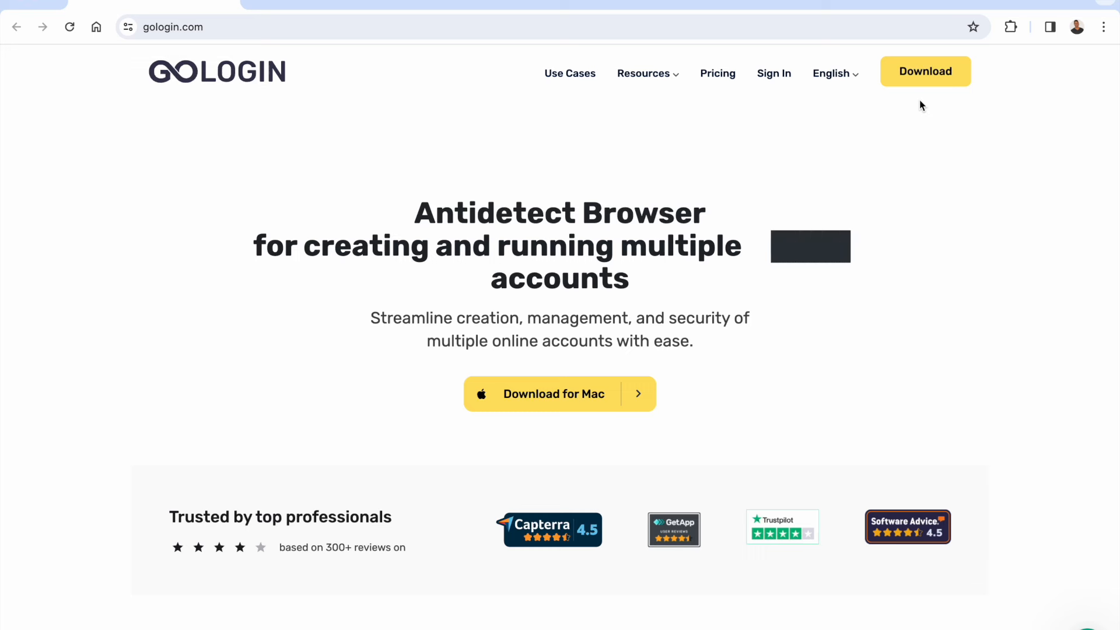
mouse_move(879, 146)
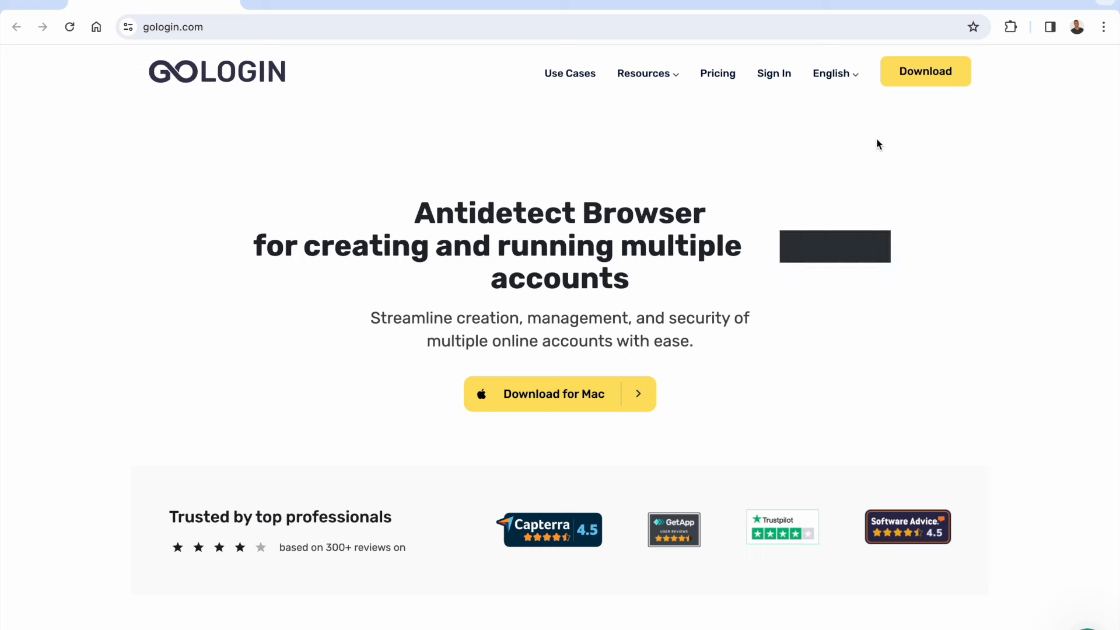
mouse_move(731, 419)
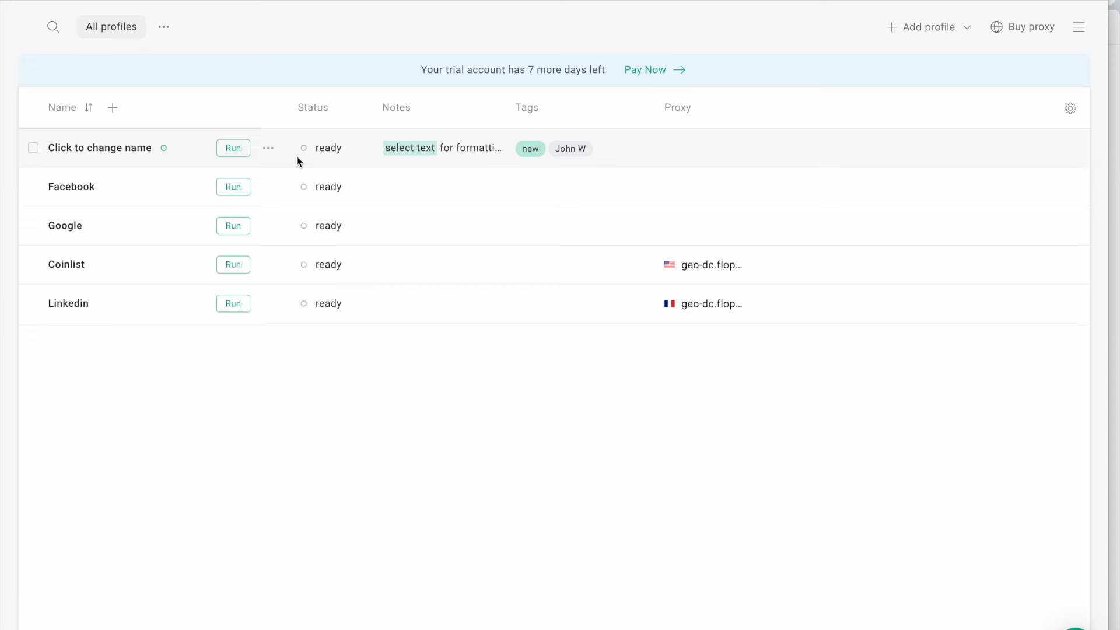
mouse_move(98, 204)
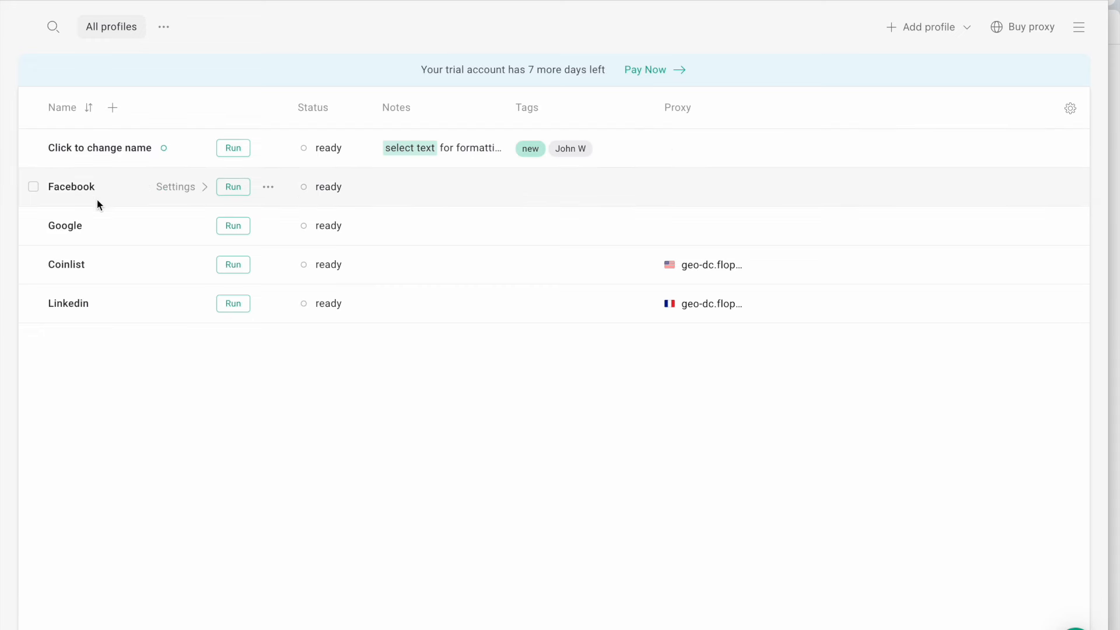
mouse_move(100, 147)
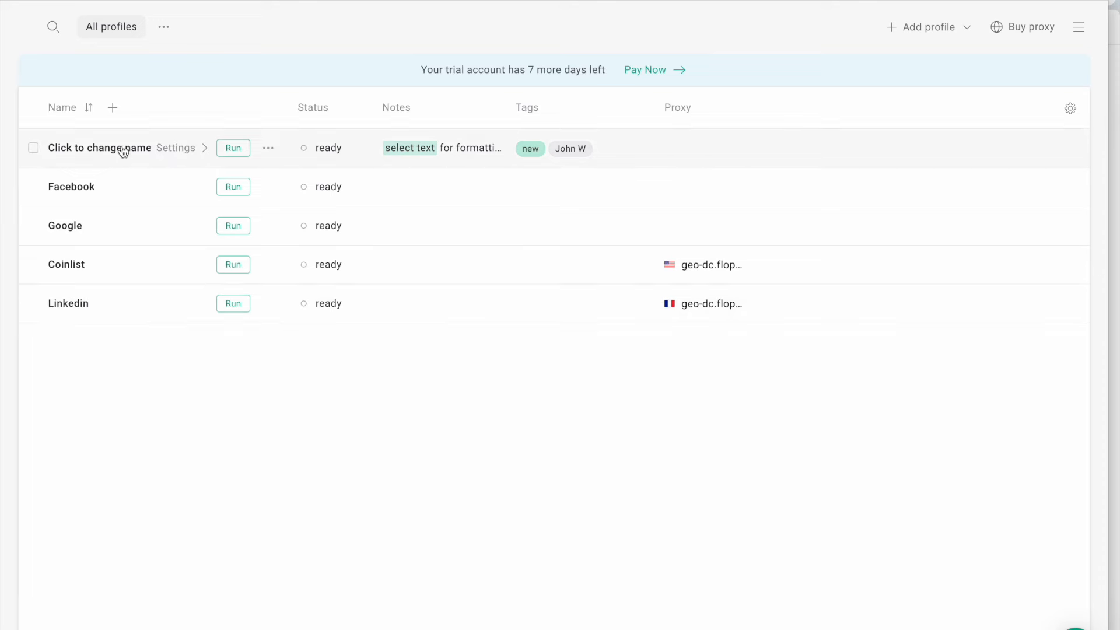
mouse_move(117, 338)
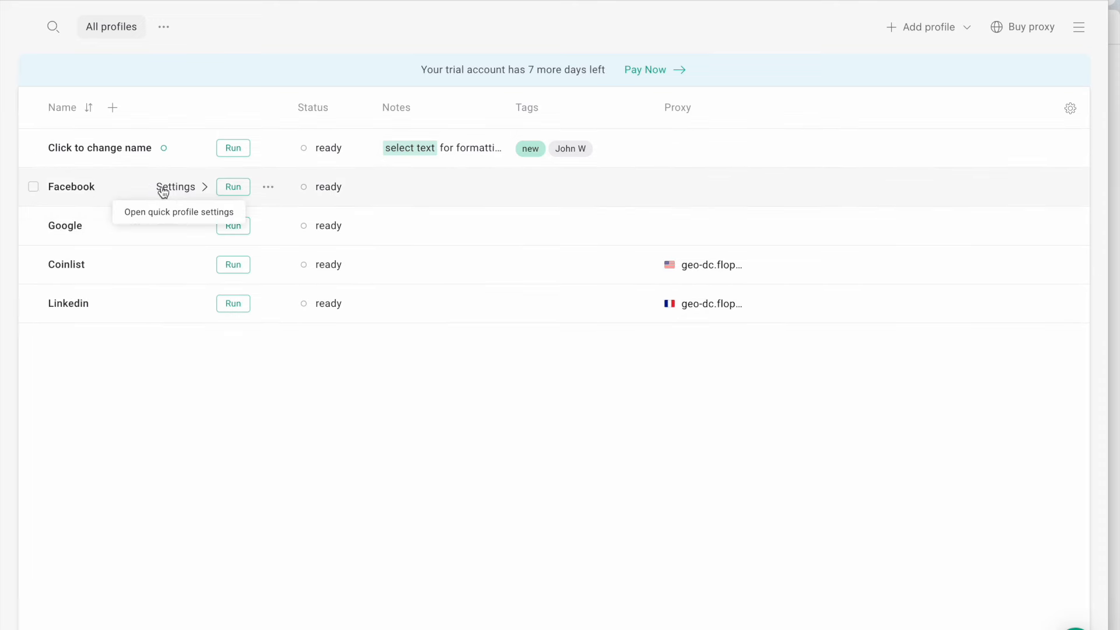
Step: Allow microphone access and rename the Facebook profile to 'FacebookAdAccount1-storename'
left_click(177, 186)
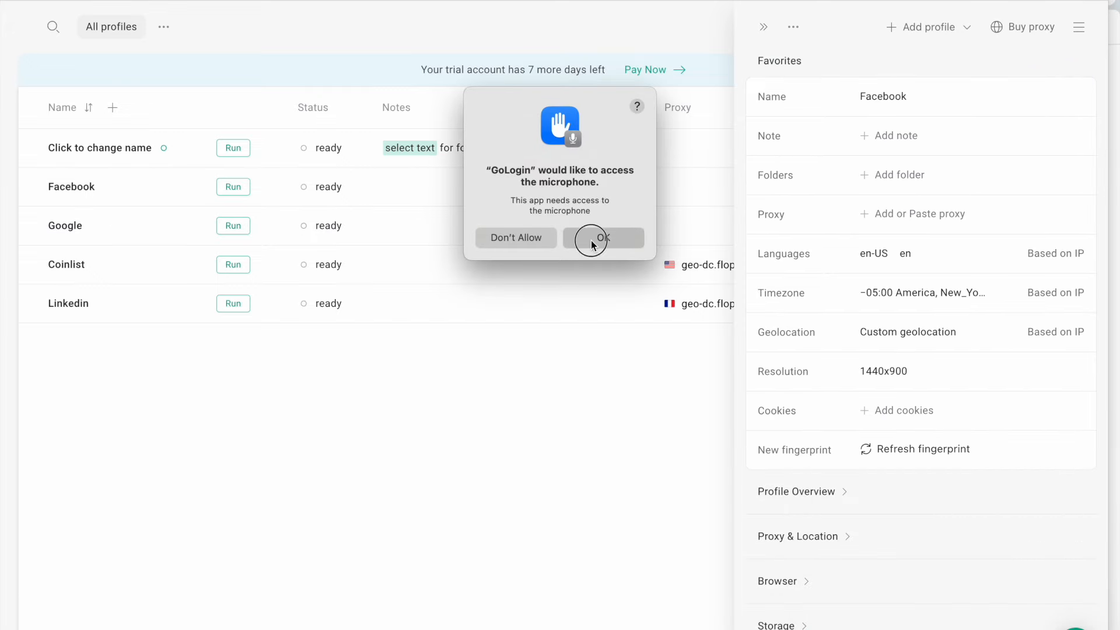
left_click(604, 238)
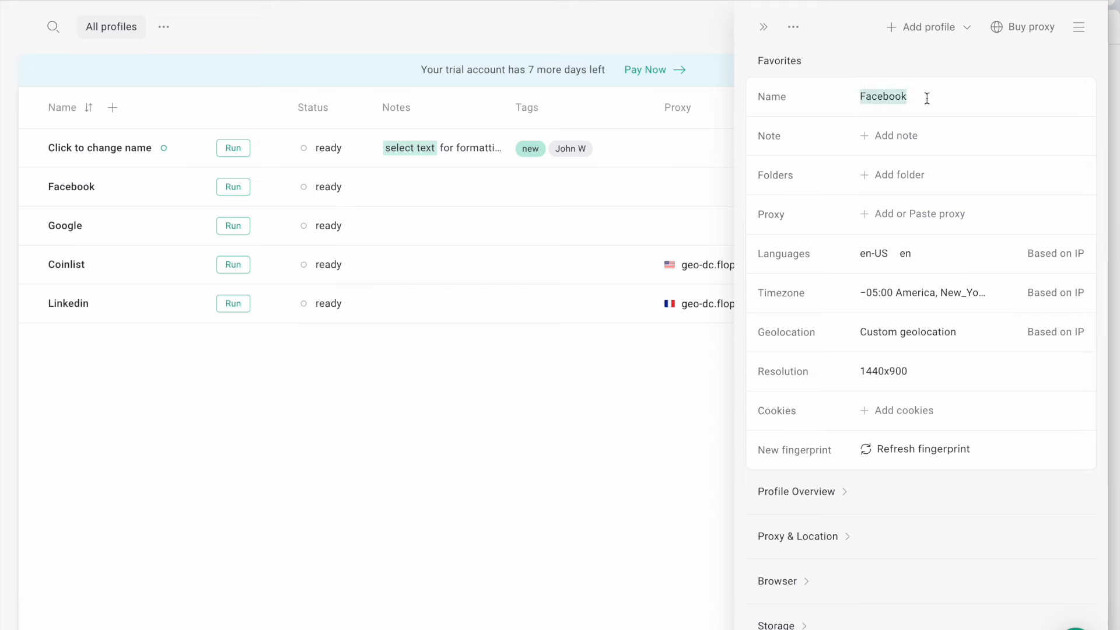
type("AdAC")
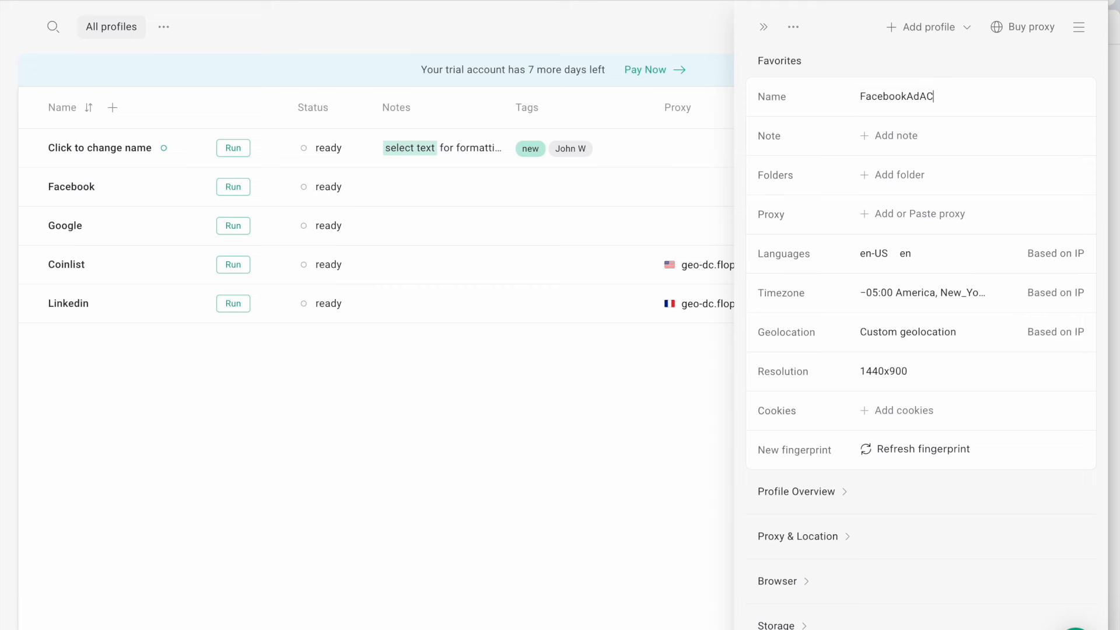
type("count")
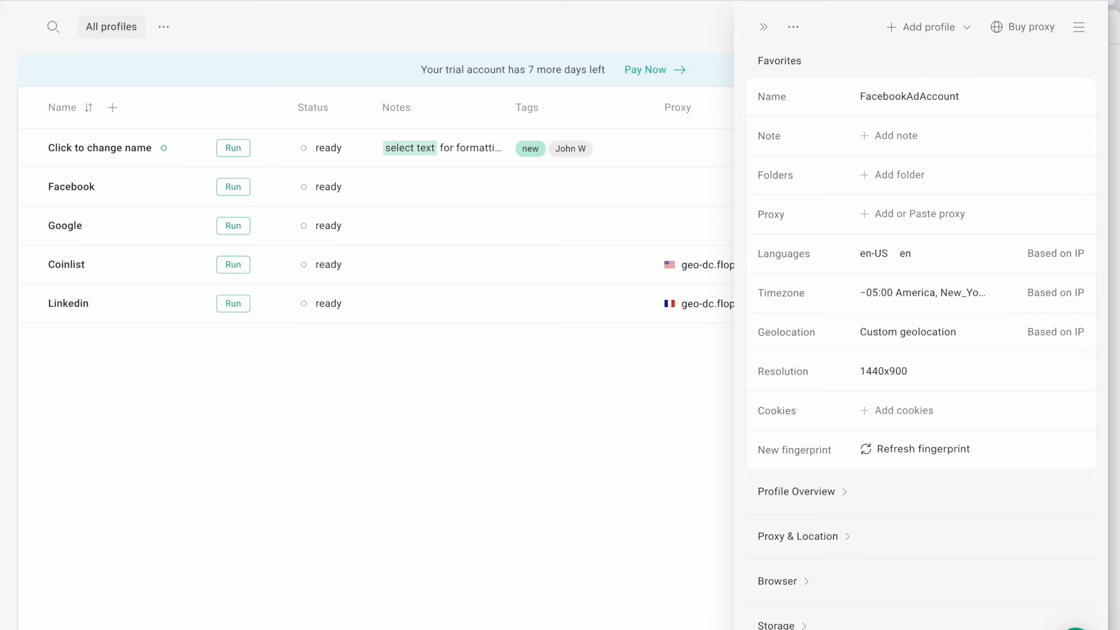
type("1-")
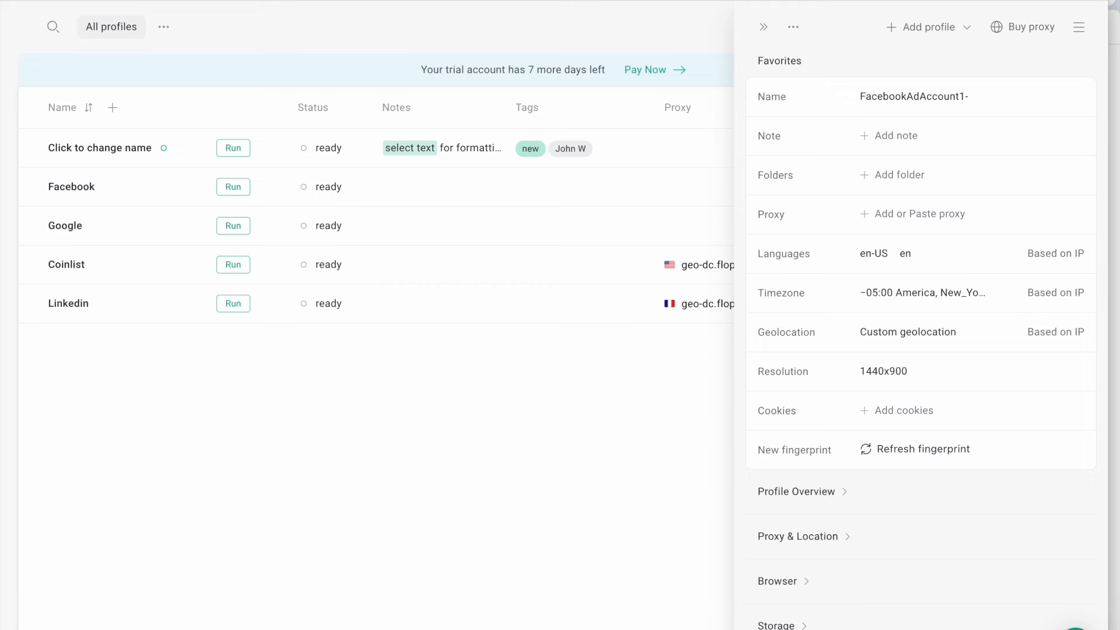
type("storename")
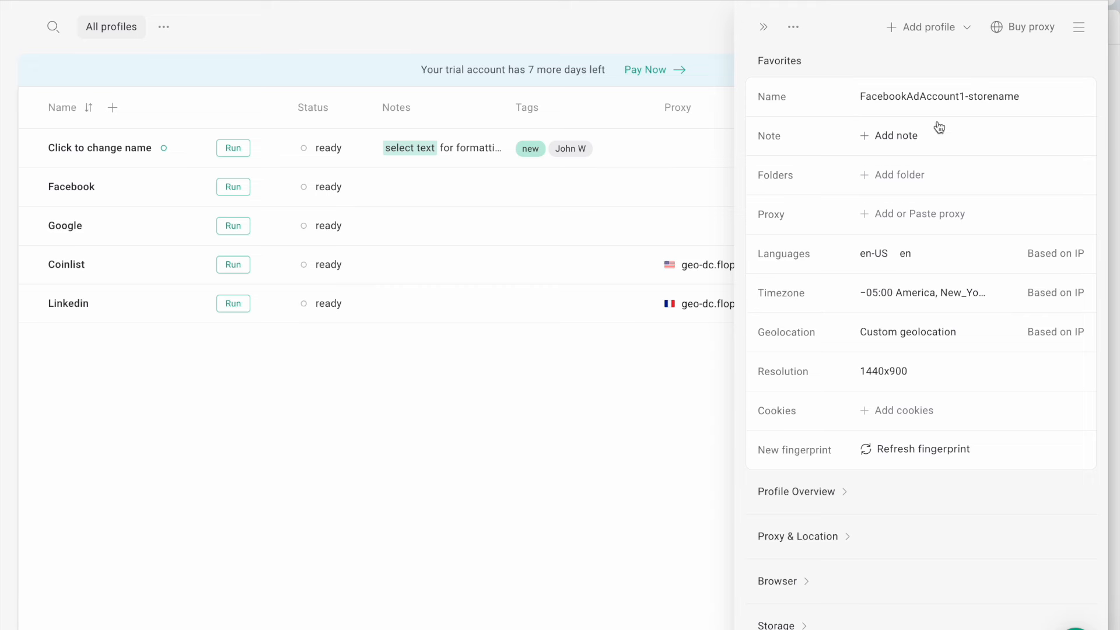
left_click(897, 136)
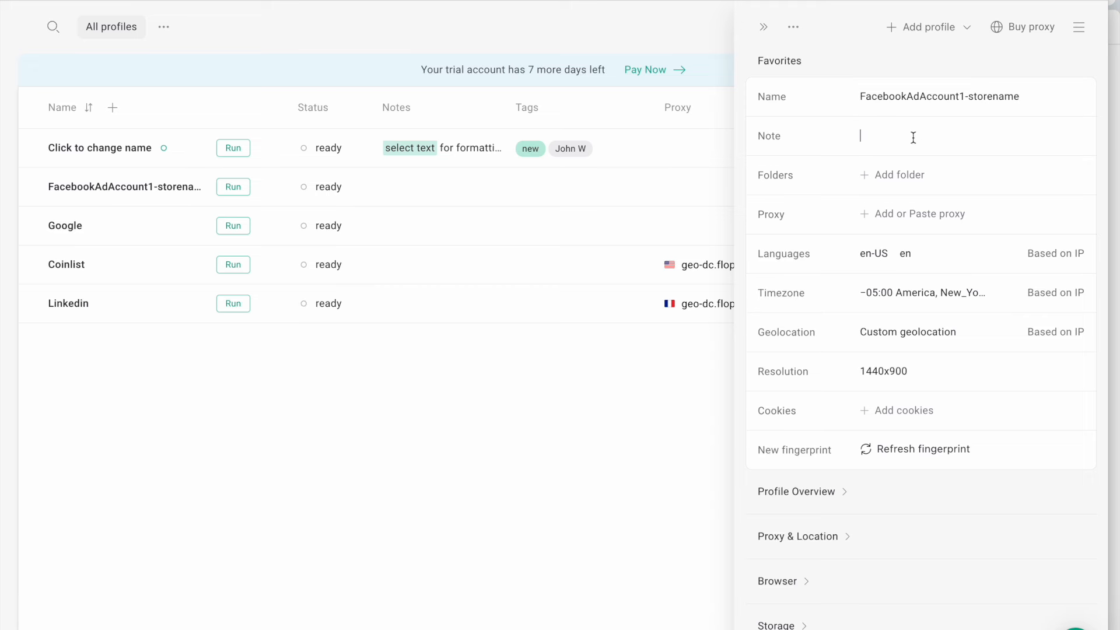
mouse_move(125, 187)
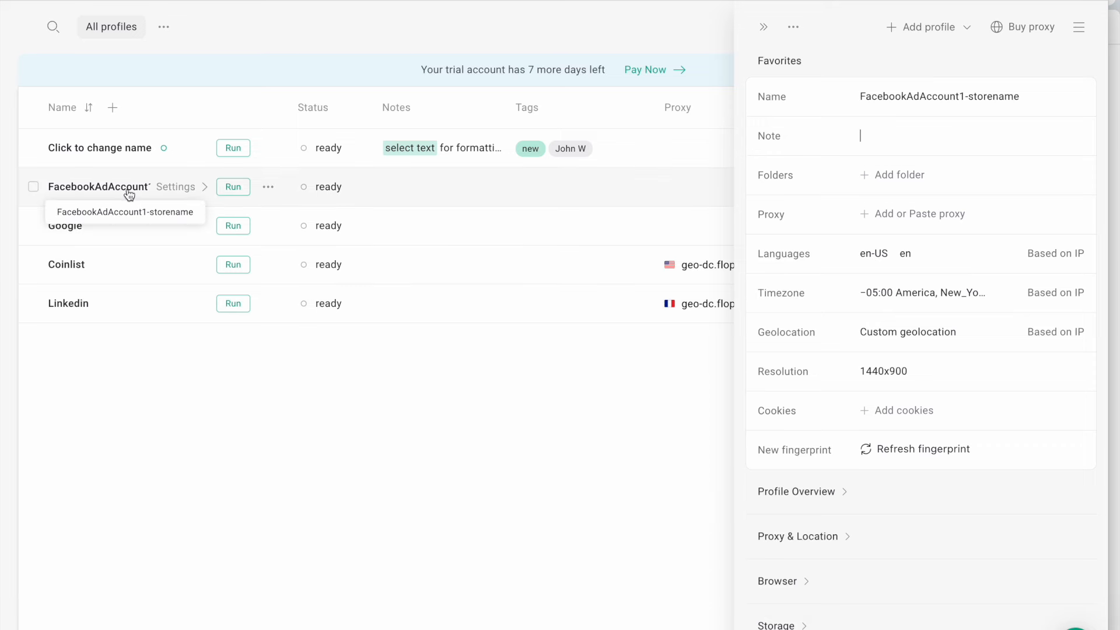
mouse_move(203, 228)
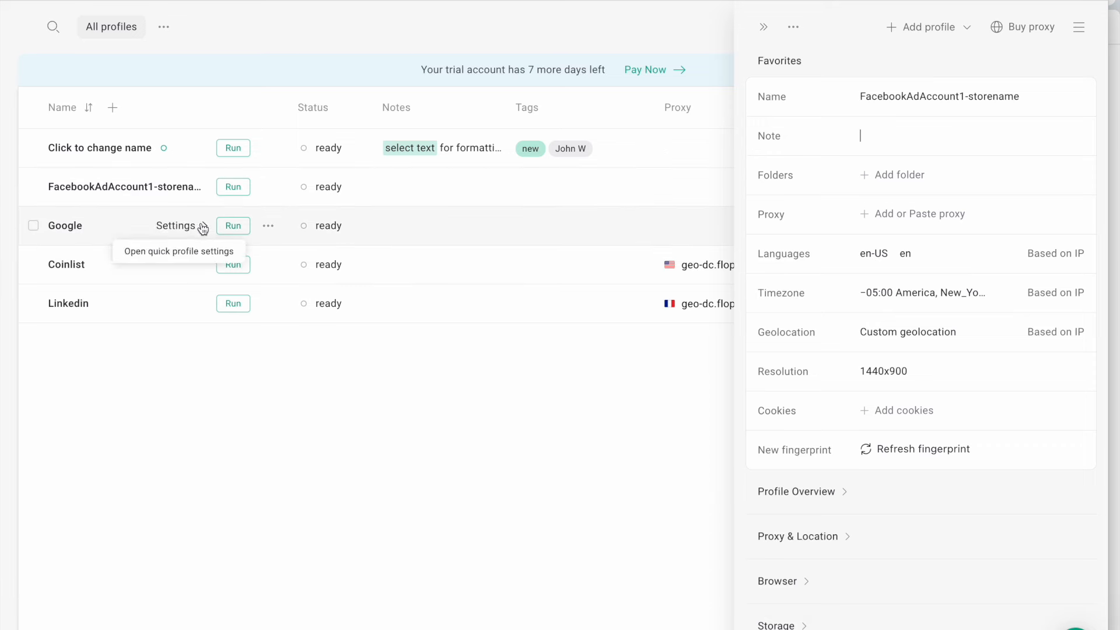
mouse_move(236, 313)
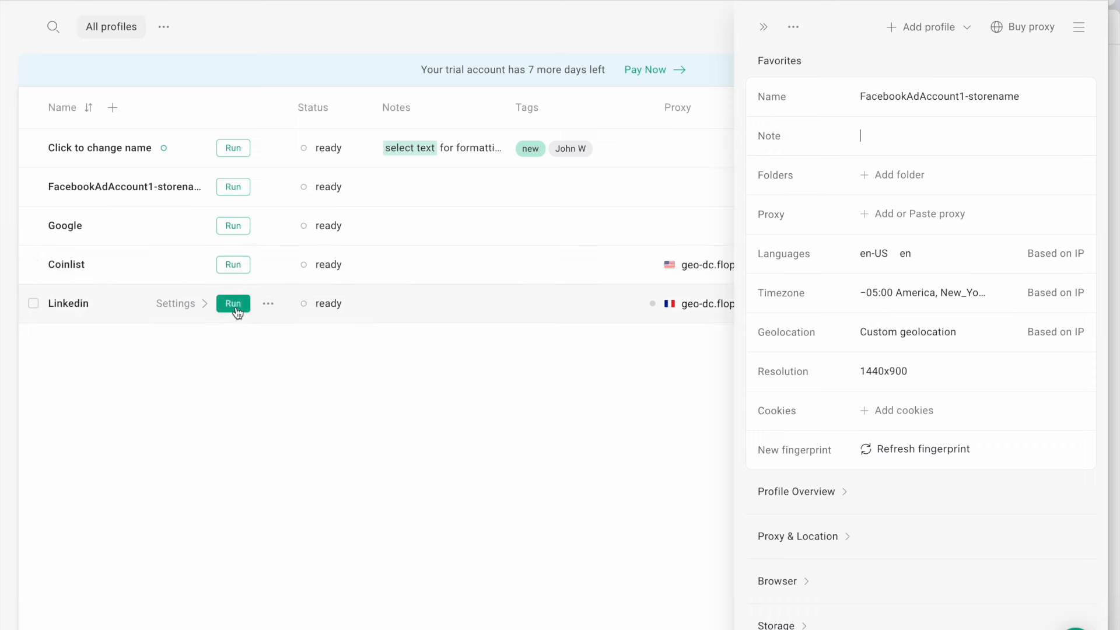
mouse_move(879, 207)
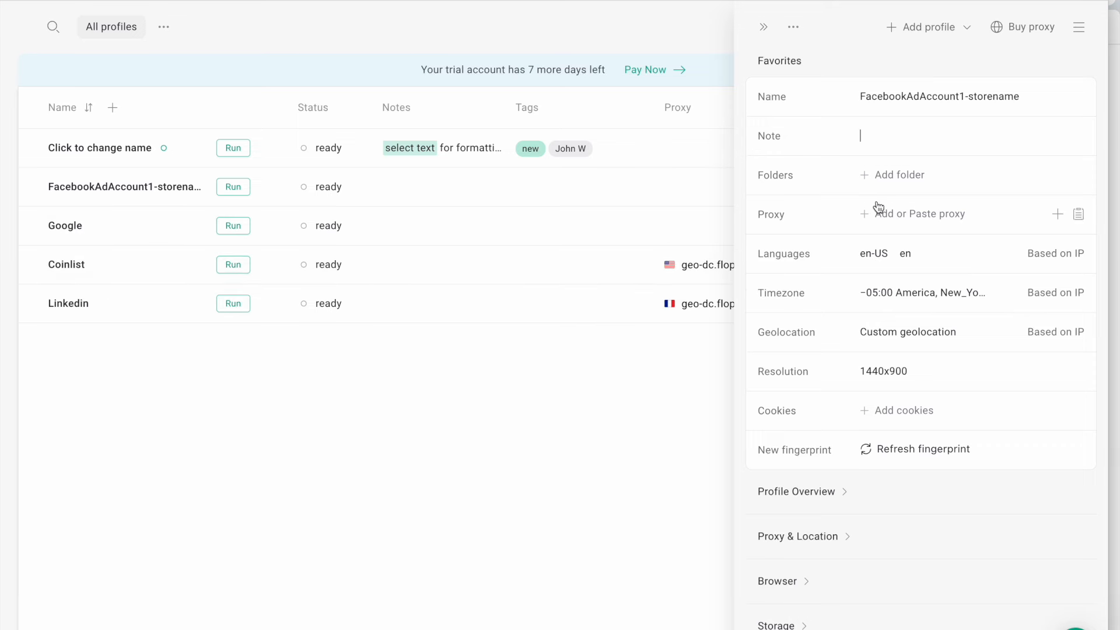
mouse_move(928, 223)
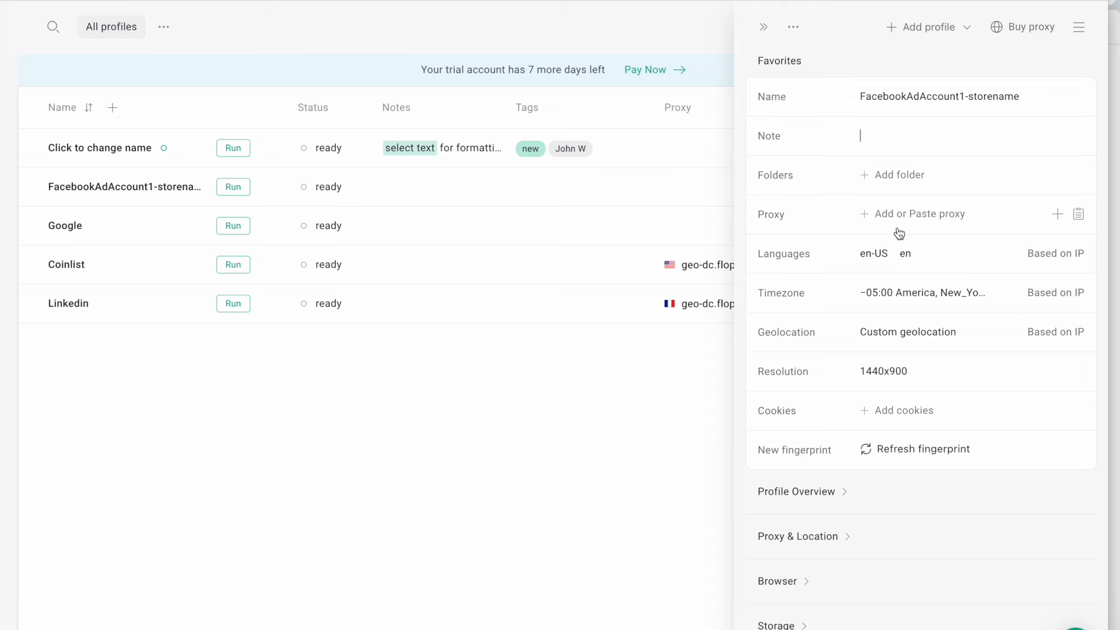
mouse_move(793, 216)
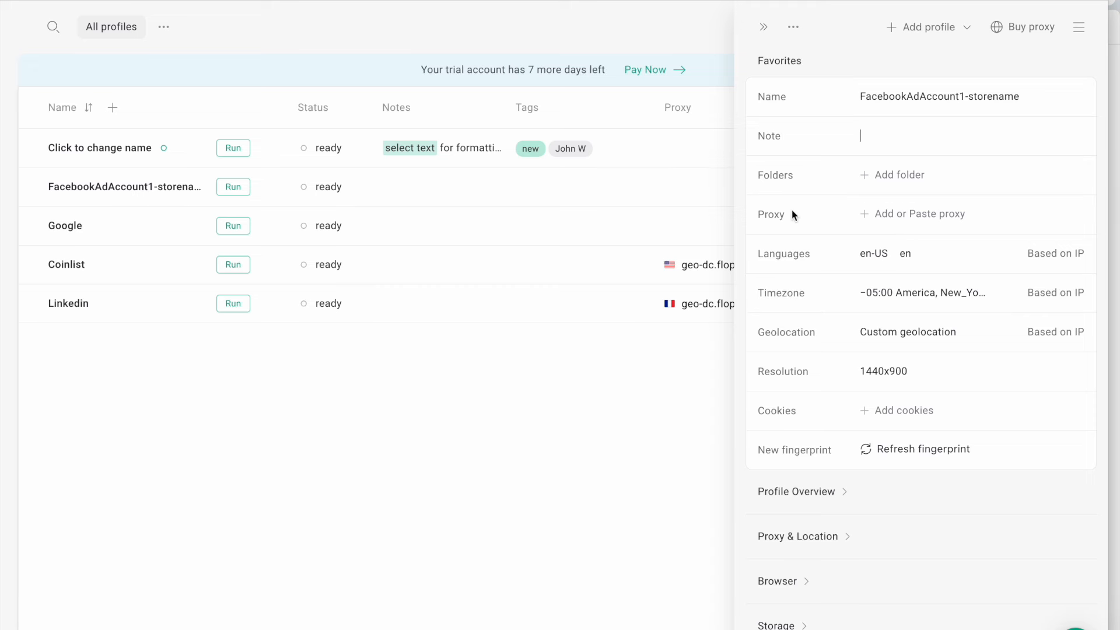
mouse_move(922, 214)
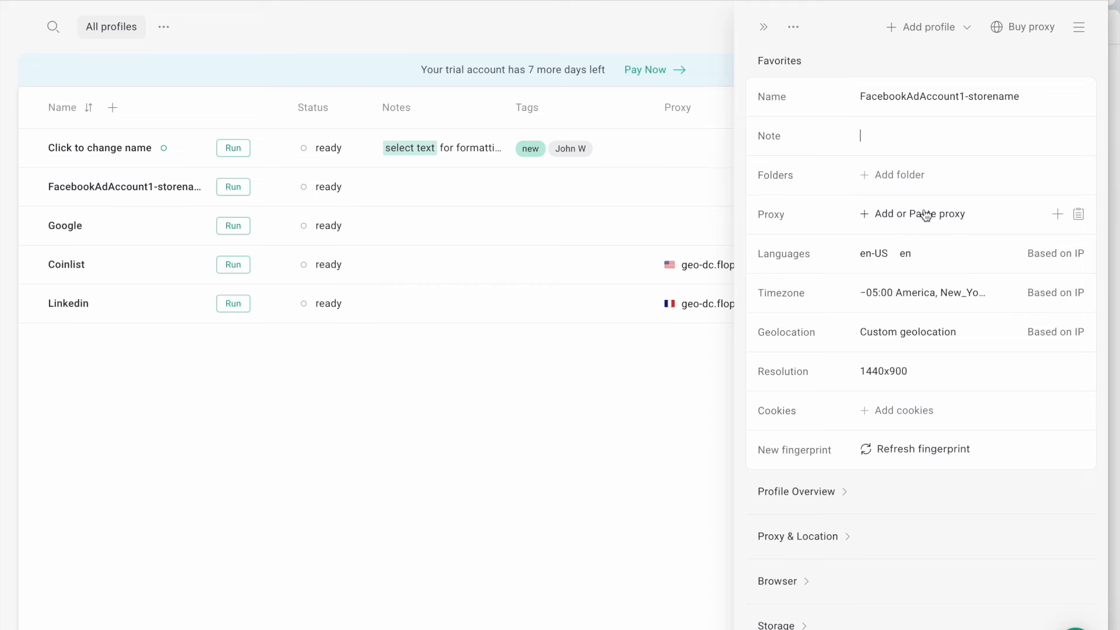
Step: Expand the Profile Overview and Proxy & Location sections in the profile settings drawer
scroll("down", 3)
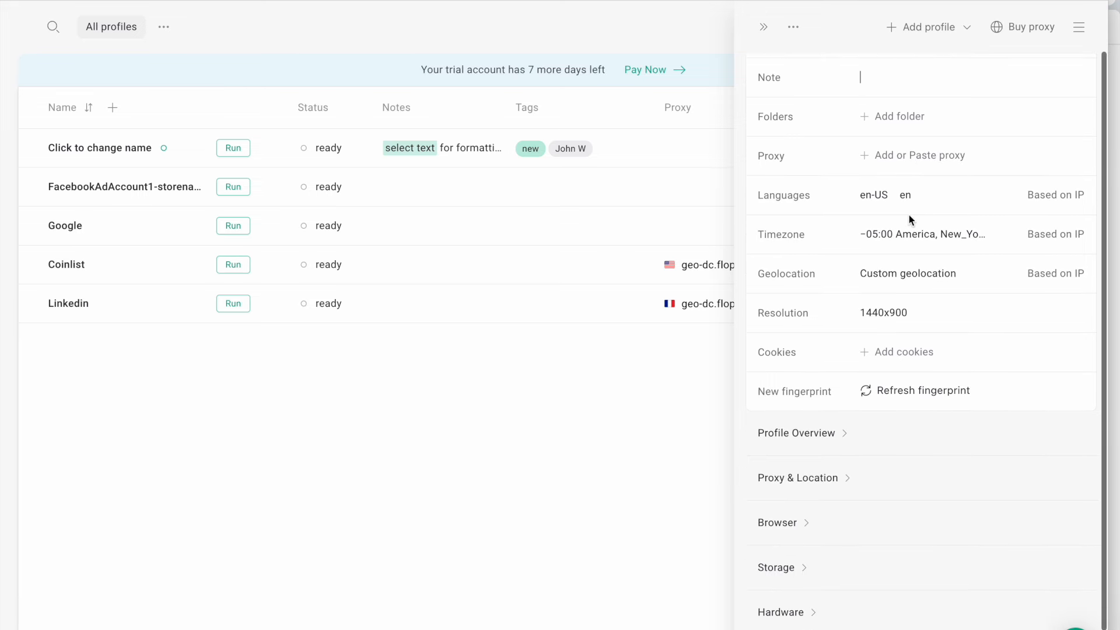
scroll("up", 3)
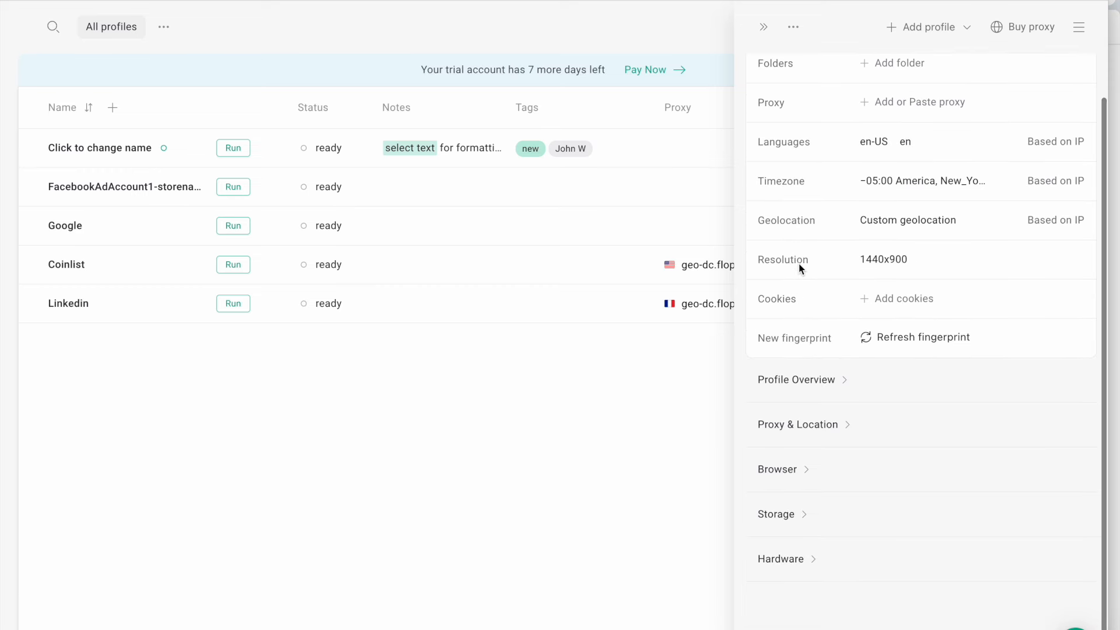
mouse_move(792, 424)
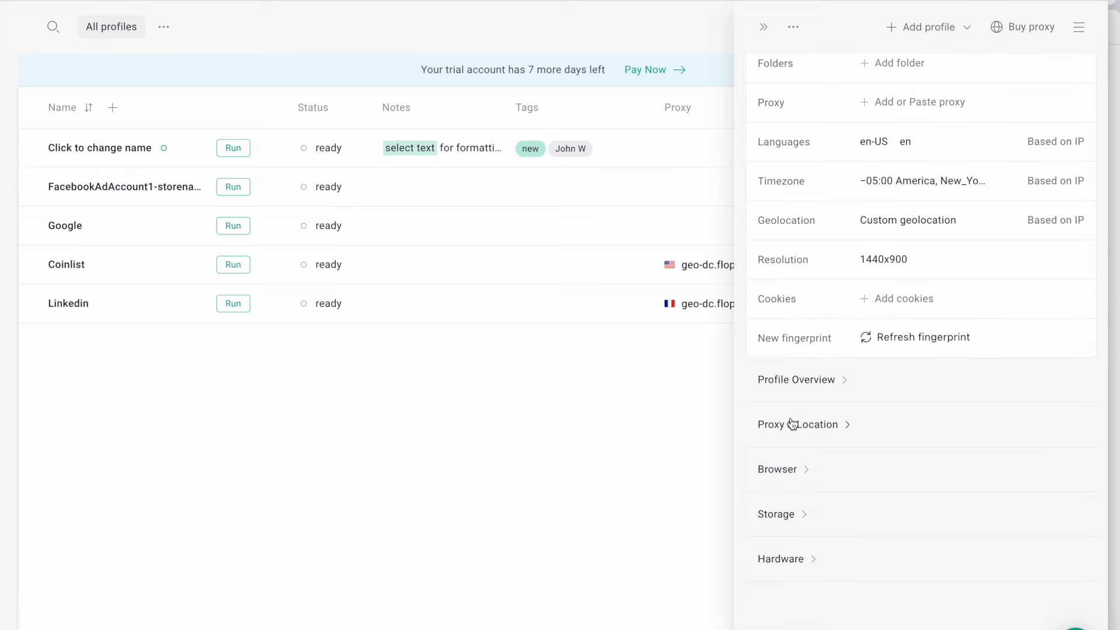
mouse_move(901, 305)
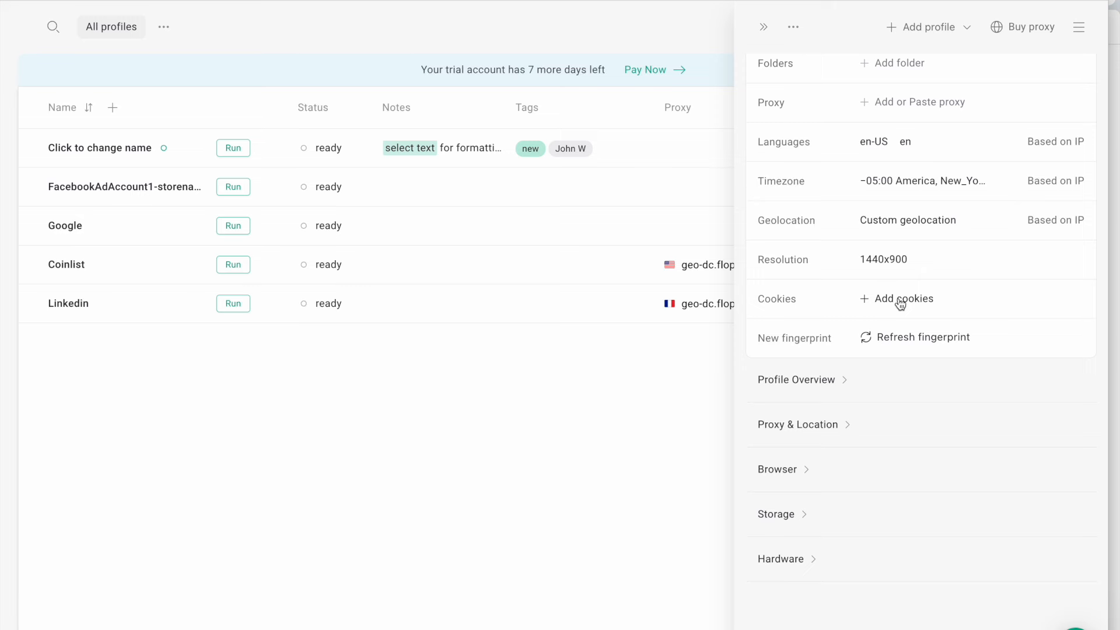
scroll("up", 3)
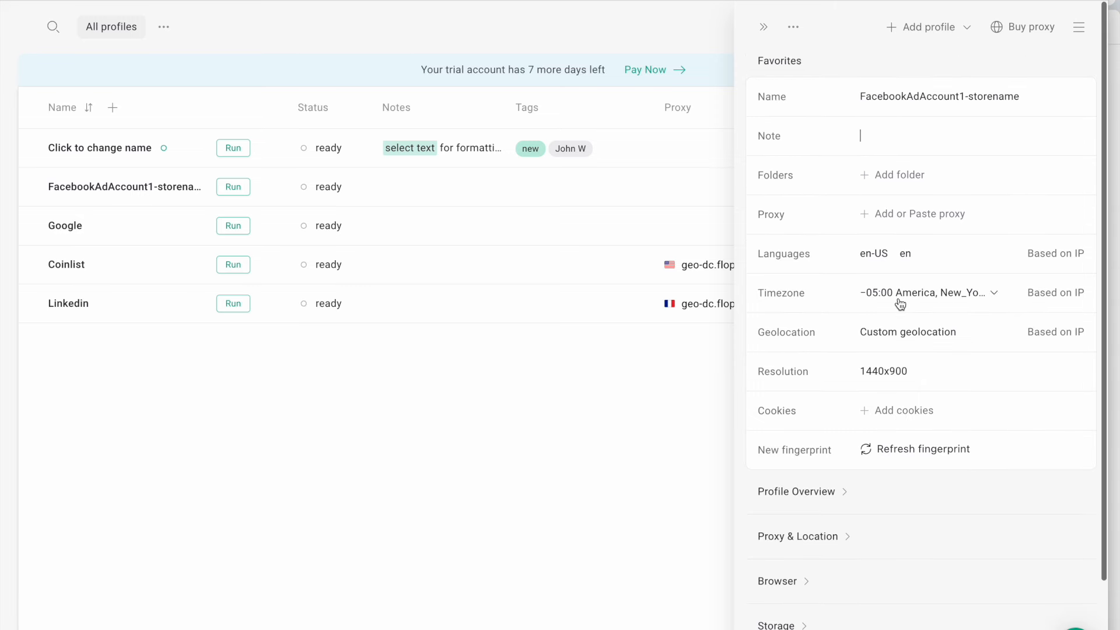
left_click(796, 490)
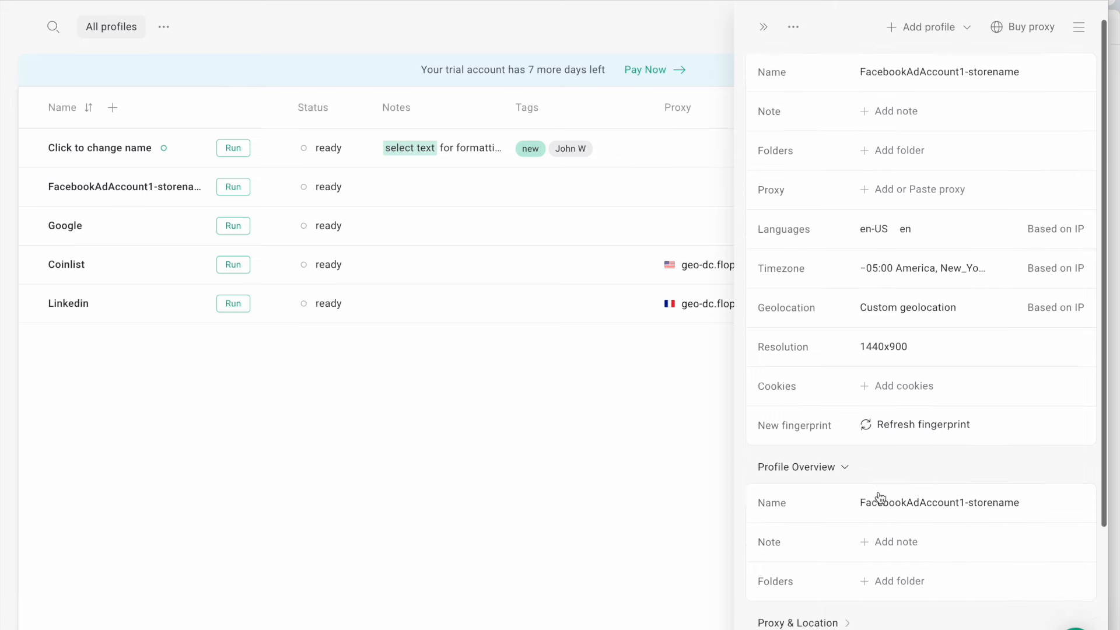
scroll("down", 3)
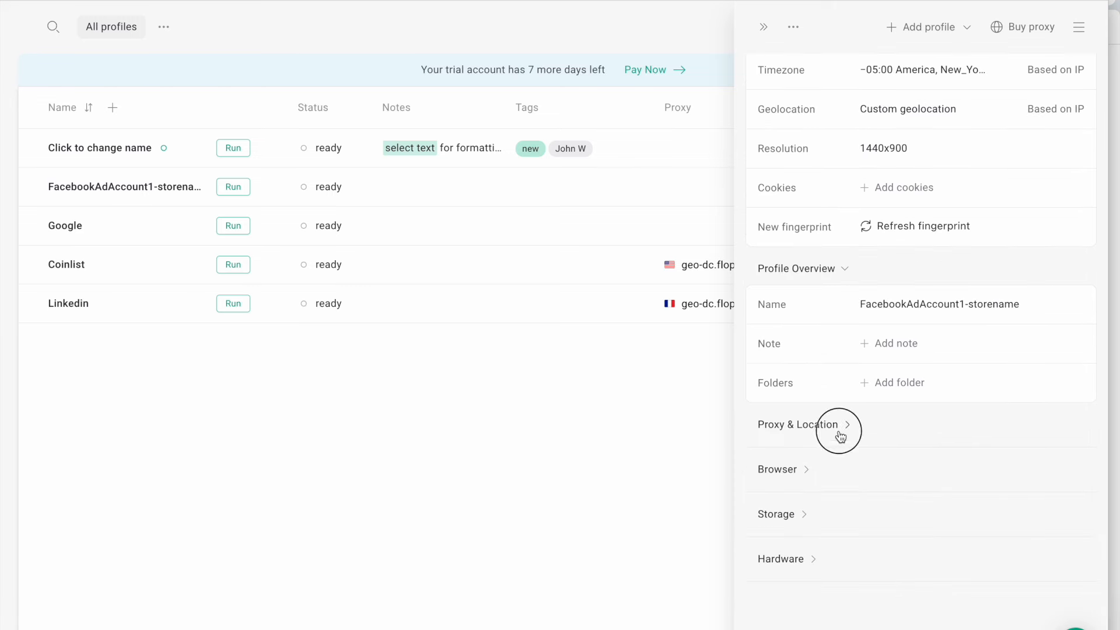
left_click(799, 424)
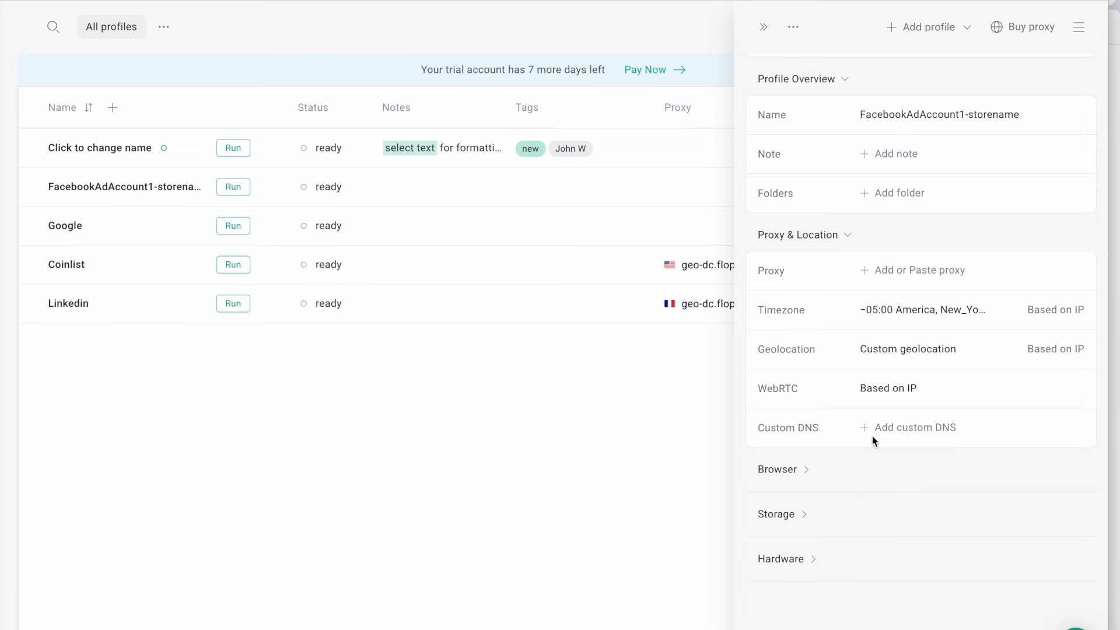
mouse_move(579, 448)
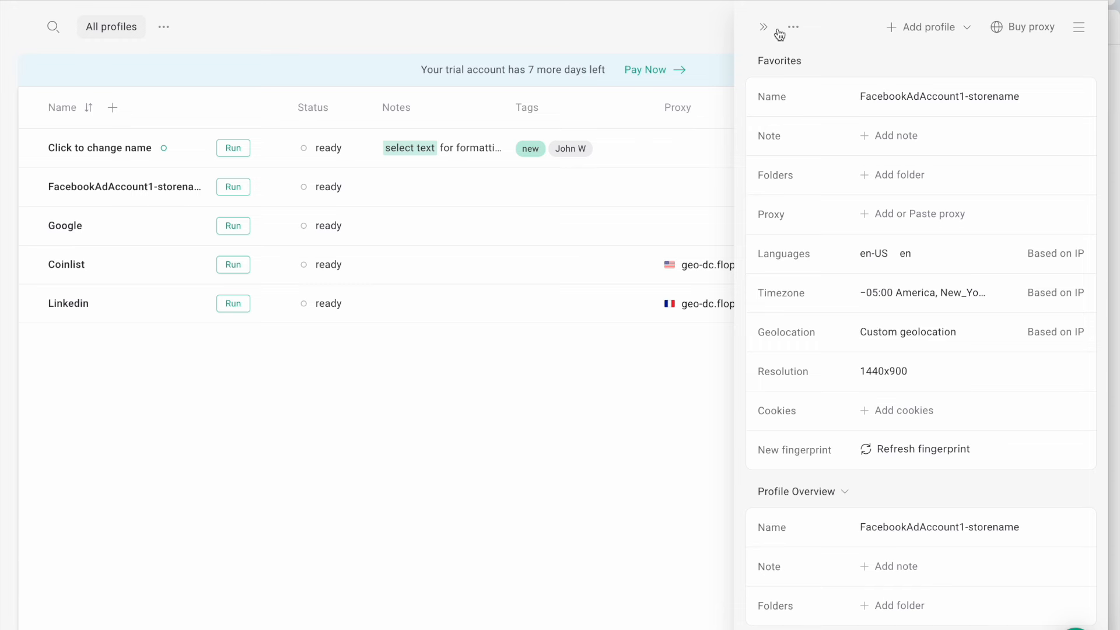
mouse_move(1029, 27)
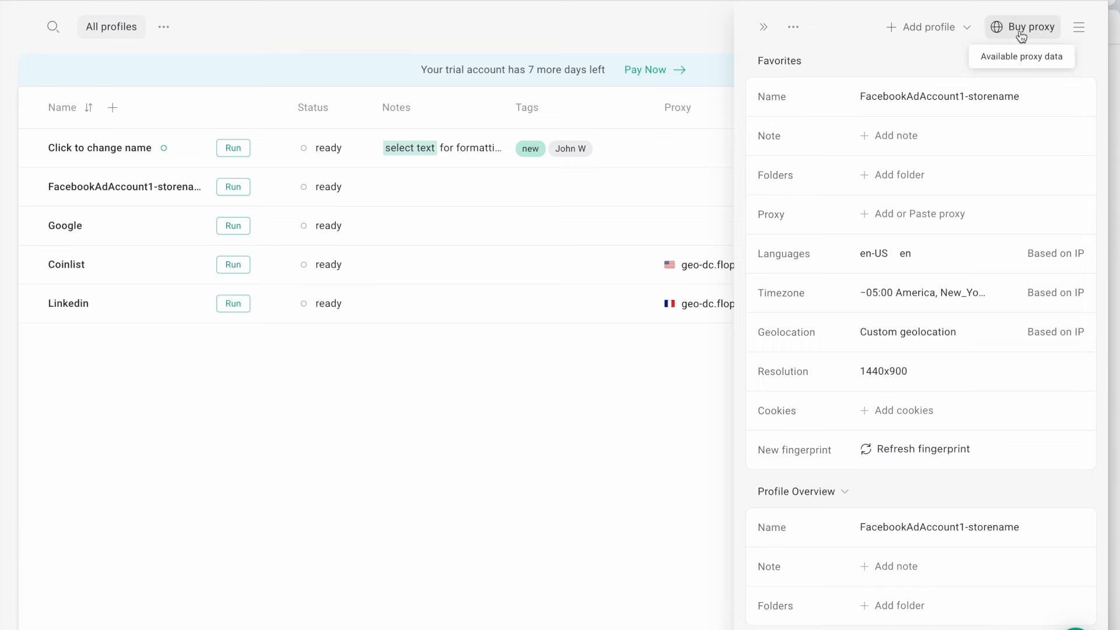
Step: Collapse the FacebookAdAccount1-storename settings drawer to return to the profile list
left_click(764, 27)
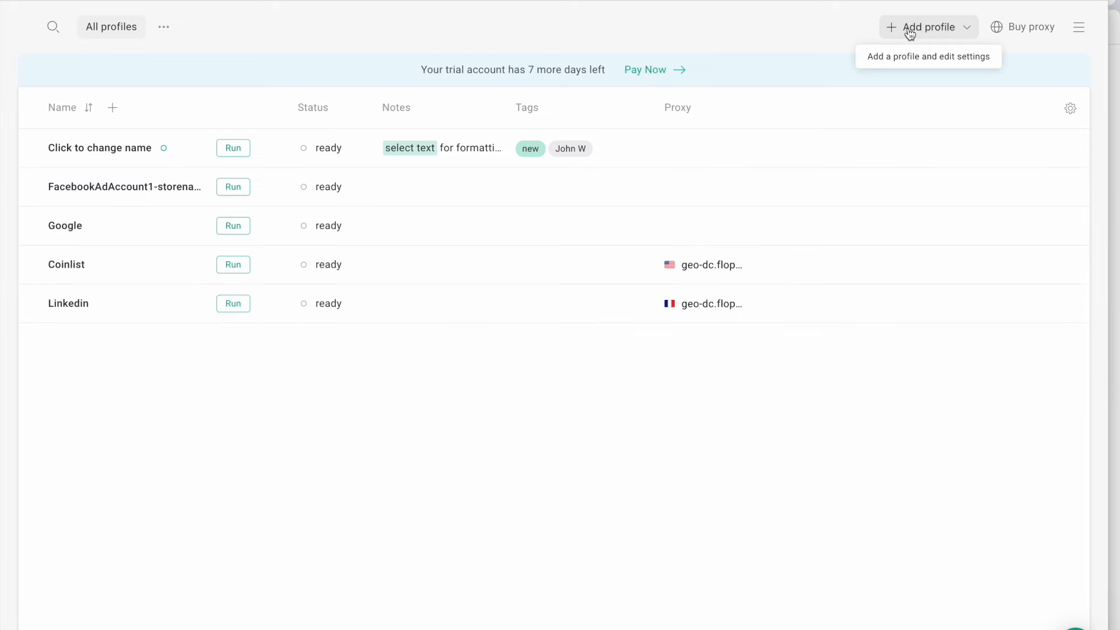
mouse_move(69, 251)
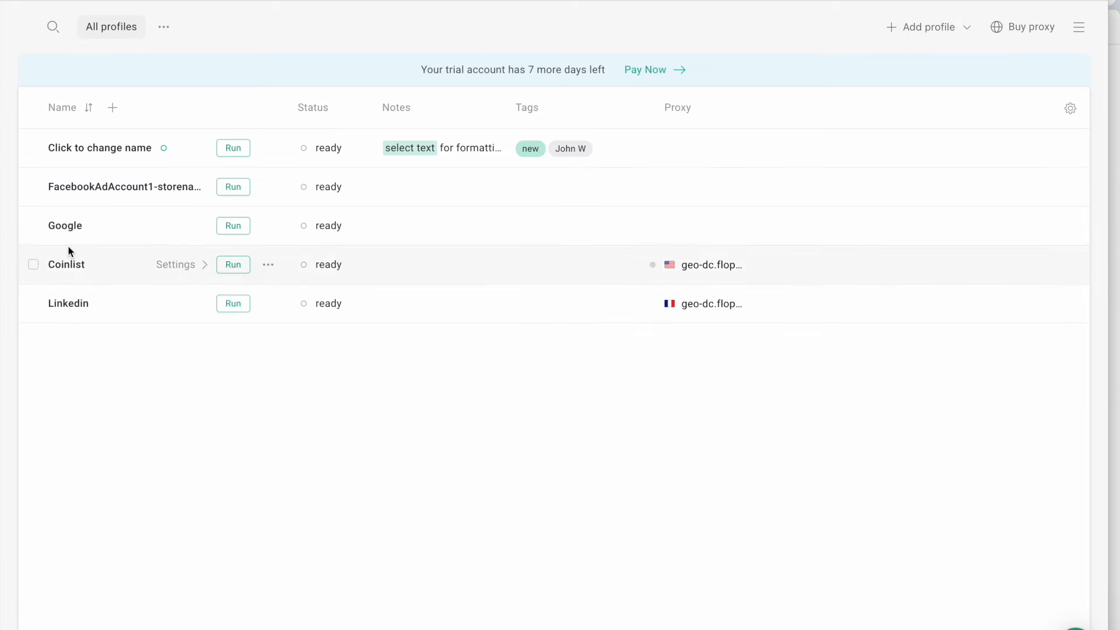
mouse_move(474, 301)
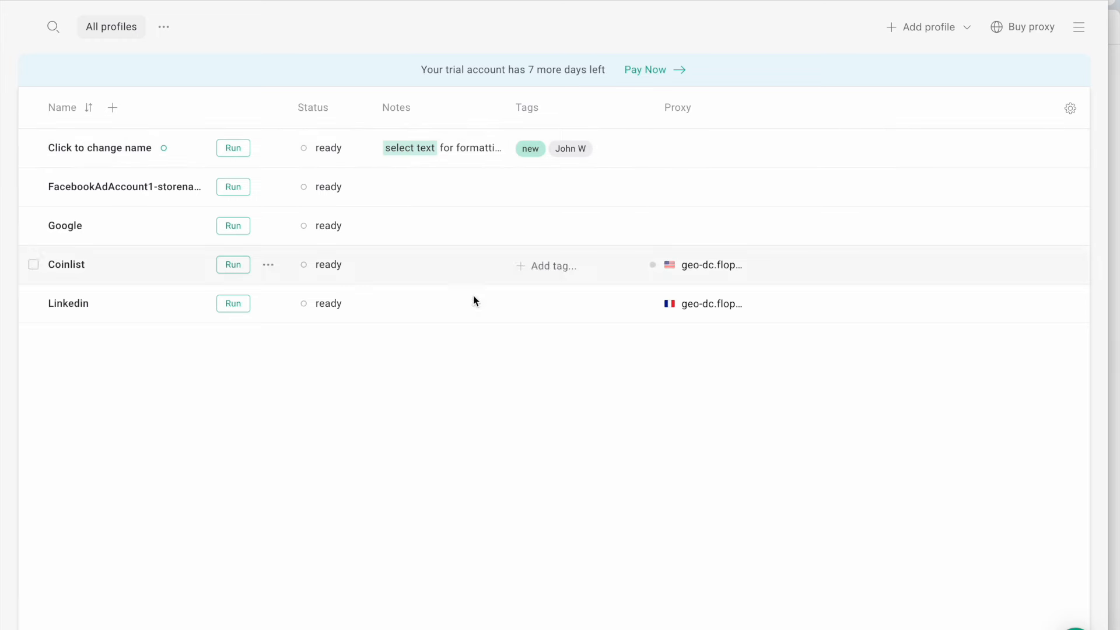
mouse_move(707, 268)
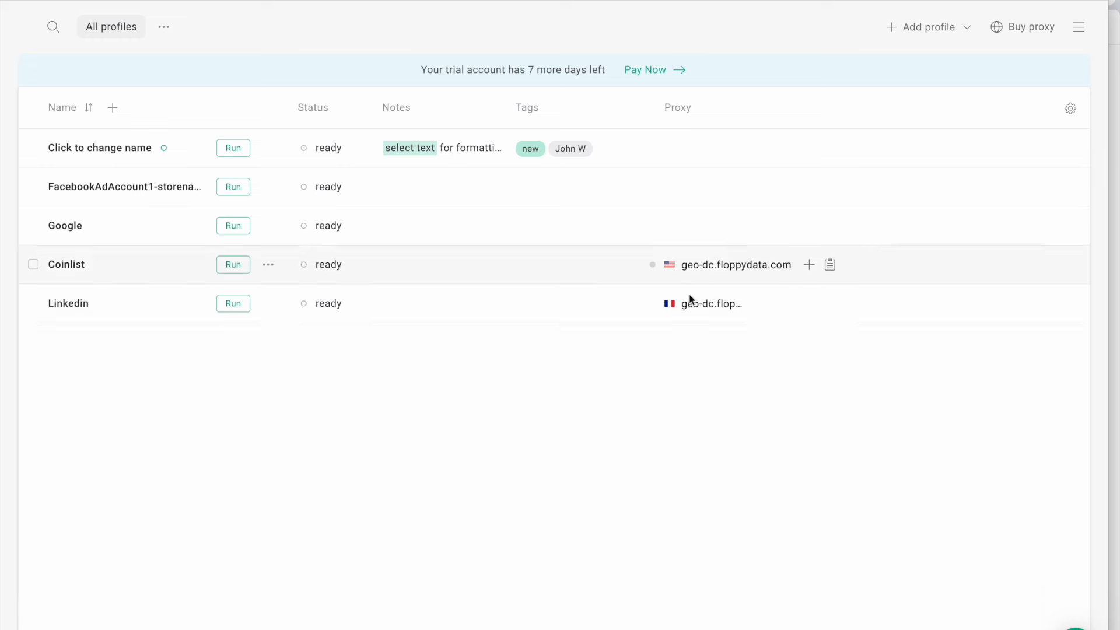
mouse_move(671, 303)
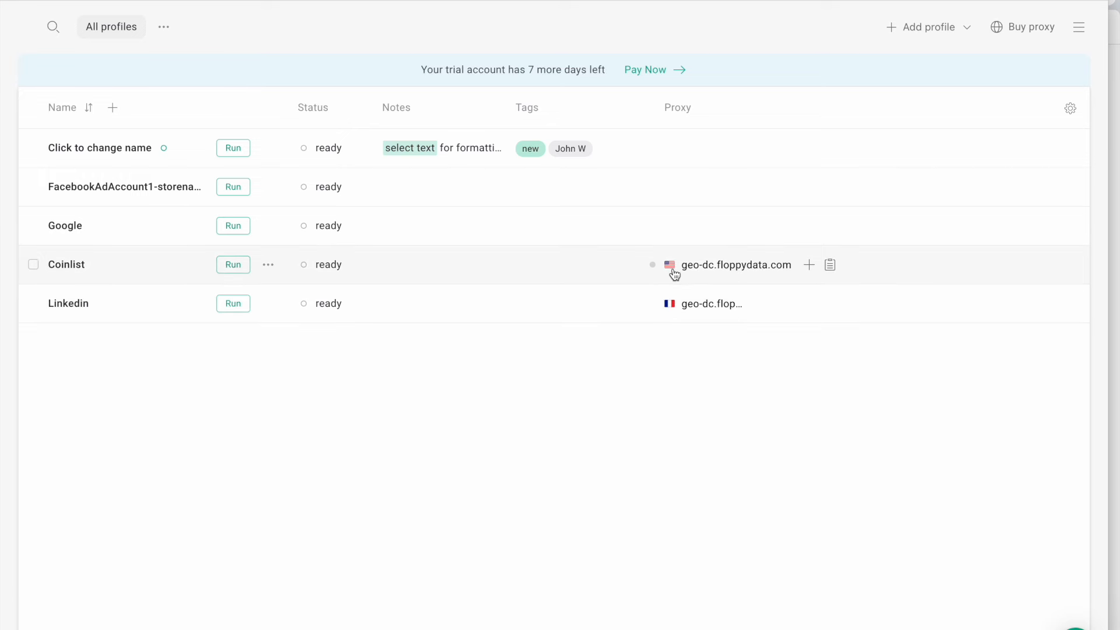
mouse_move(239, 202)
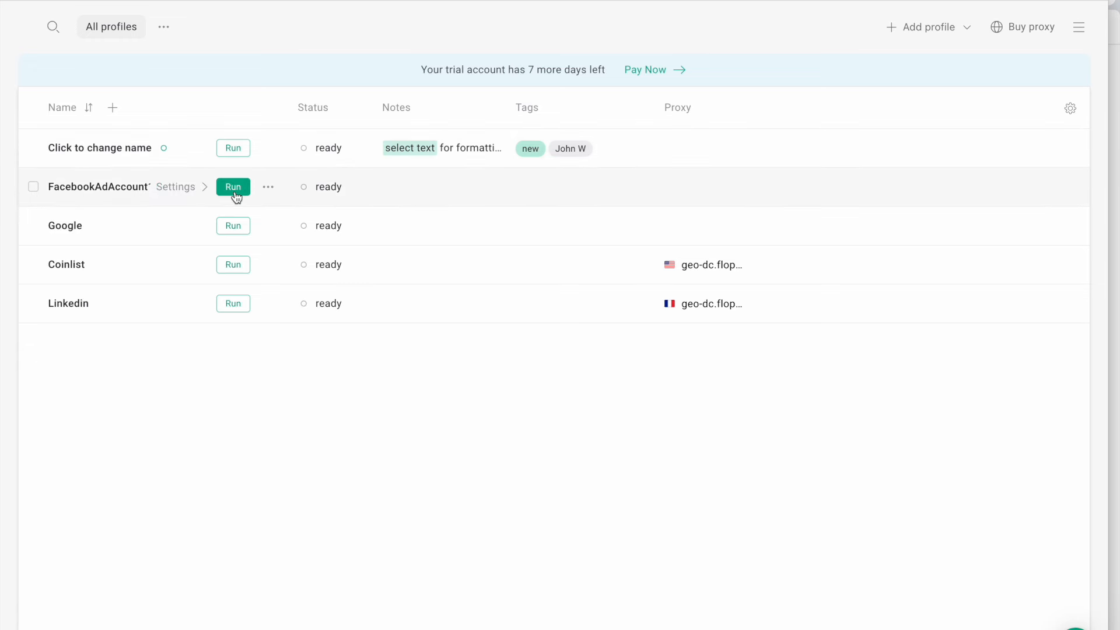
Step: Run FacebookAdAccount1-storename so Orbita opens on Facebook's login page
left_click(233, 187)
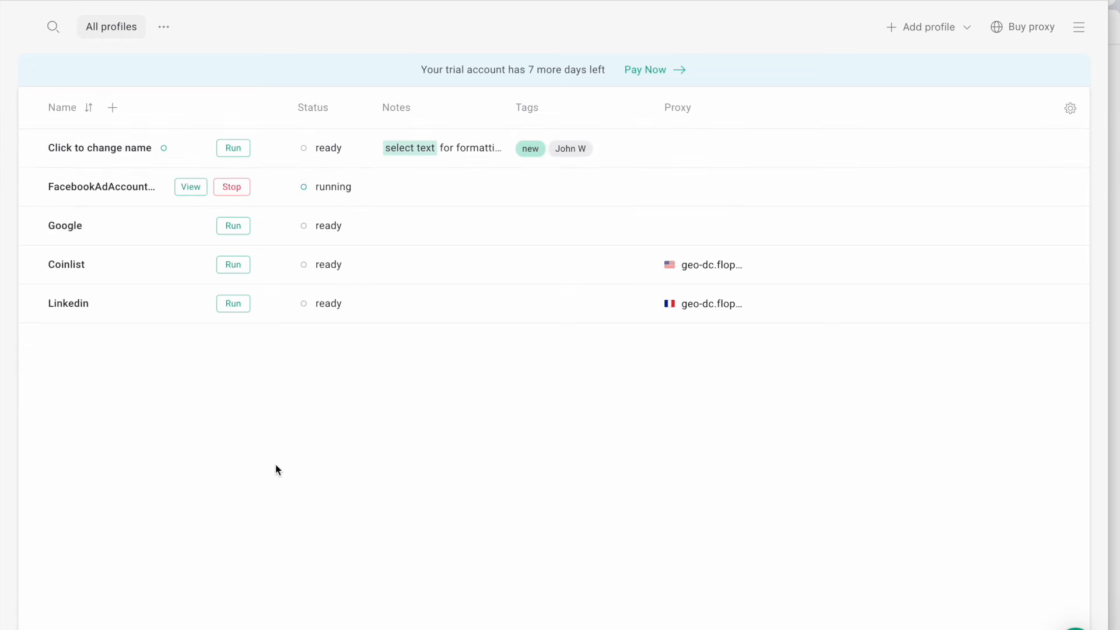
left_click(190, 187)
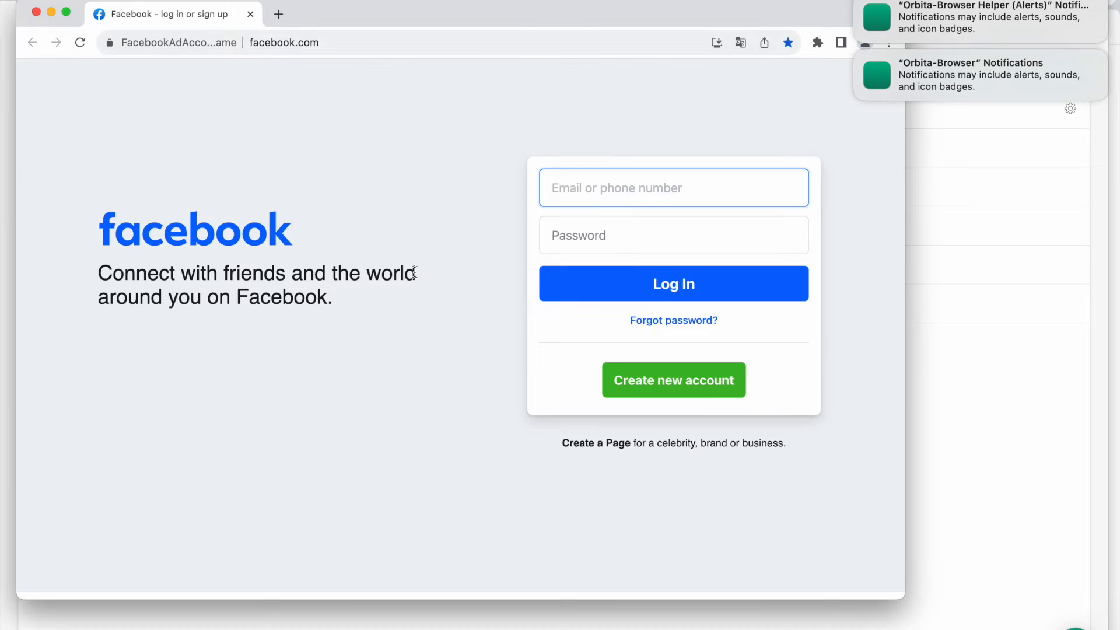
mouse_move(577, 67)
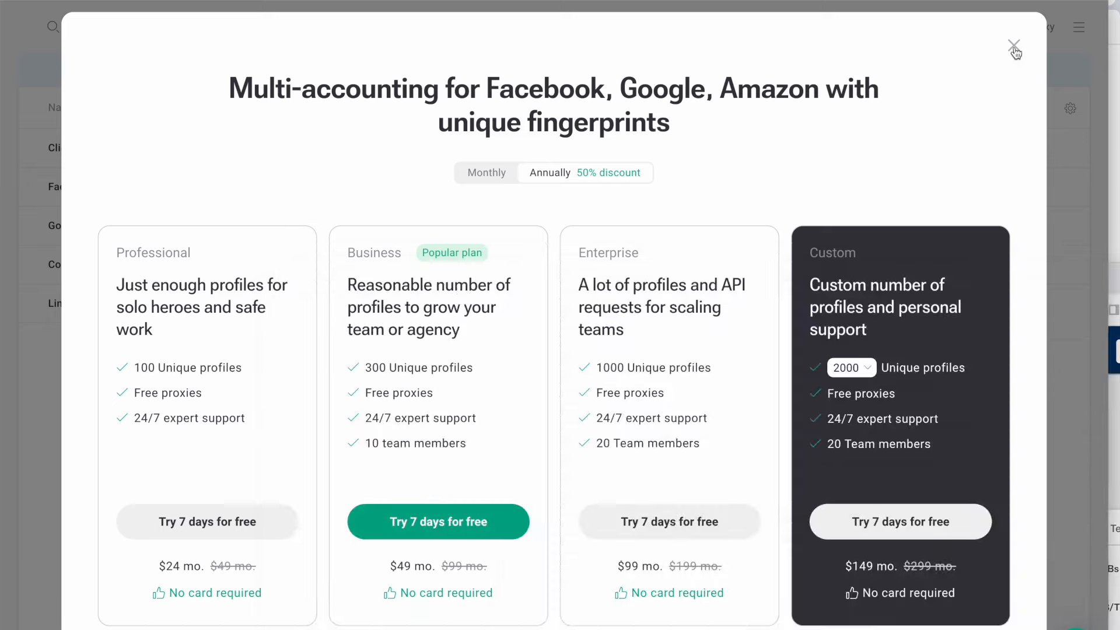
Step: Close the pricing plans popup and stop the FacebookAdAccount1-storename profile
left_click(1014, 45)
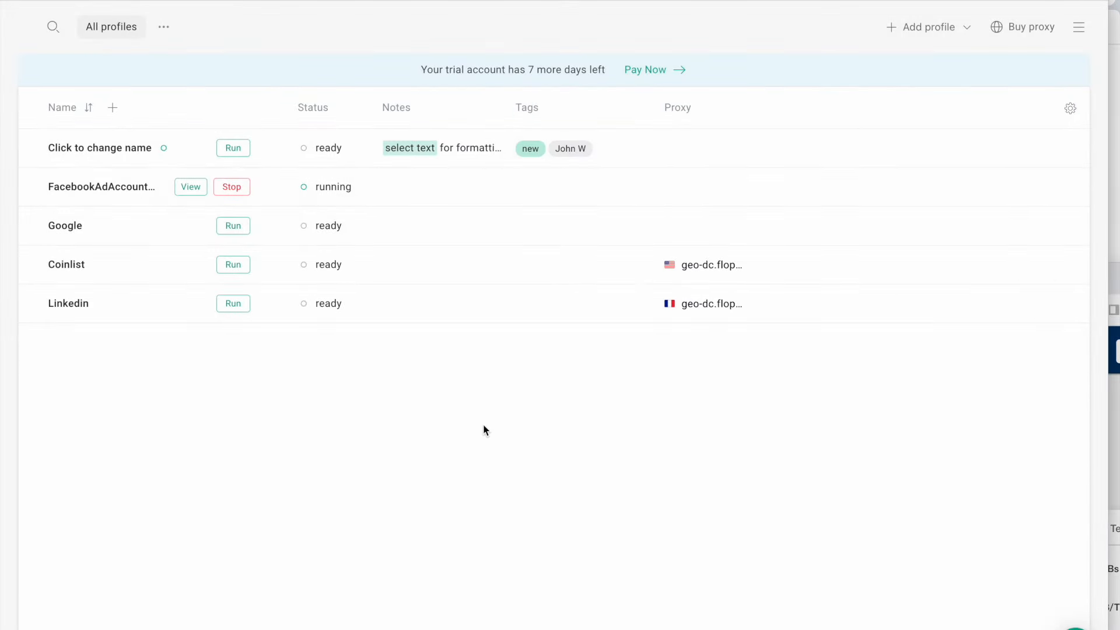
mouse_move(229, 200)
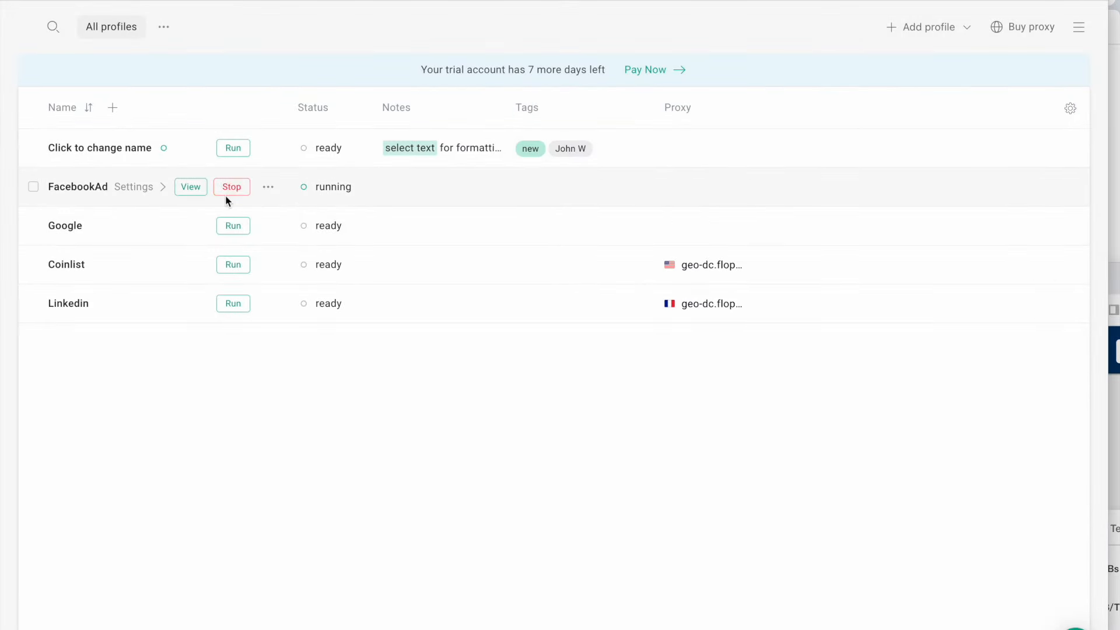
left_click(232, 186)
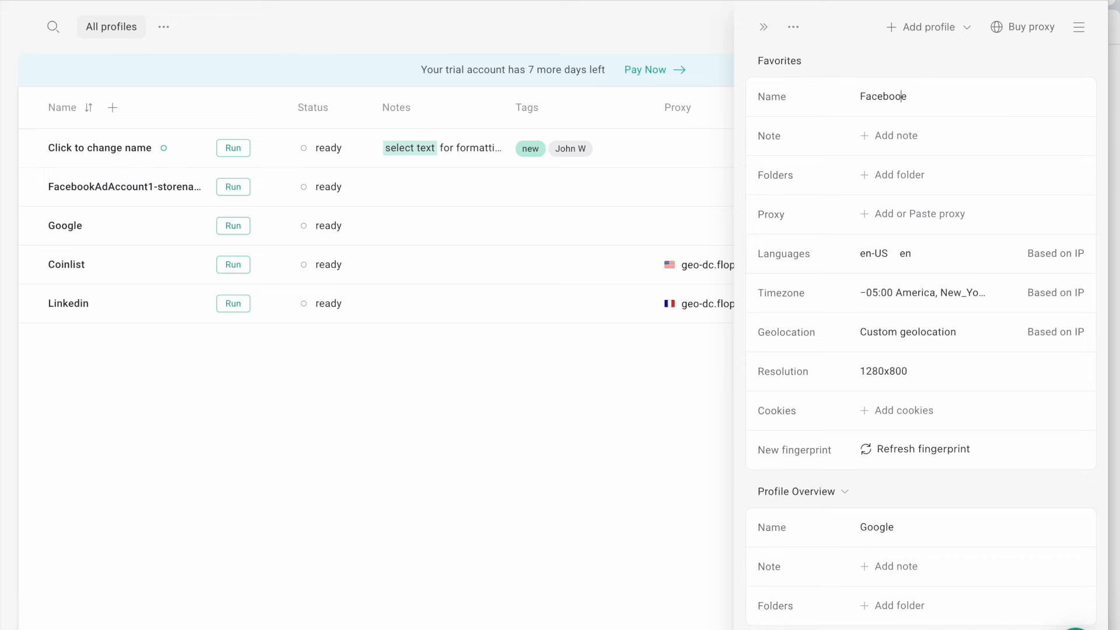
Step: Enter 'FB2nd ad account' as the Google profile's new name
type("FB")
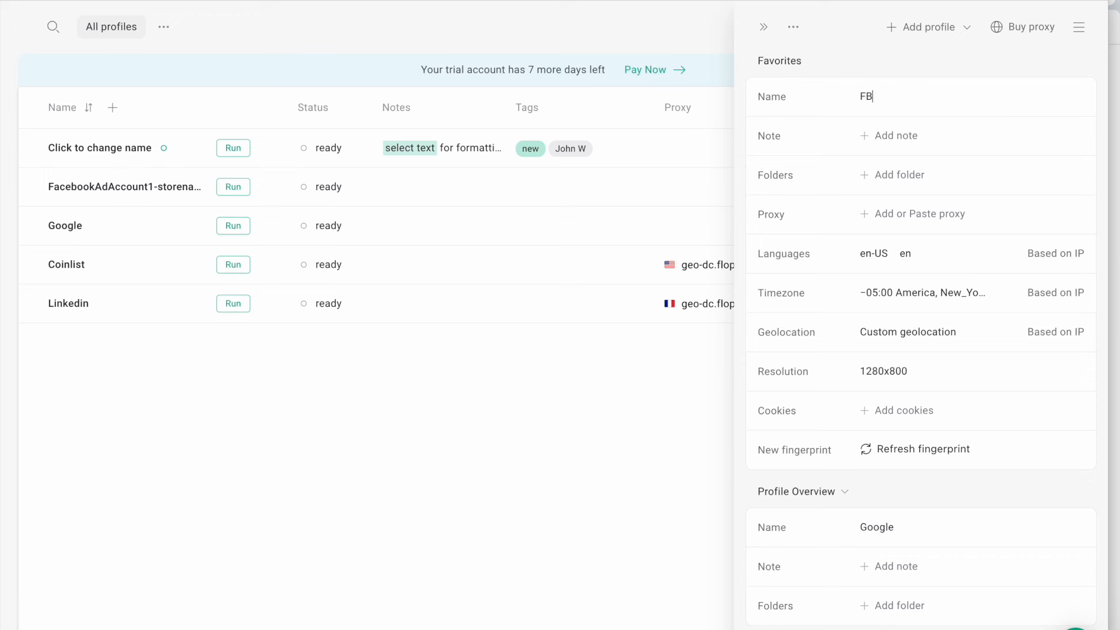
type("2nd ad account")
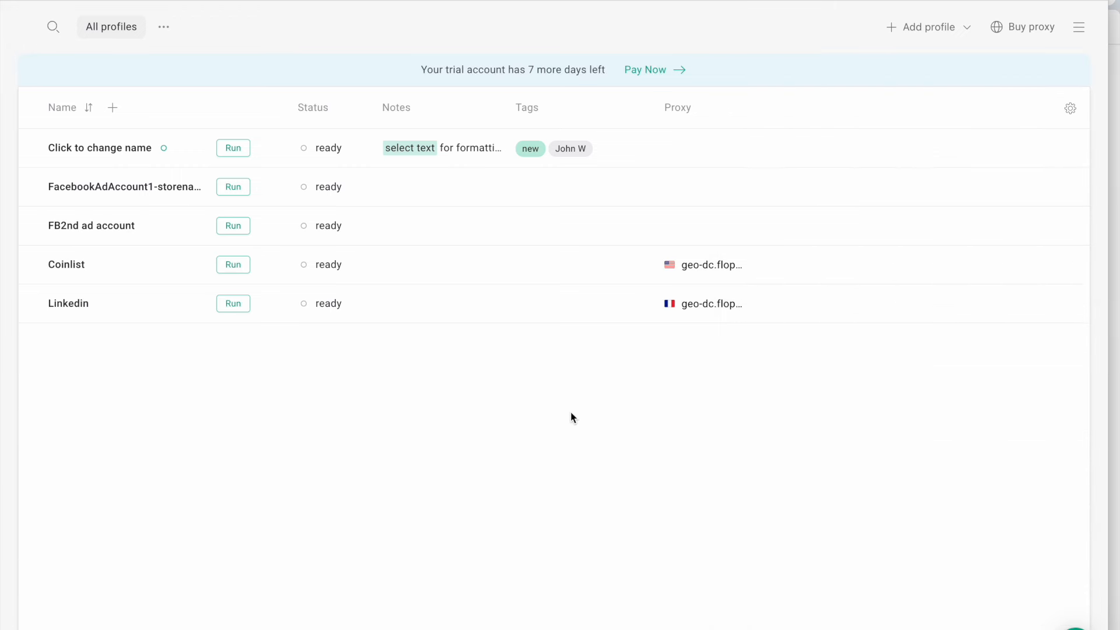
mouse_move(125, 229)
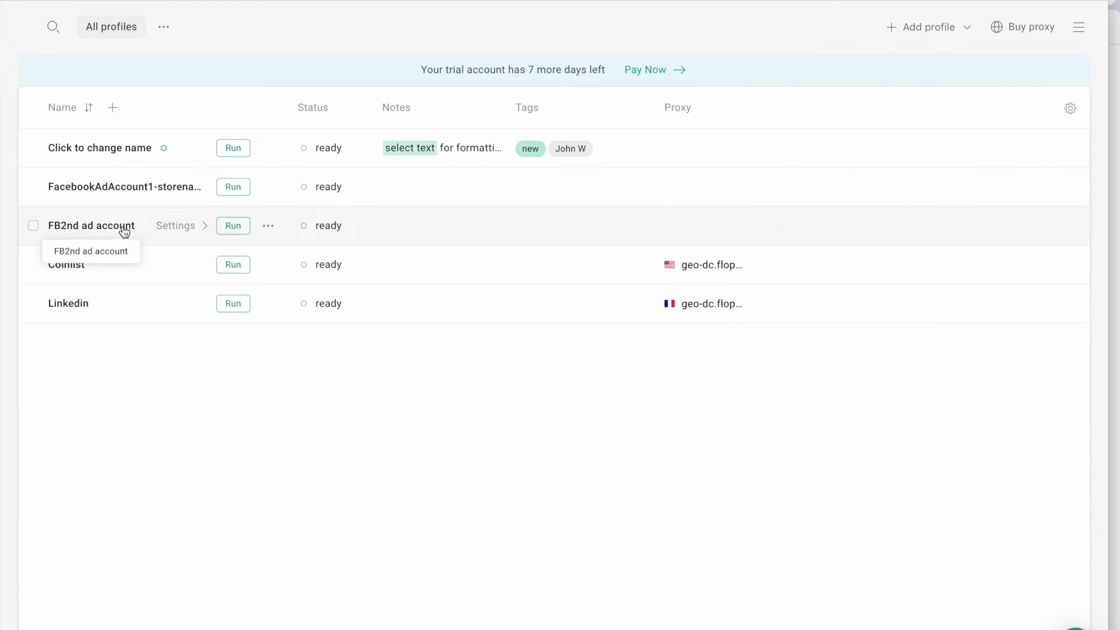
mouse_move(117, 187)
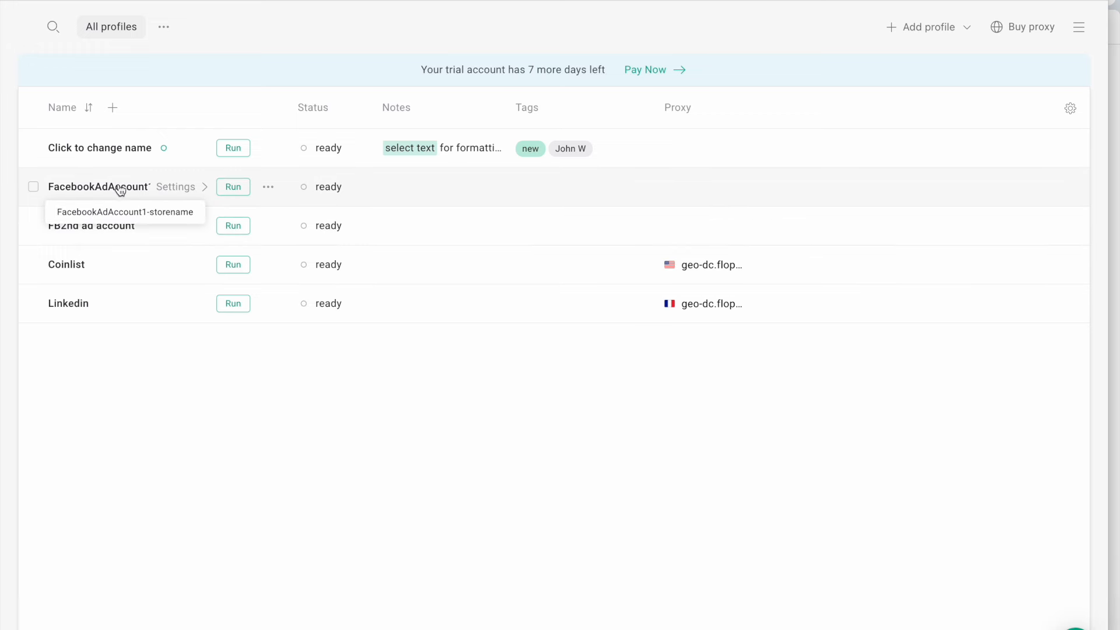
mouse_move(116, 228)
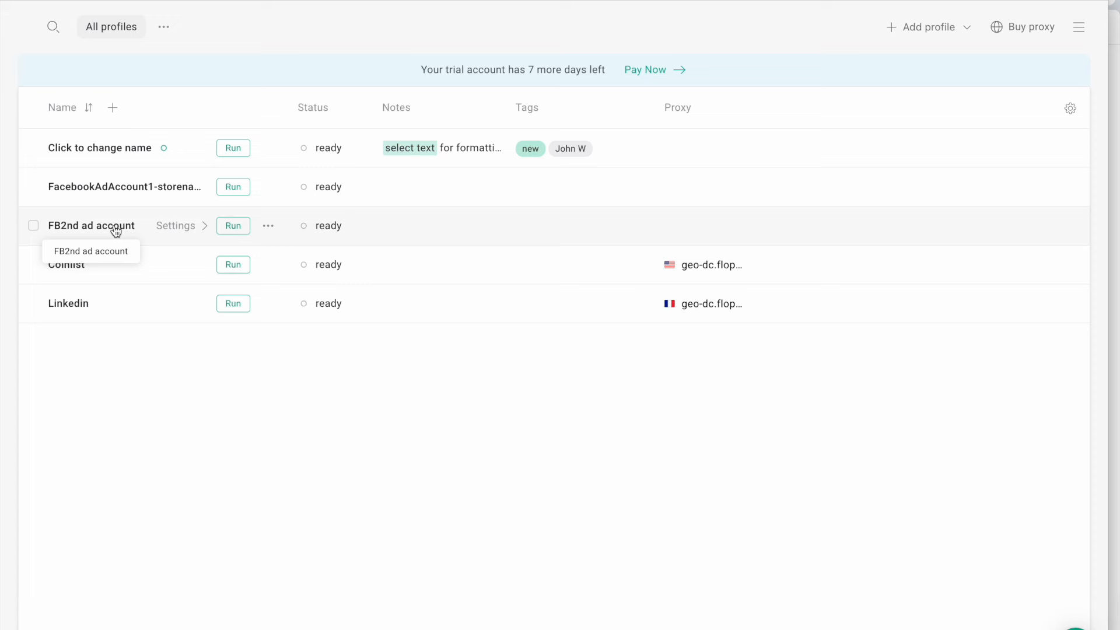
mouse_move(102, 187)
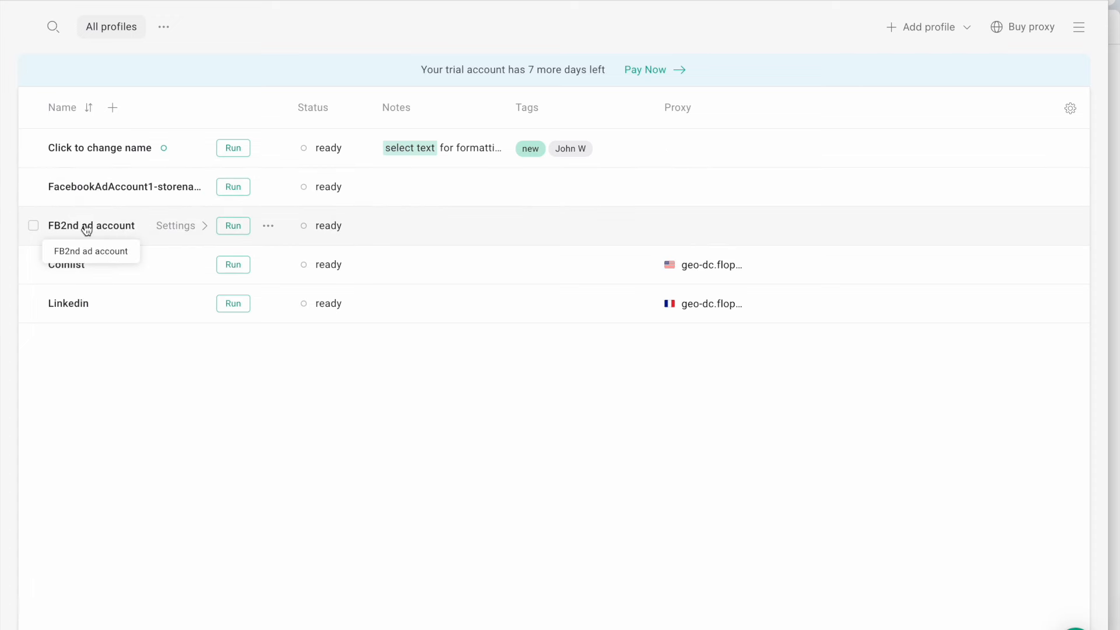
mouse_move(209, 240)
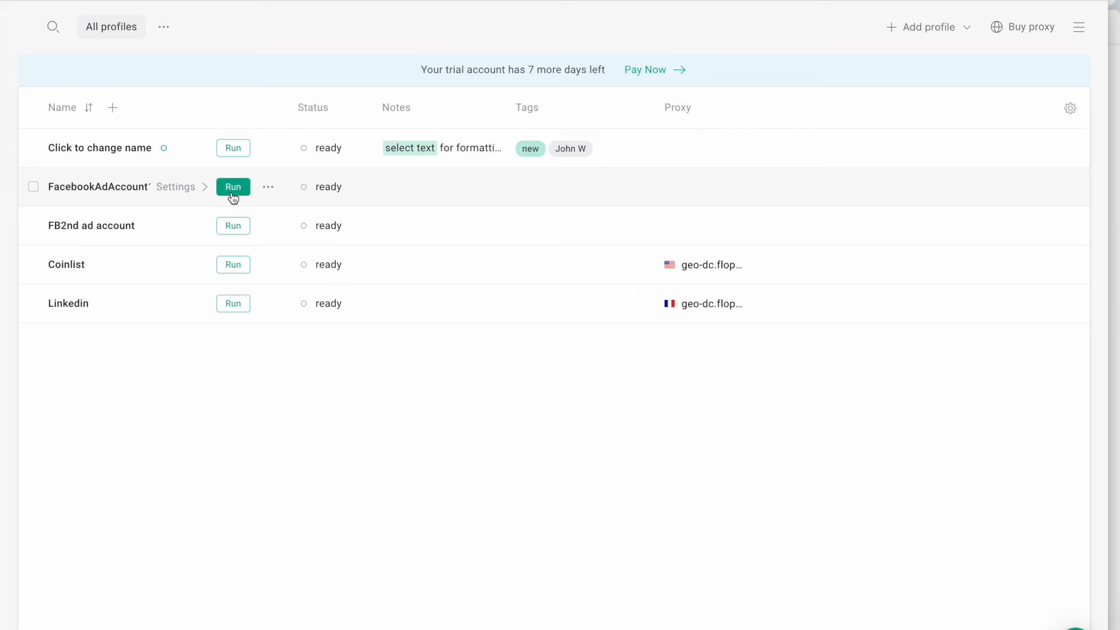
mouse_move(207, 166)
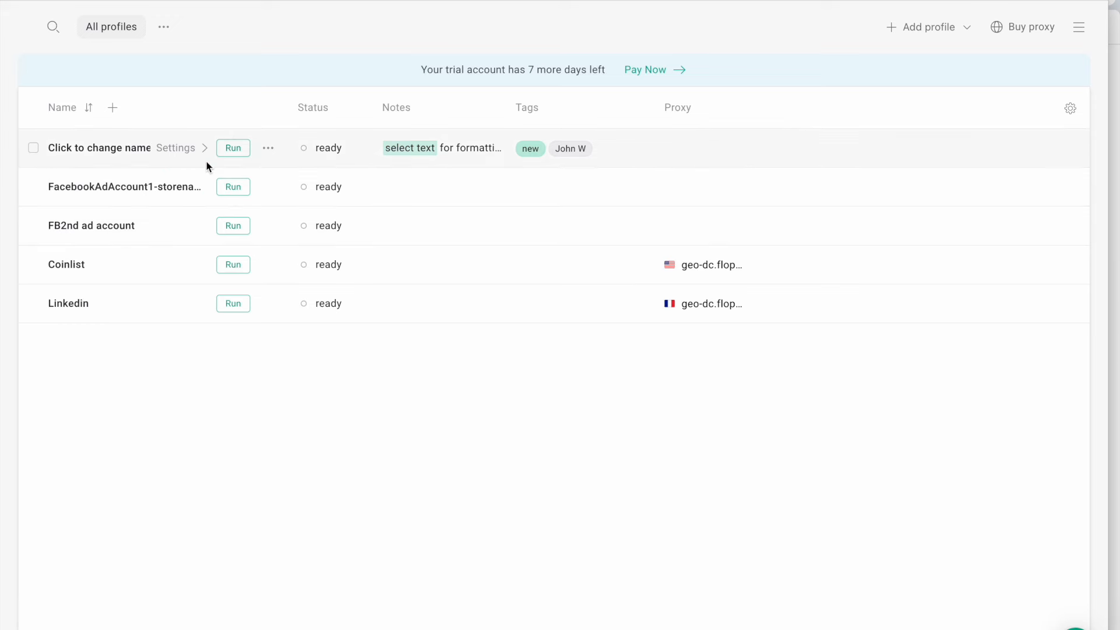
left_click(233, 186)
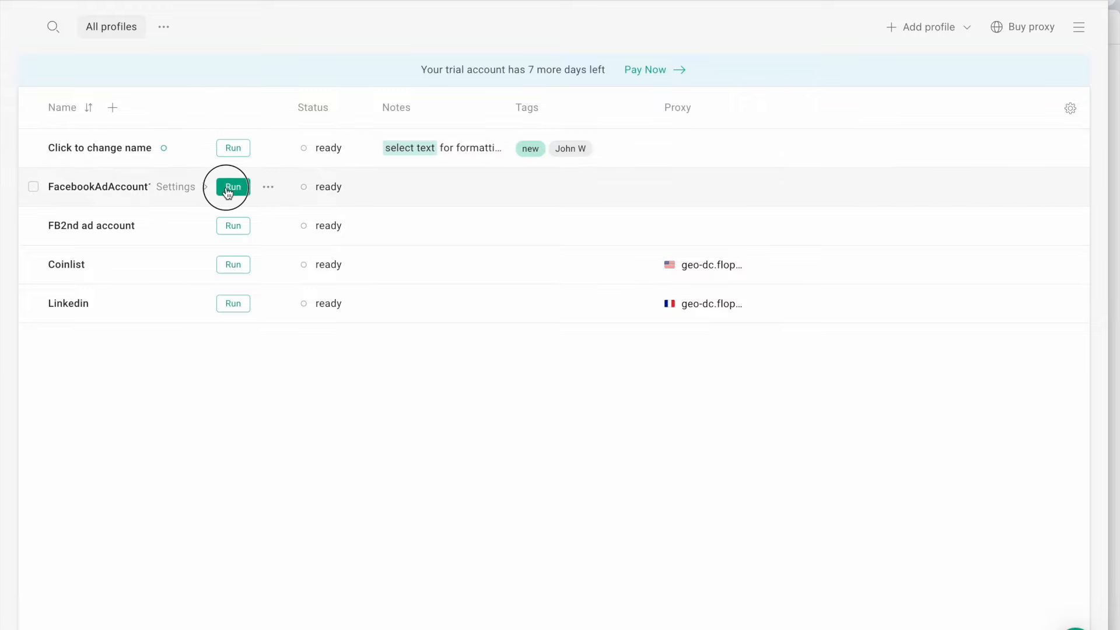
left_click(233, 187)
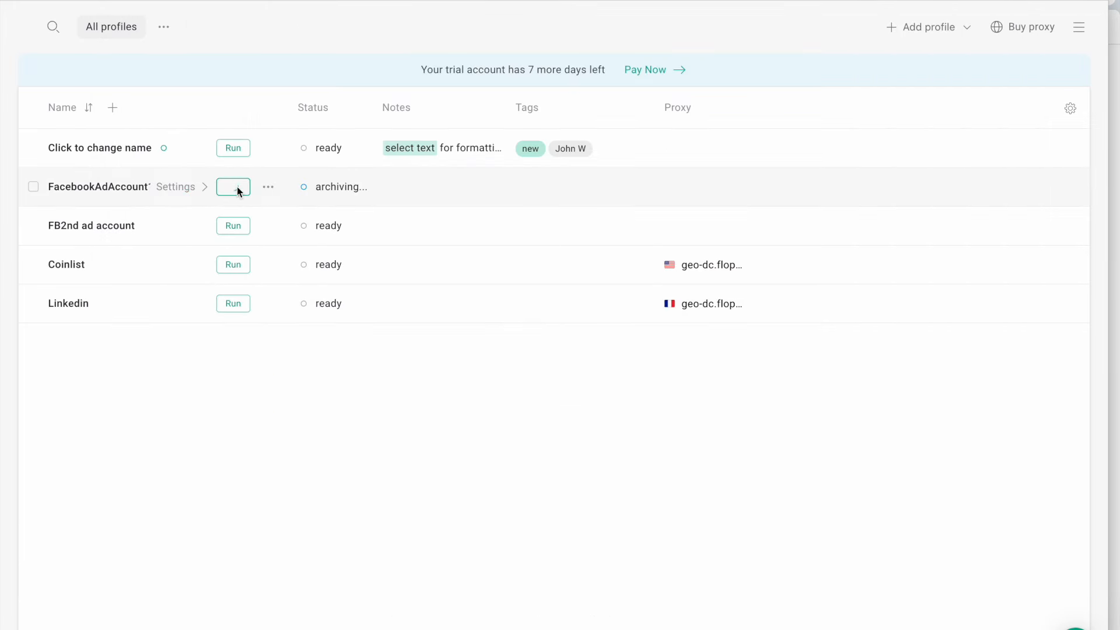
mouse_move(175, 226)
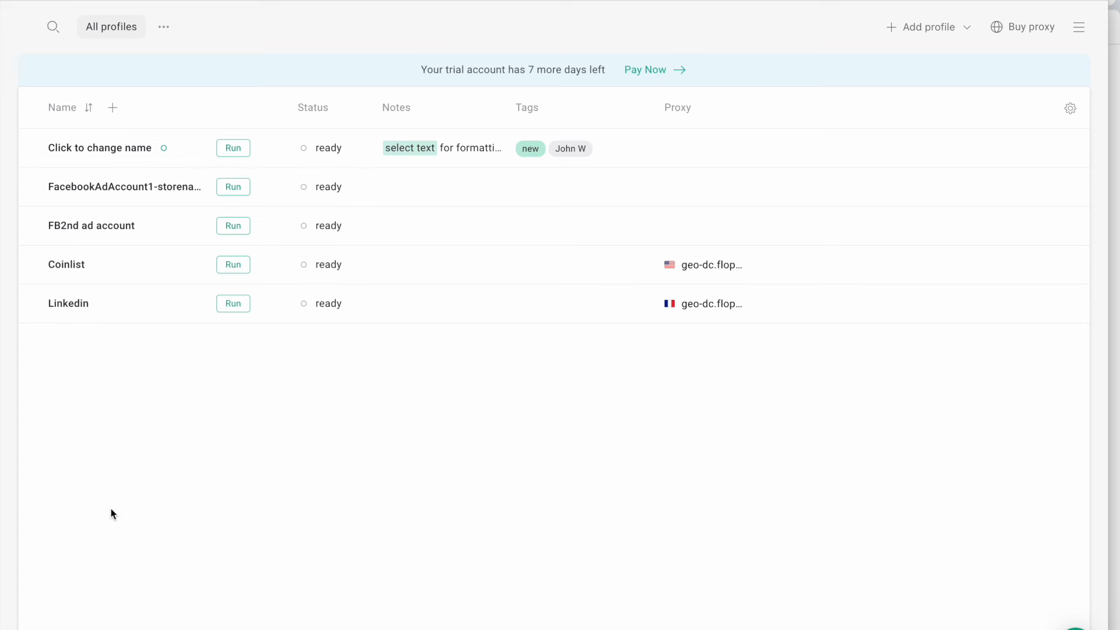
mouse_move(265, 229)
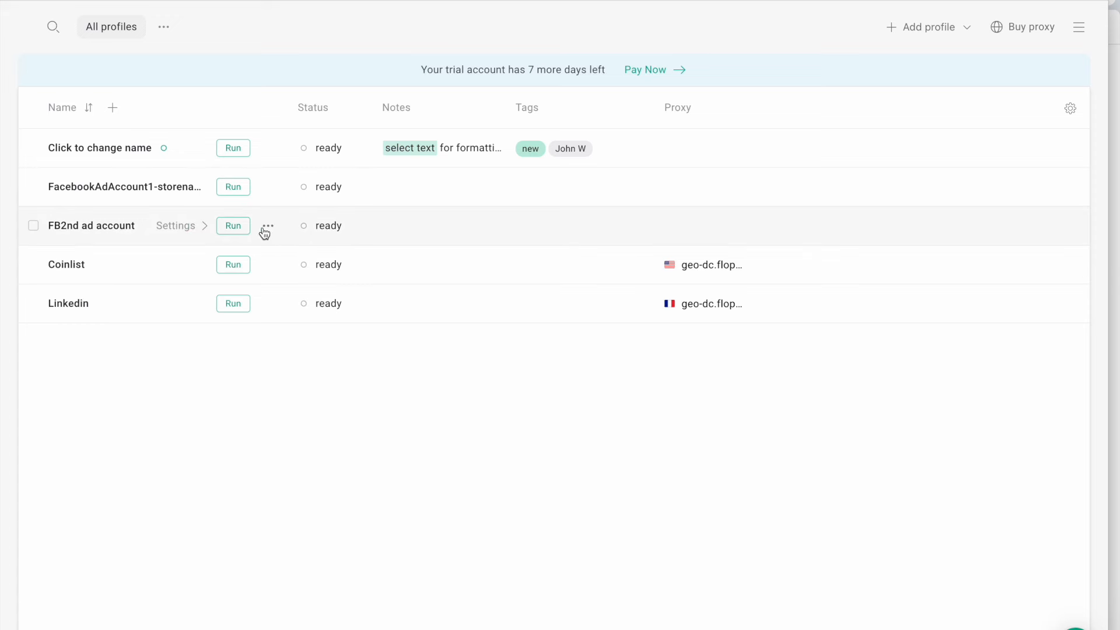
Step: Run FB2nd ad account and go to the Facebook Business Manager login page in Orbita
left_click(233, 226)
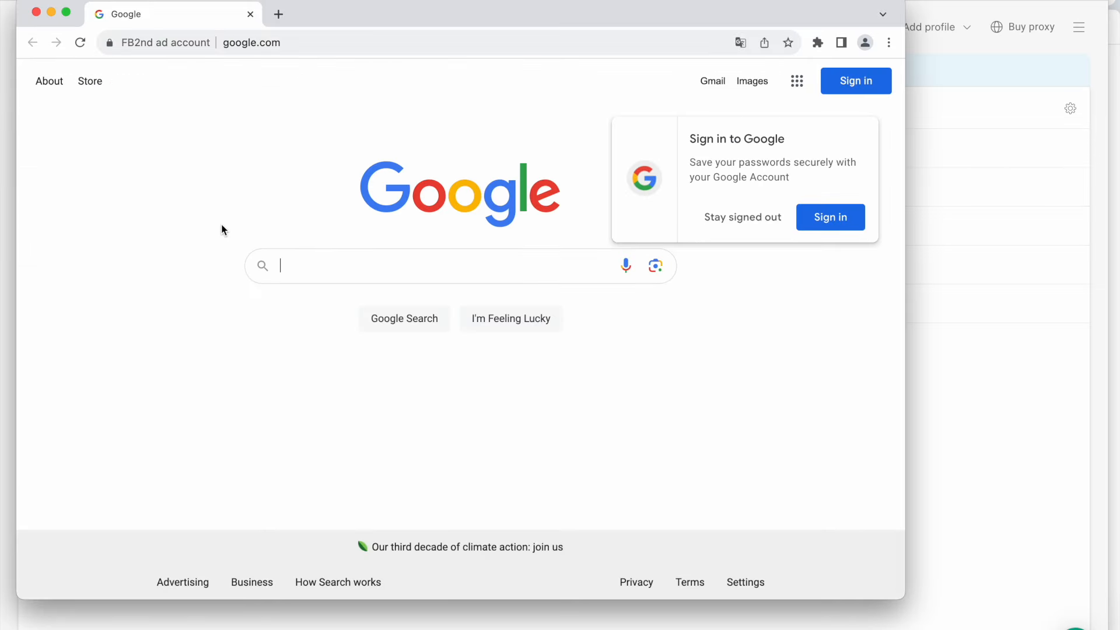
mouse_move(277, 115)
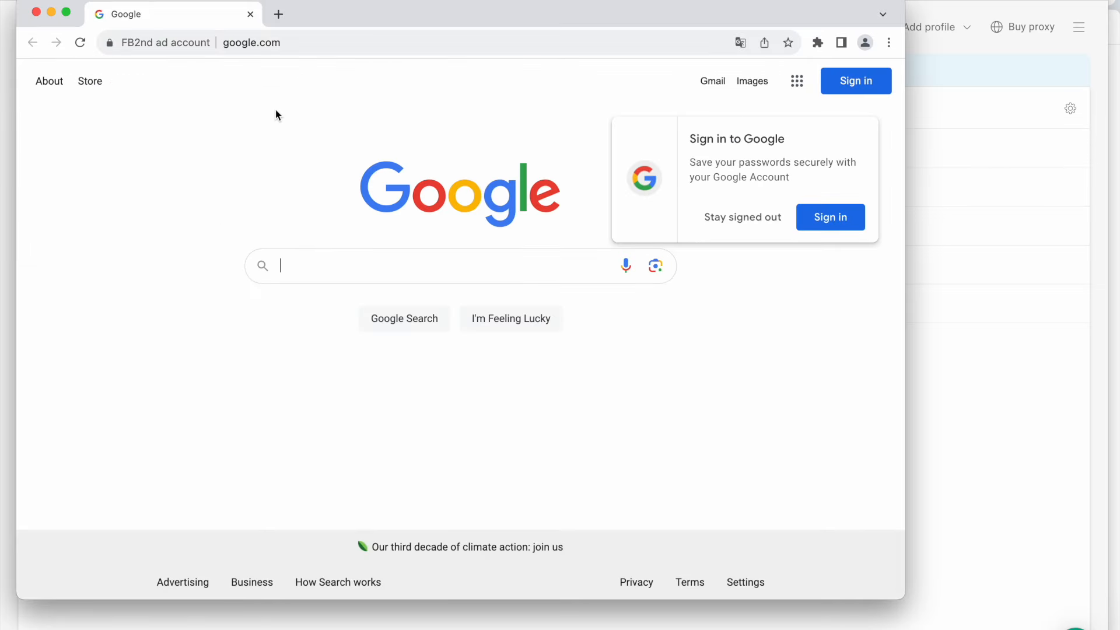
mouse_move(272, 51)
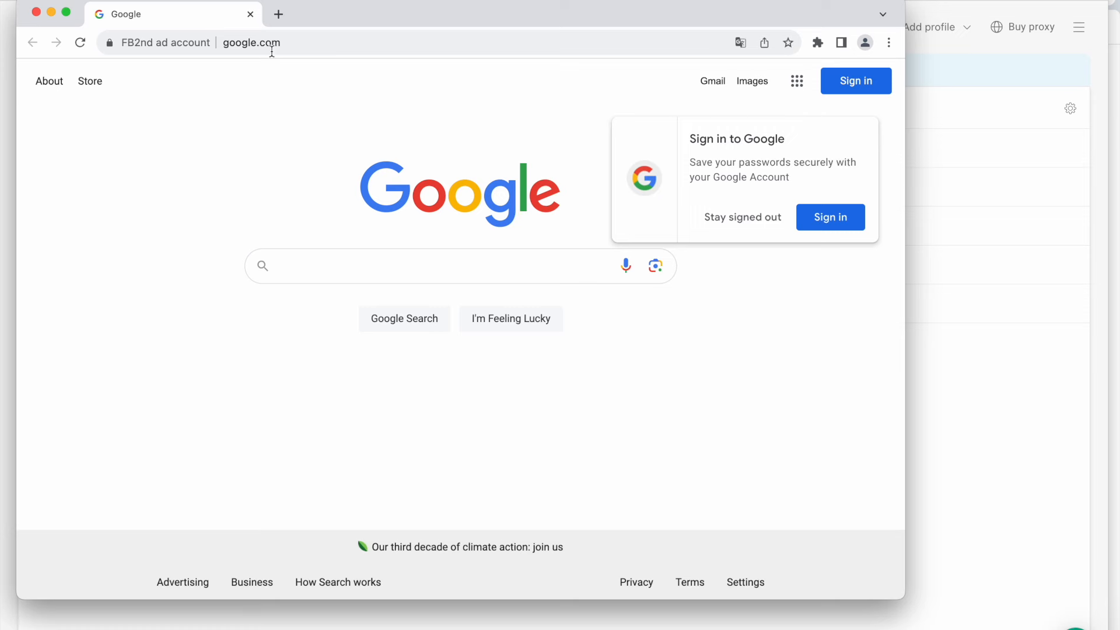
type("nfl.")
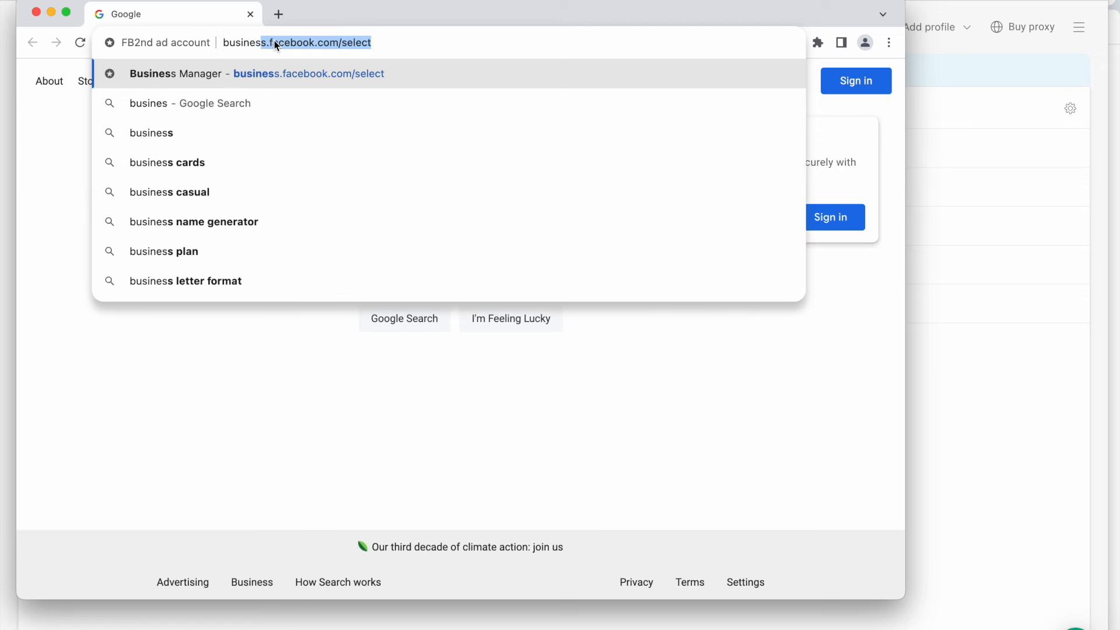
left_click(245, 73)
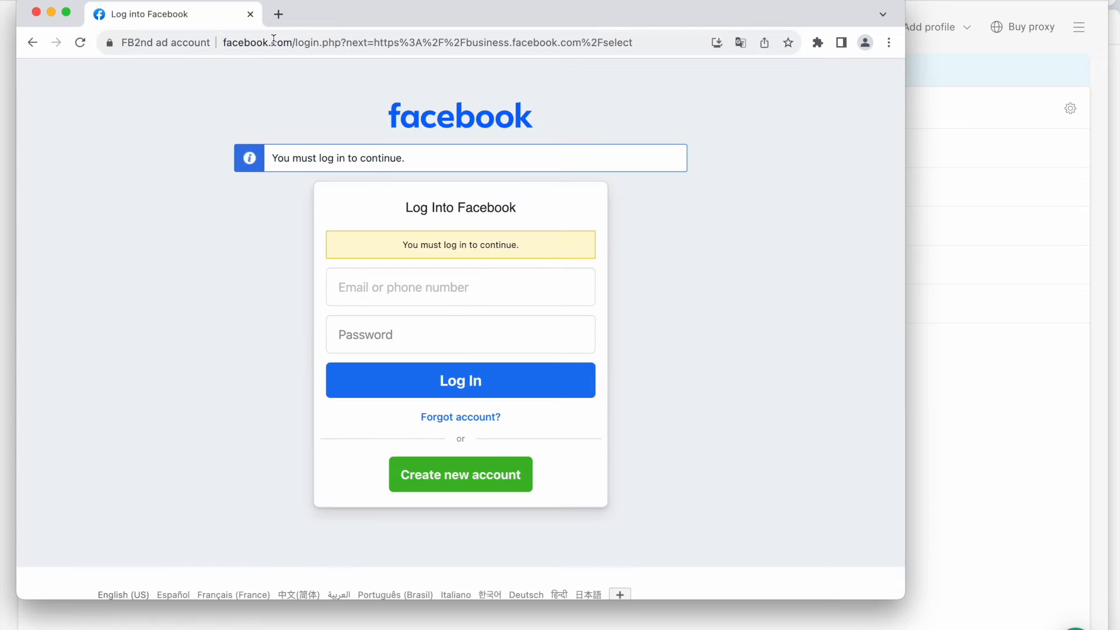
mouse_move(152, 127)
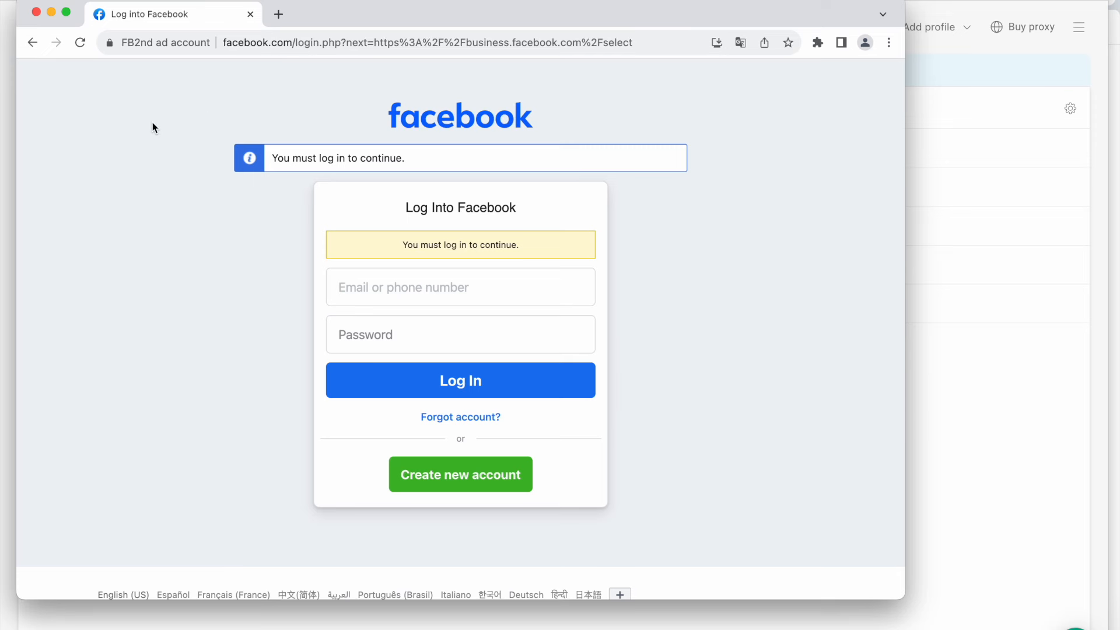
mouse_move(164, 374)
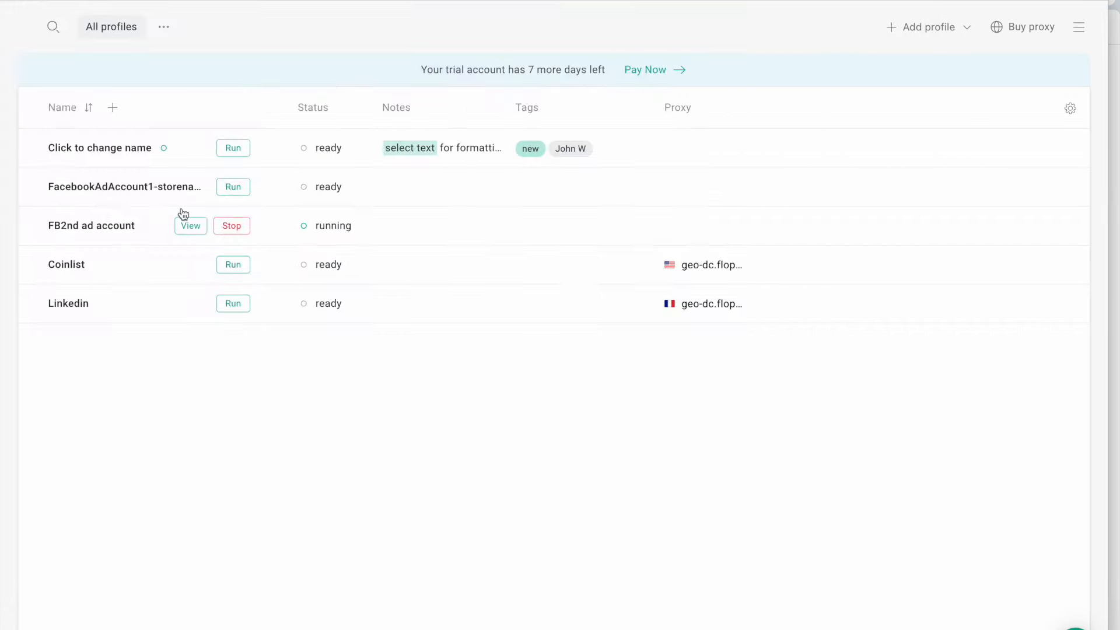
Step: Stop the FB2nd ad account profile so its status returns to ready
left_click(231, 226)
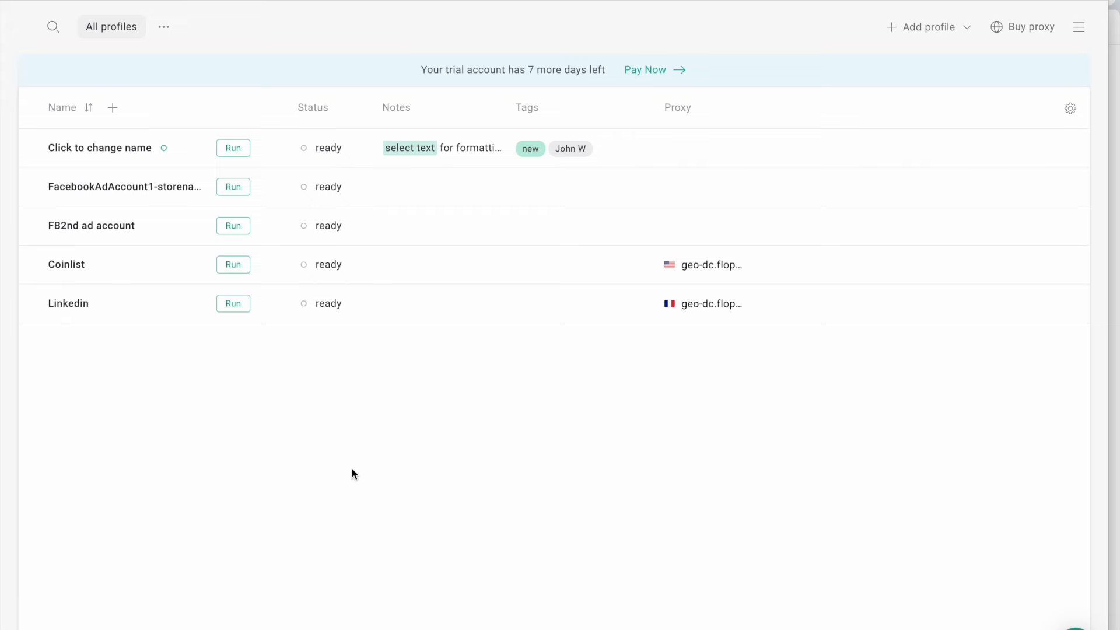
mouse_move(141, 245)
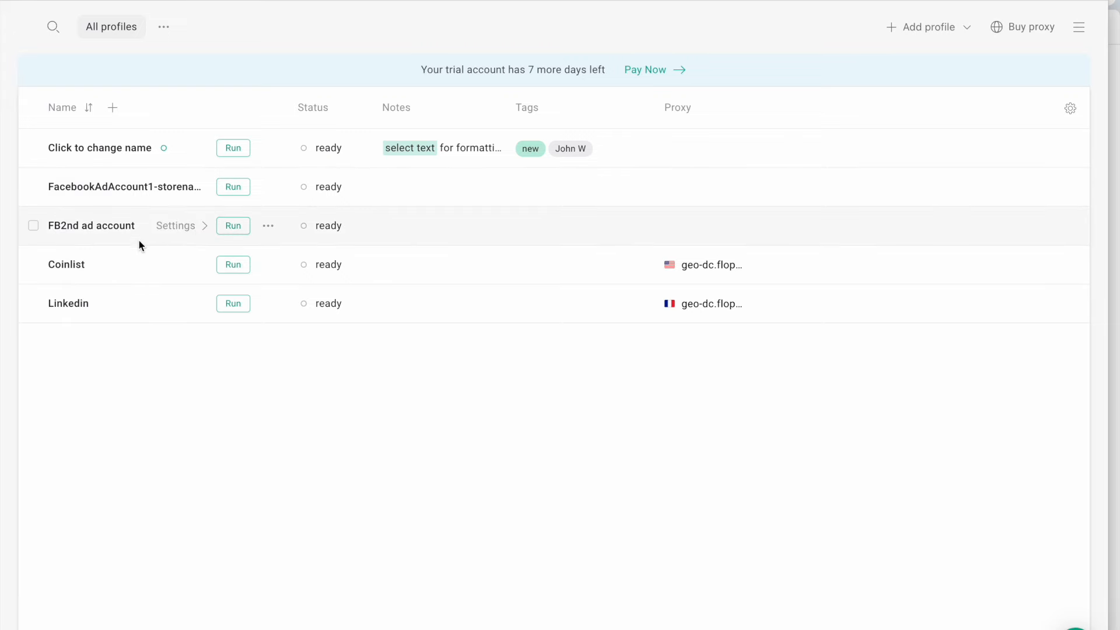
mouse_move(98, 225)
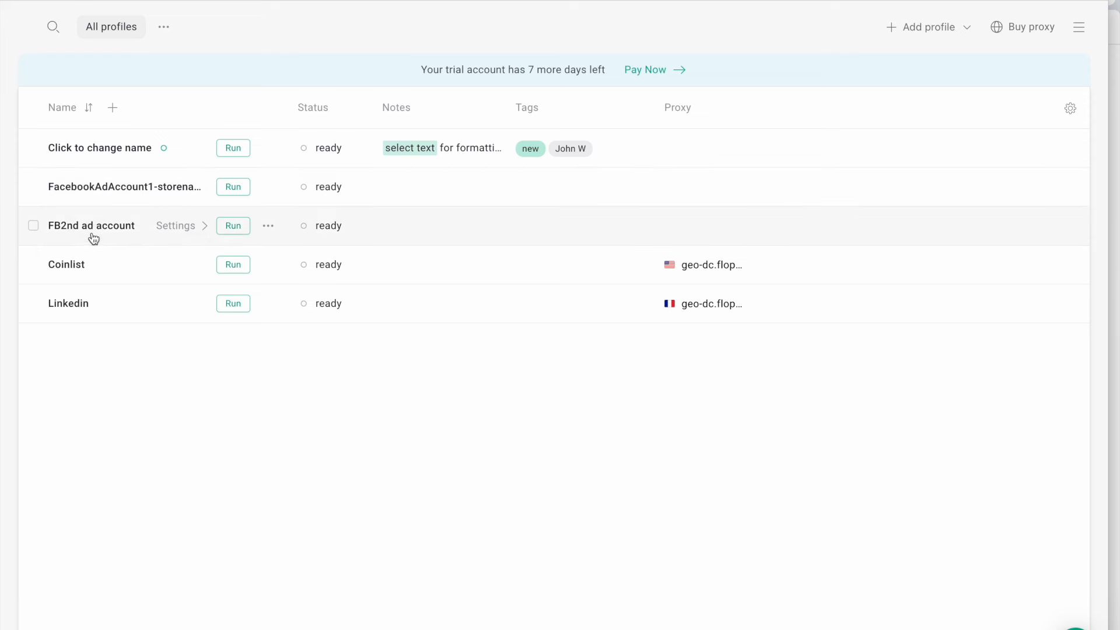
mouse_move(92, 226)
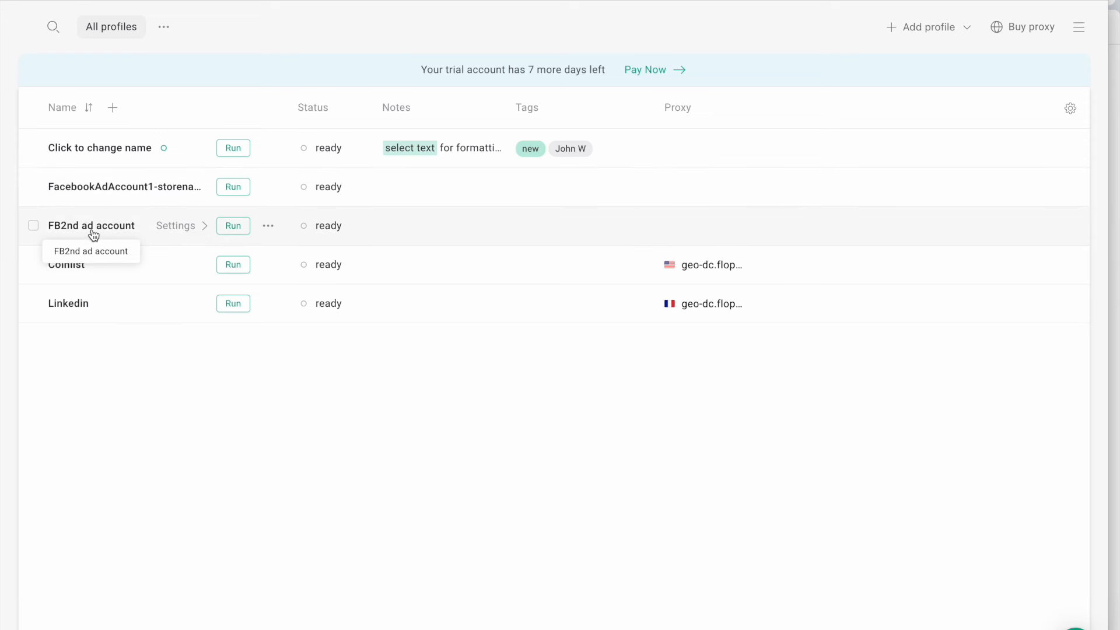
mouse_move(43, 311)
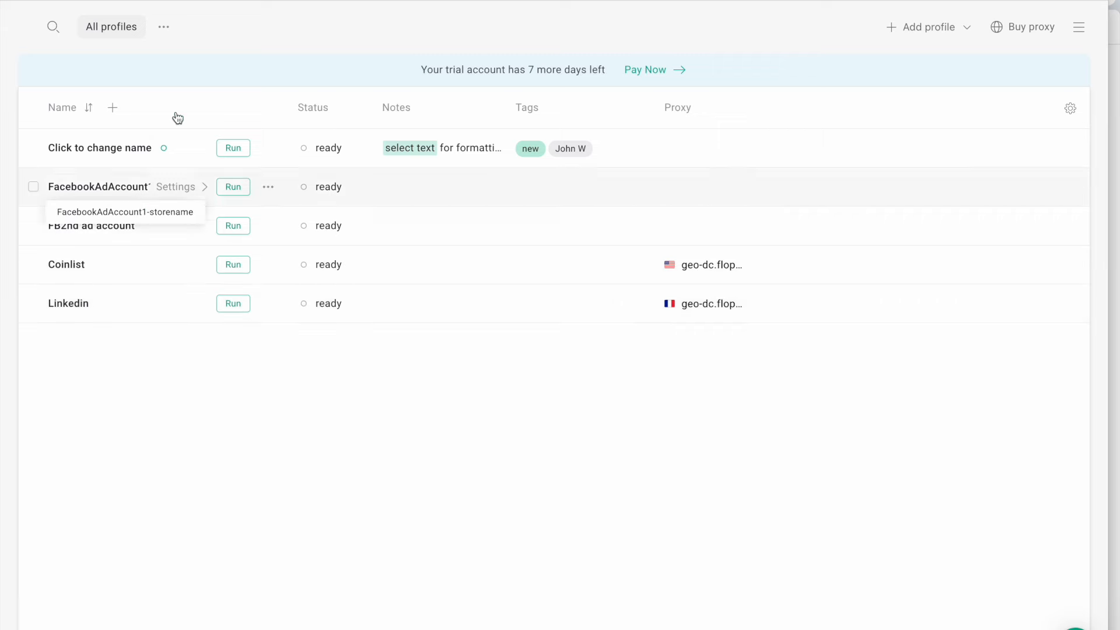
mouse_move(104, 177)
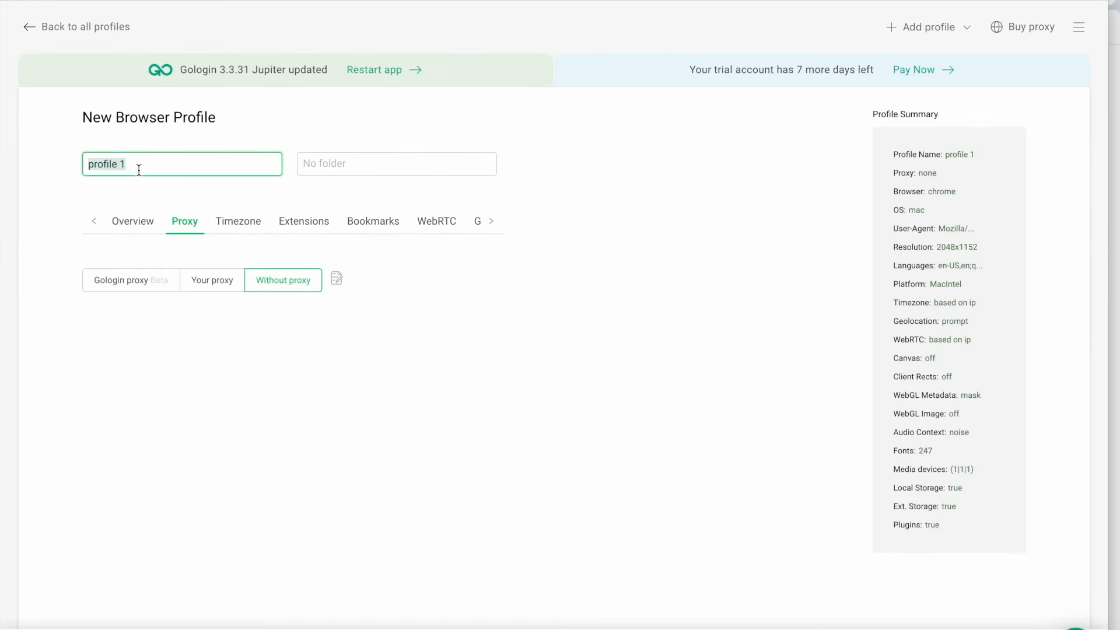
Step: Save a new profile named 'facebook ad account 3' and start it running
type("facebook ad account")
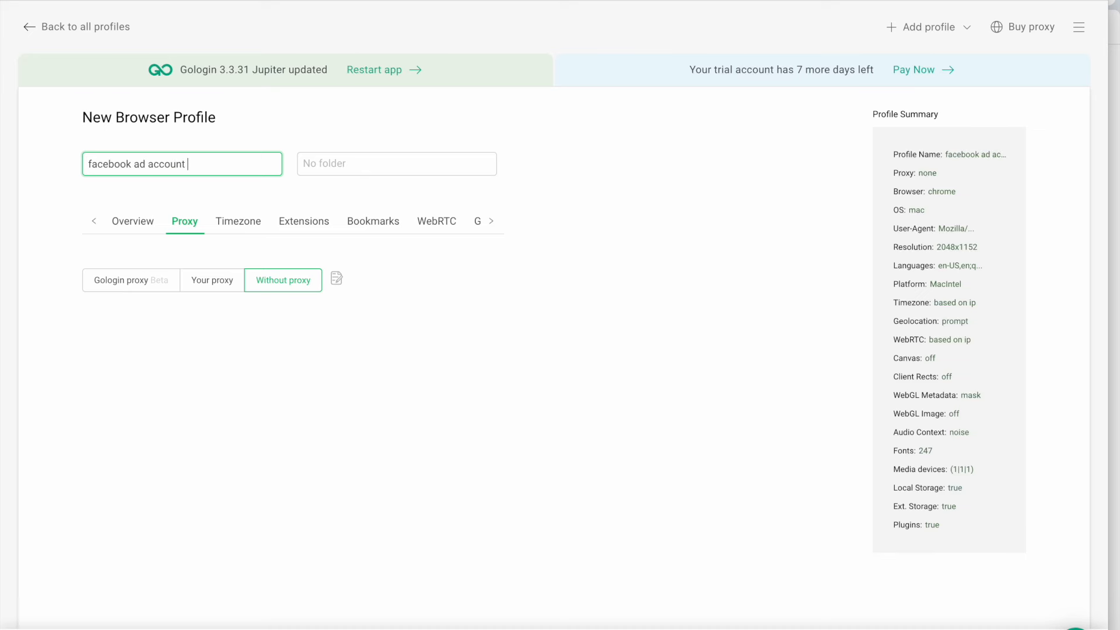
type("3")
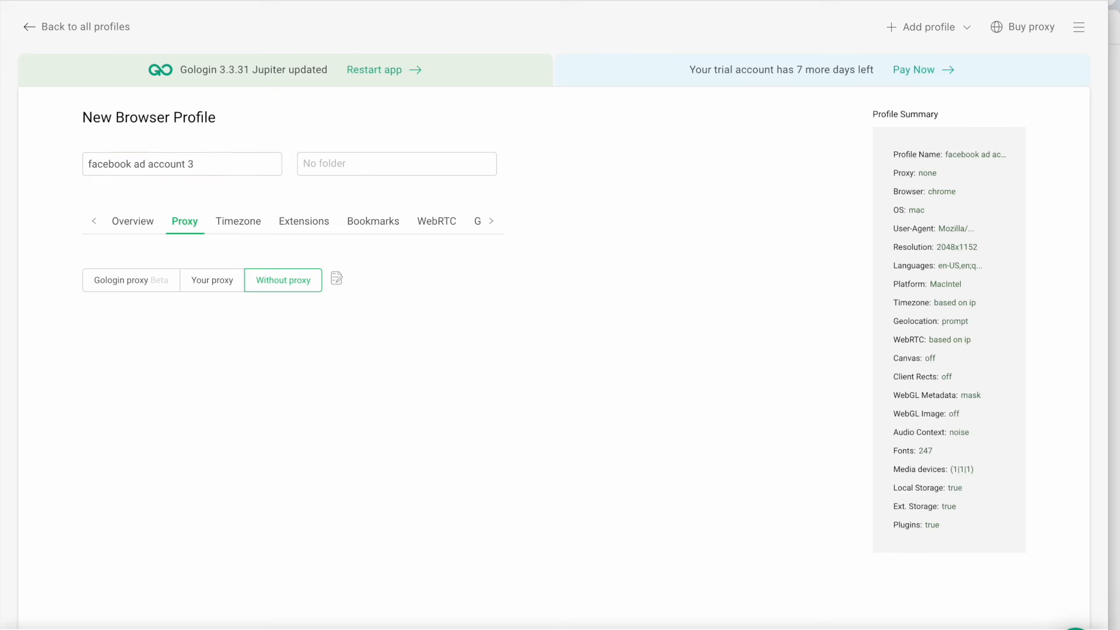
left_click(76, 26)
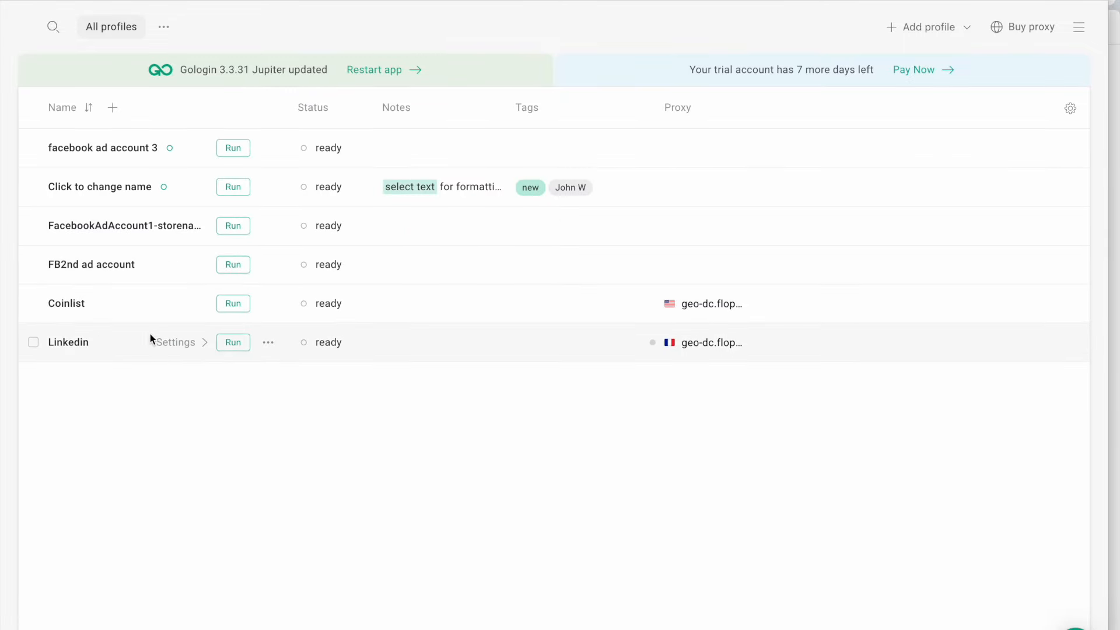
mouse_move(176, 148)
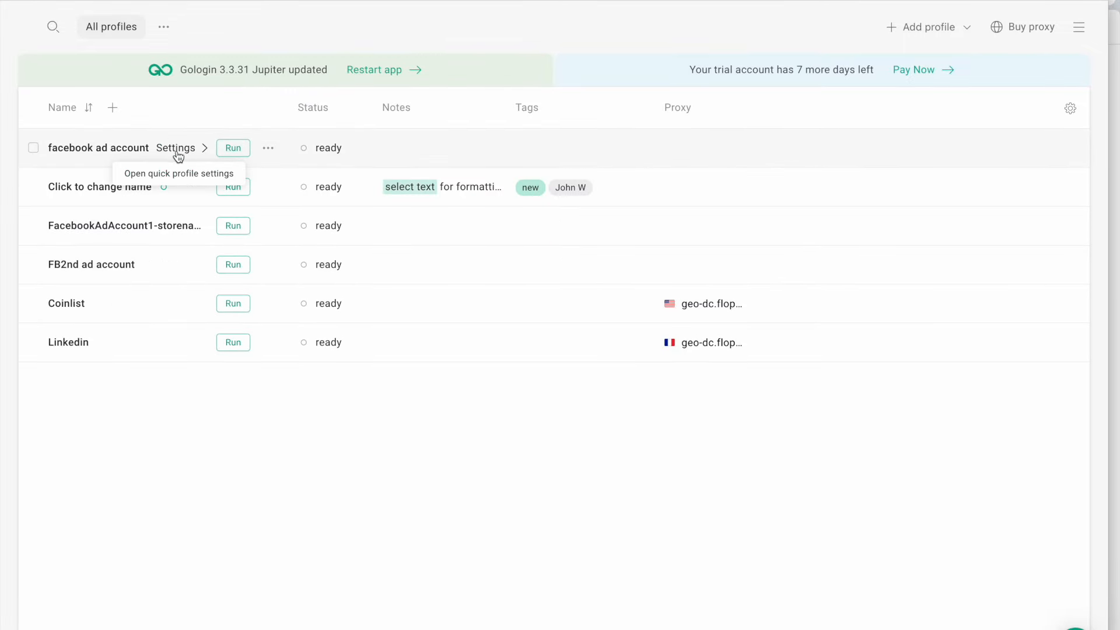
left_click(233, 148)
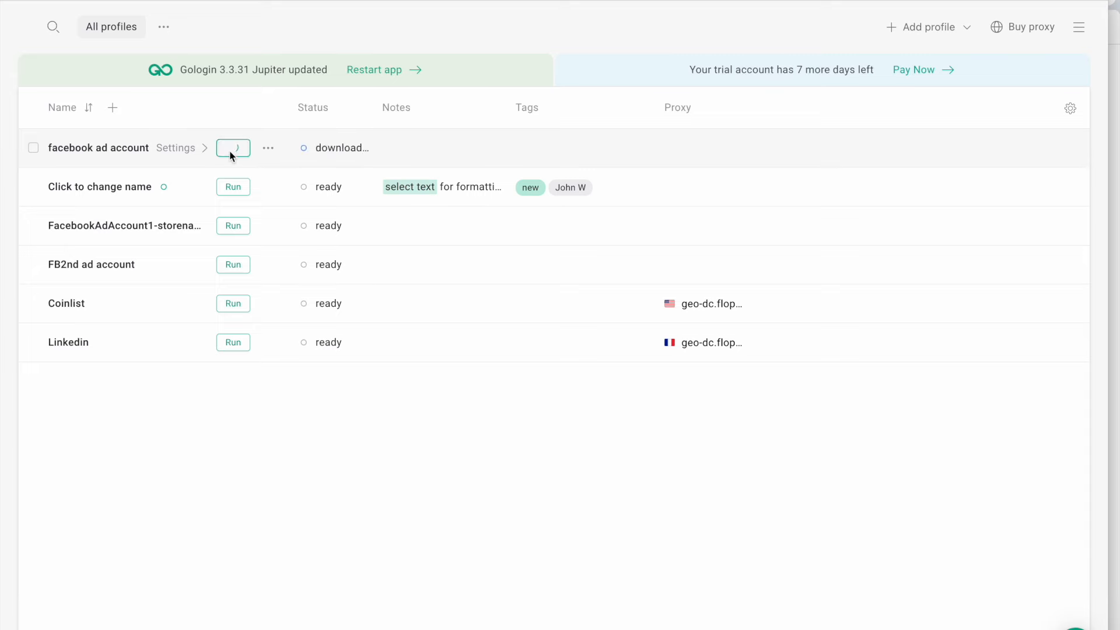
left_click(233, 148)
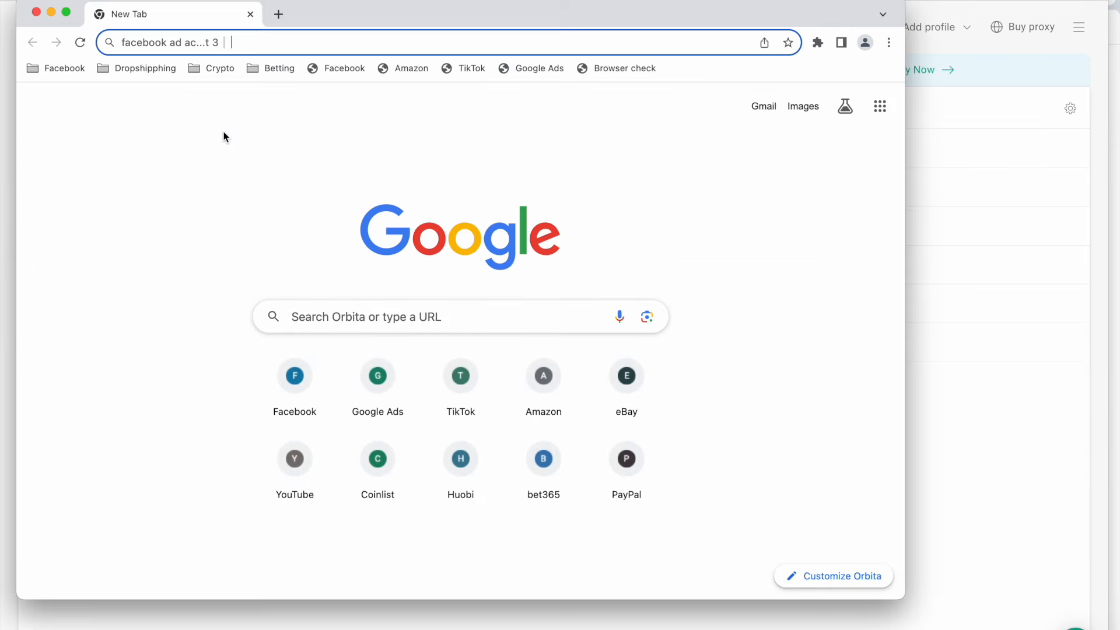
mouse_move(84, 183)
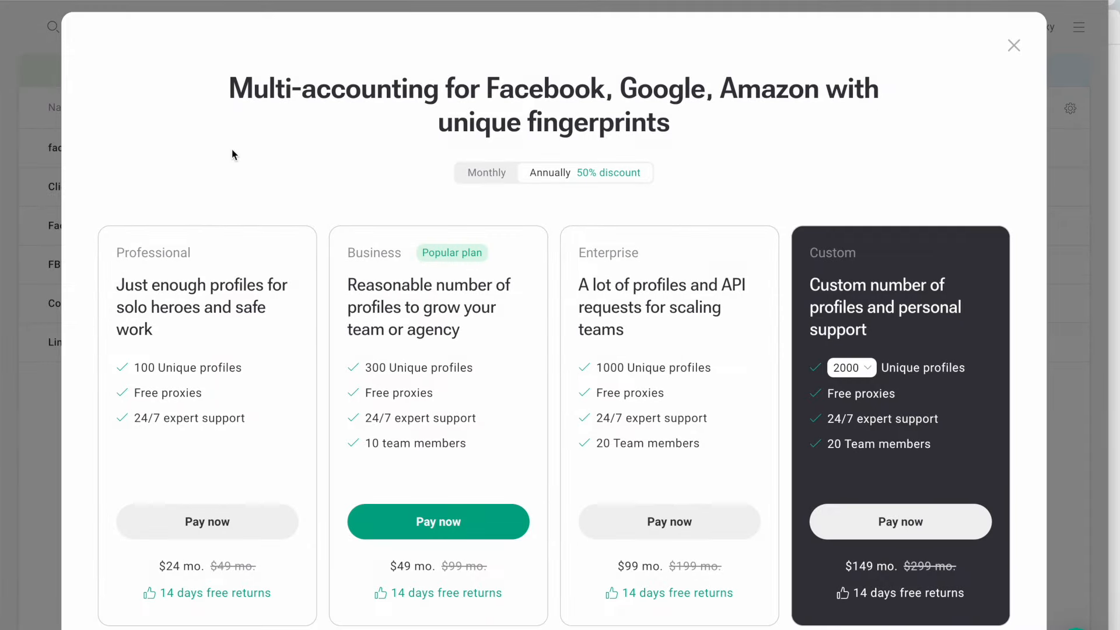
Step: Scroll the subscription pricing popup and close it with its top-right X
scroll("up", 3)
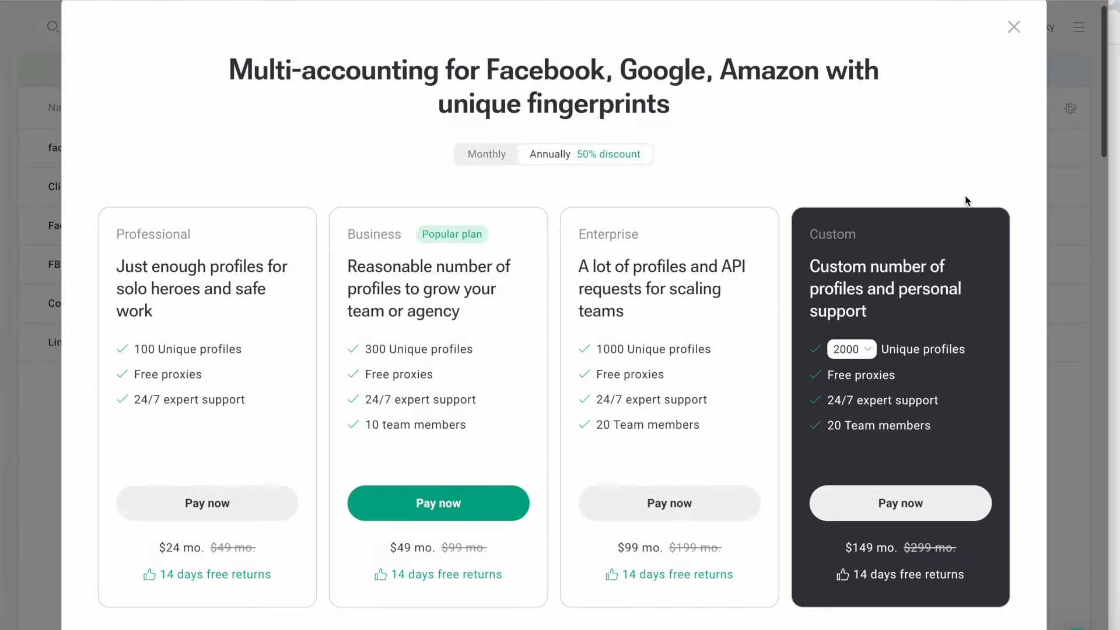
scroll("up", 3)
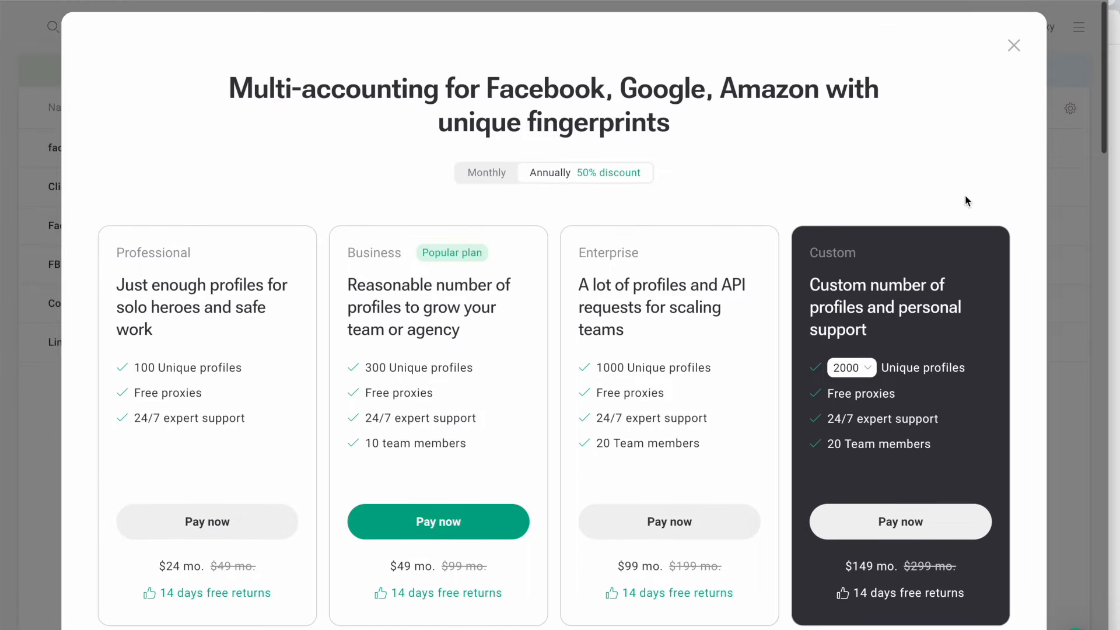
mouse_move(1013, 50)
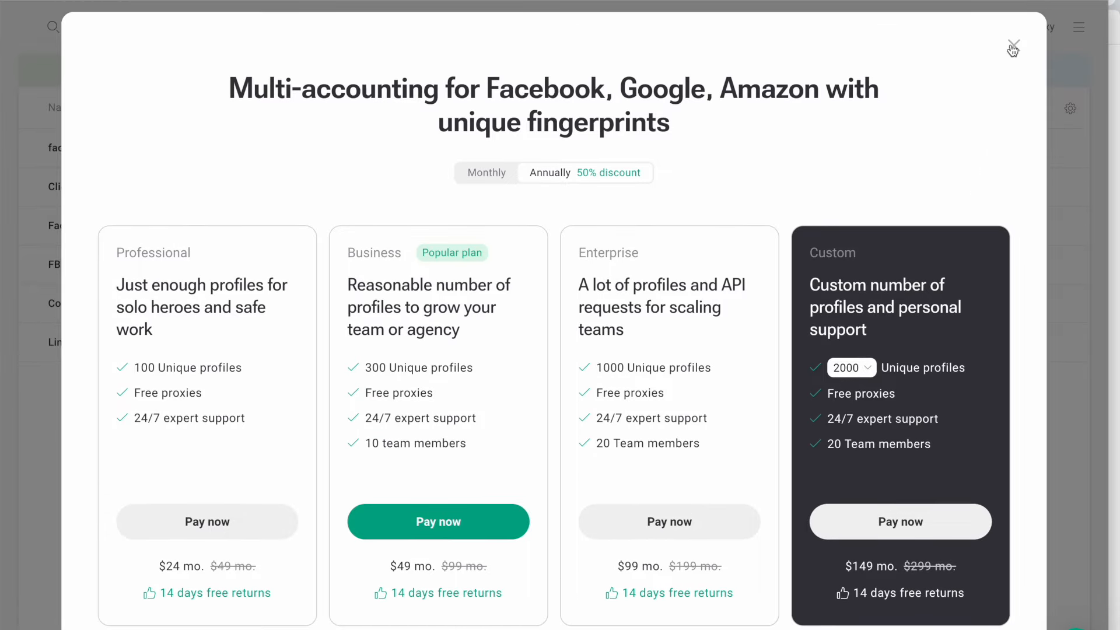
left_click(1012, 48)
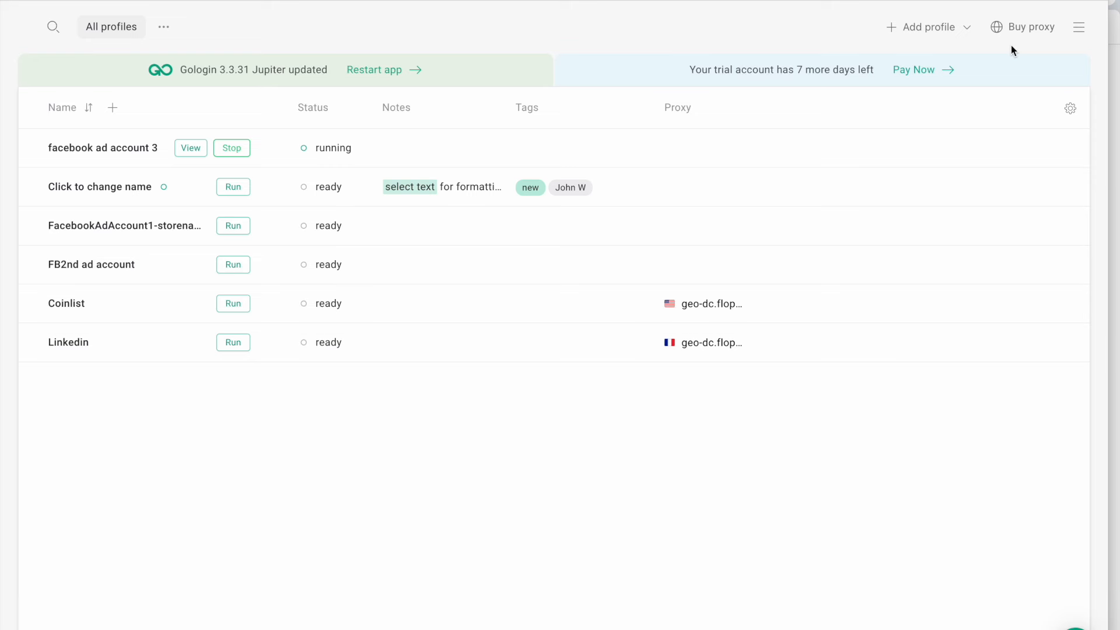
mouse_move(498, 84)
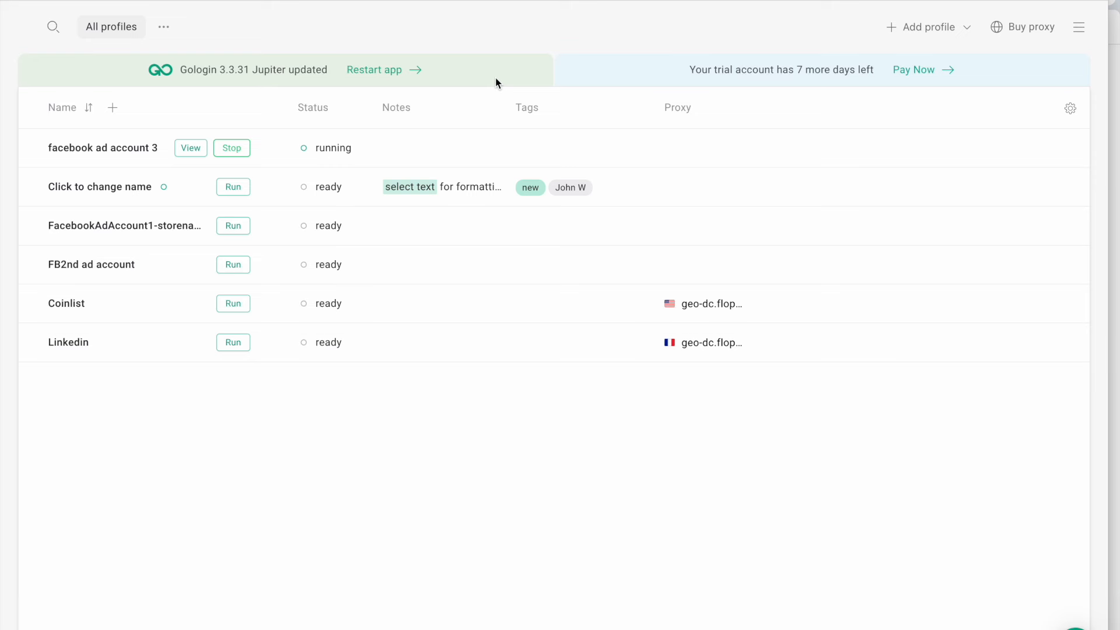
mouse_move(293, 15)
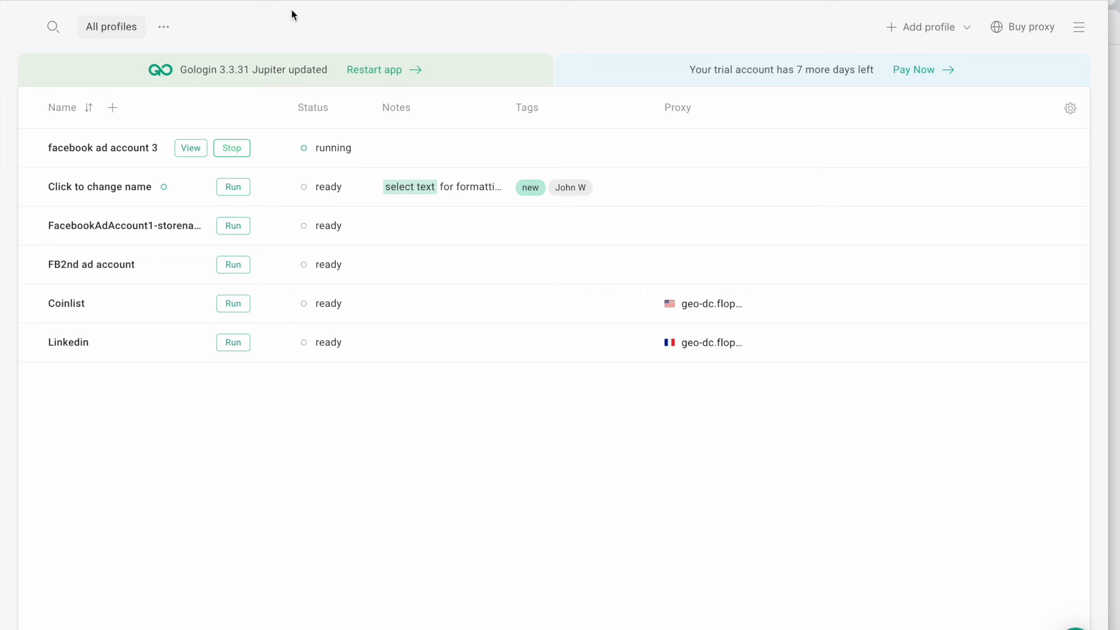
mouse_move(556, 24)
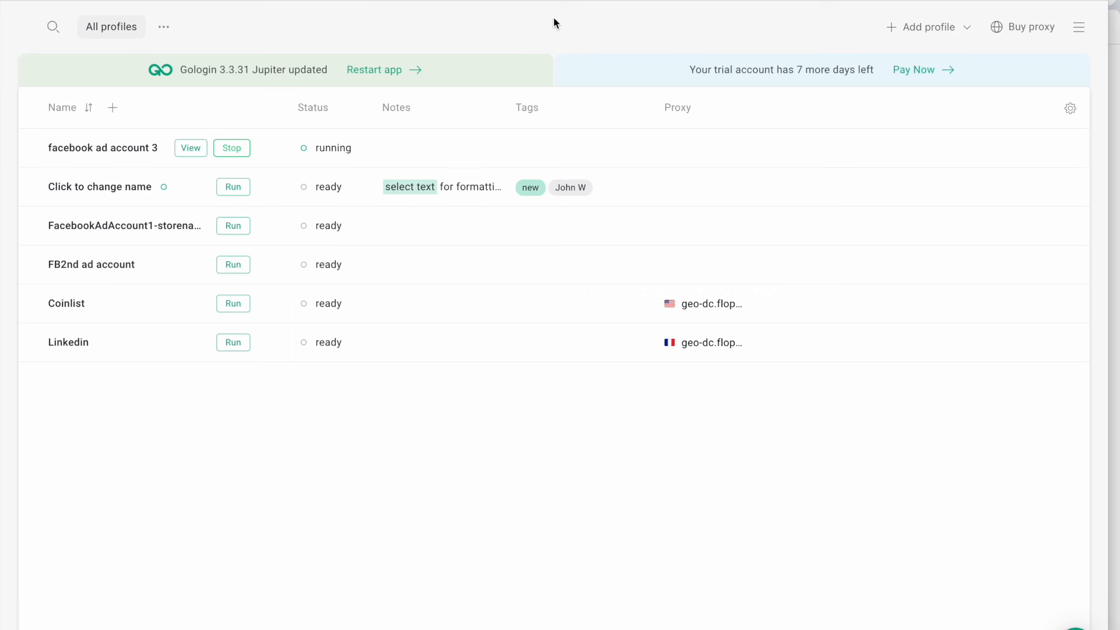